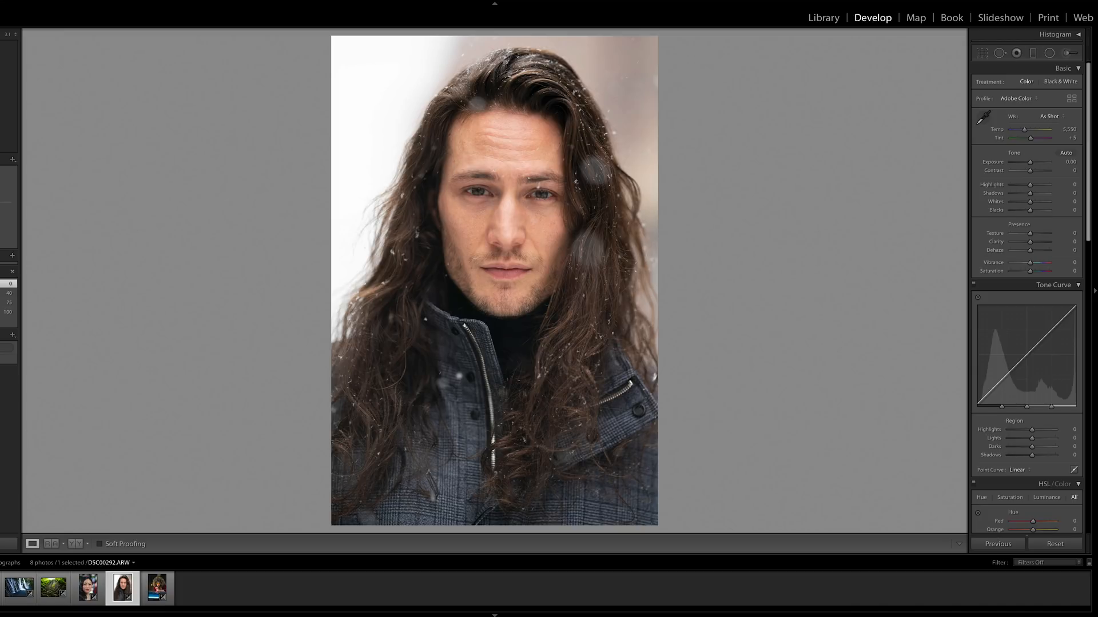
mouse_move(771, 399)
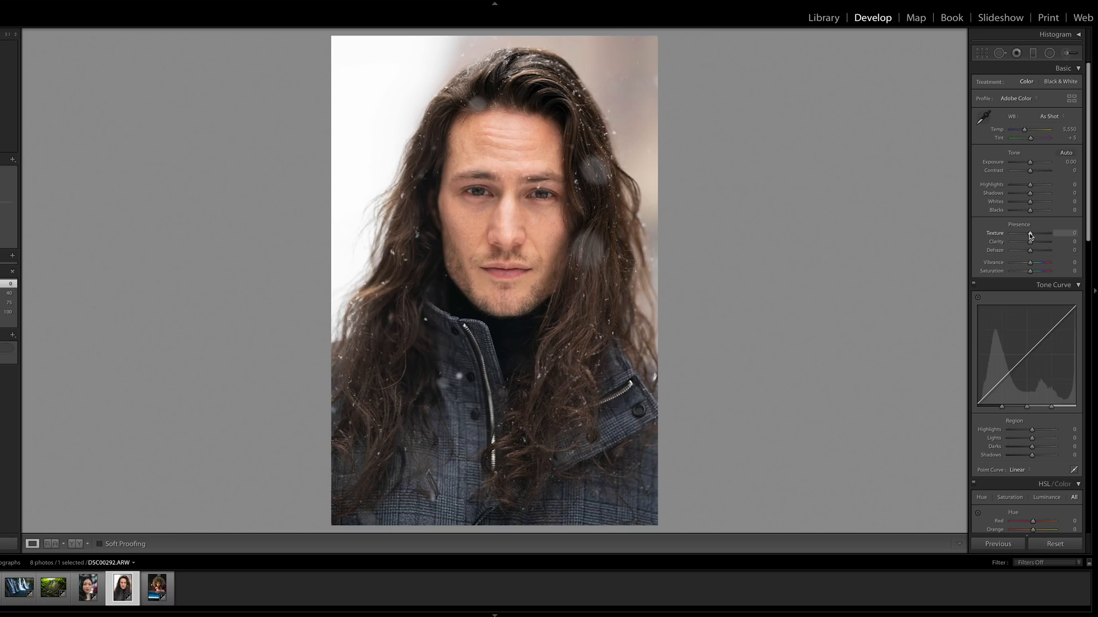
- Swing the man's portrait Texture up to +75, down to -100, then settle at -10
left_click_drag(1030, 233, 1043, 233)
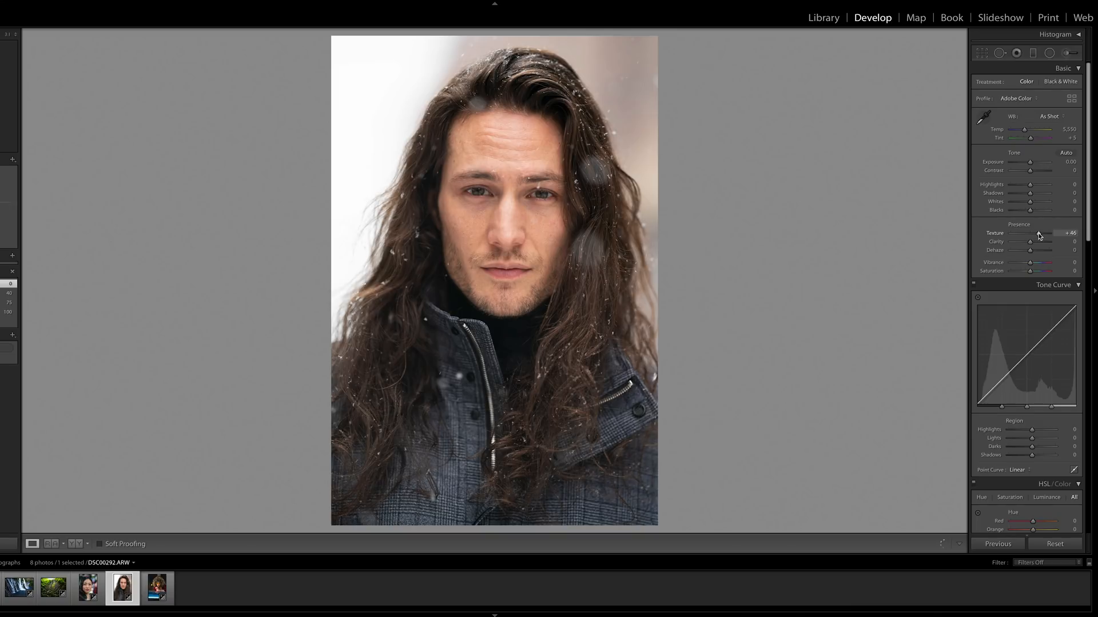
left_click_drag(1041, 233, 1053, 234)
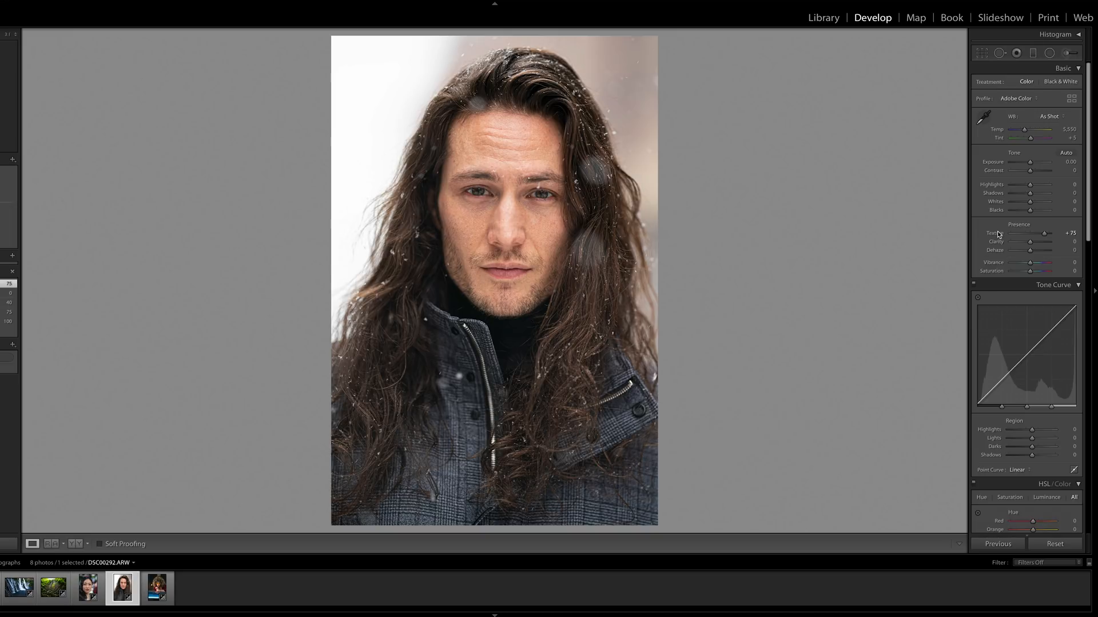
left_click_drag(1046, 233, 1030, 233)
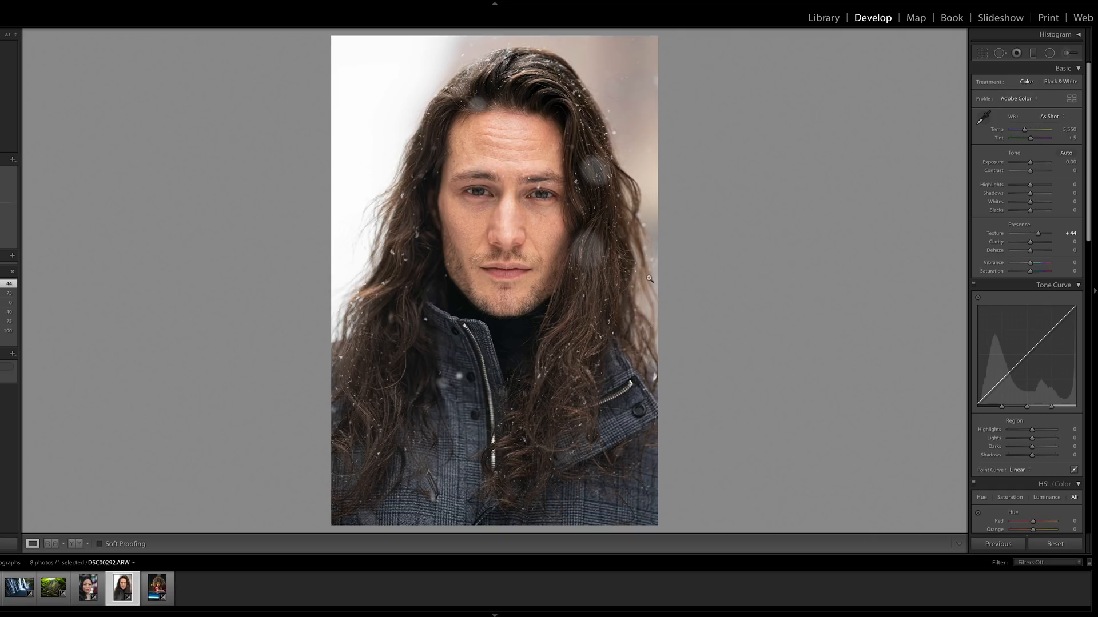
mouse_move(1042, 235)
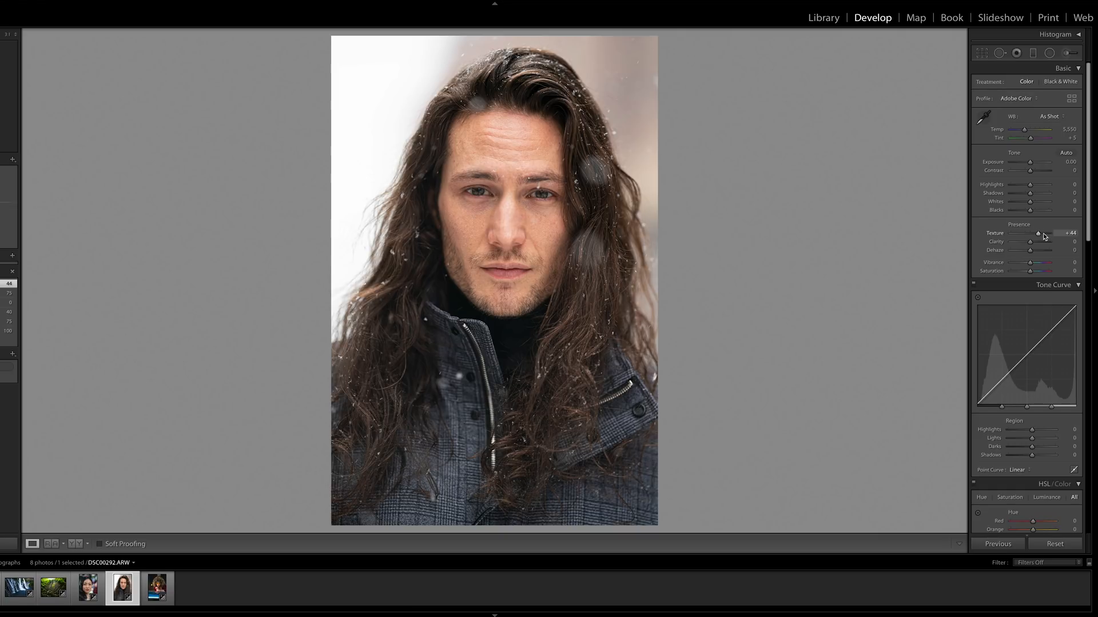
left_click_drag(1043, 234, 1026, 233)
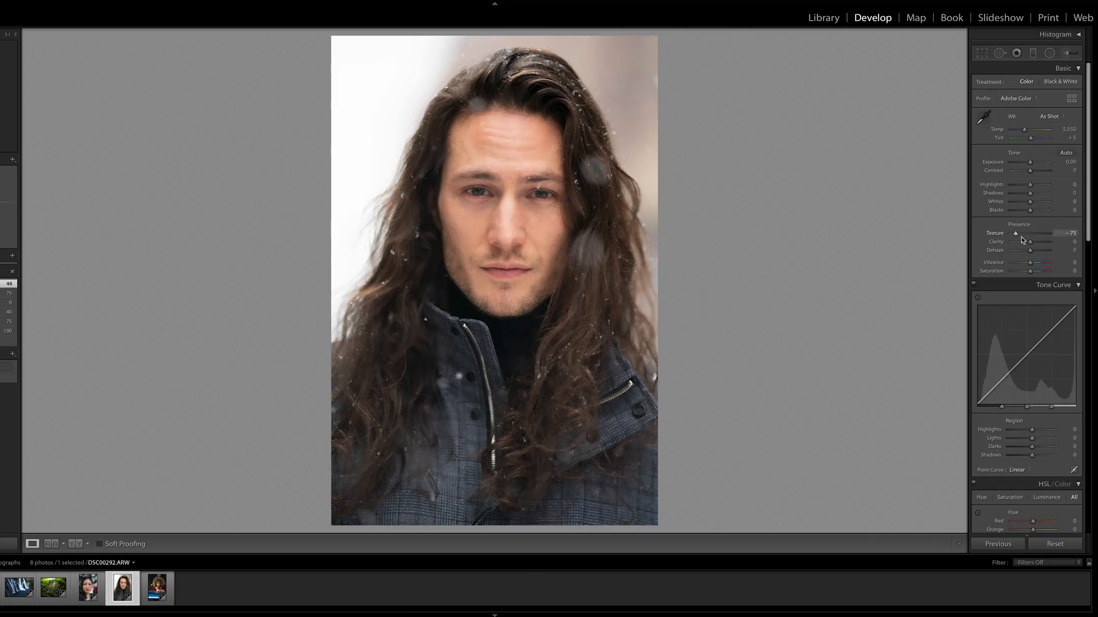
left_click_drag(1026, 233, 1011, 233)
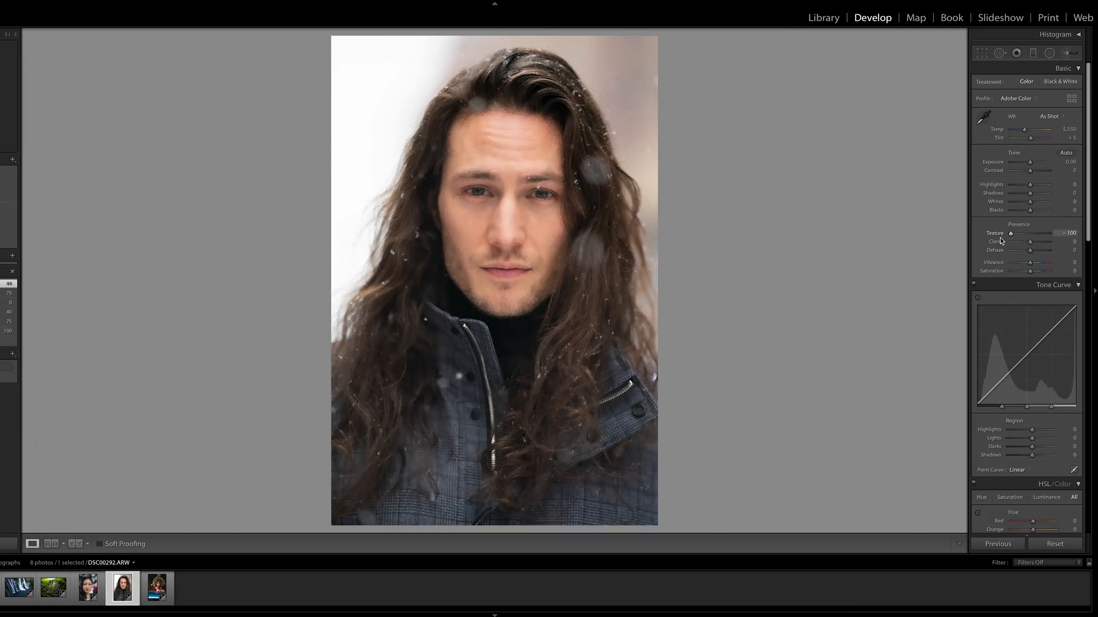
left_click_drag(1011, 233, 1029, 233)
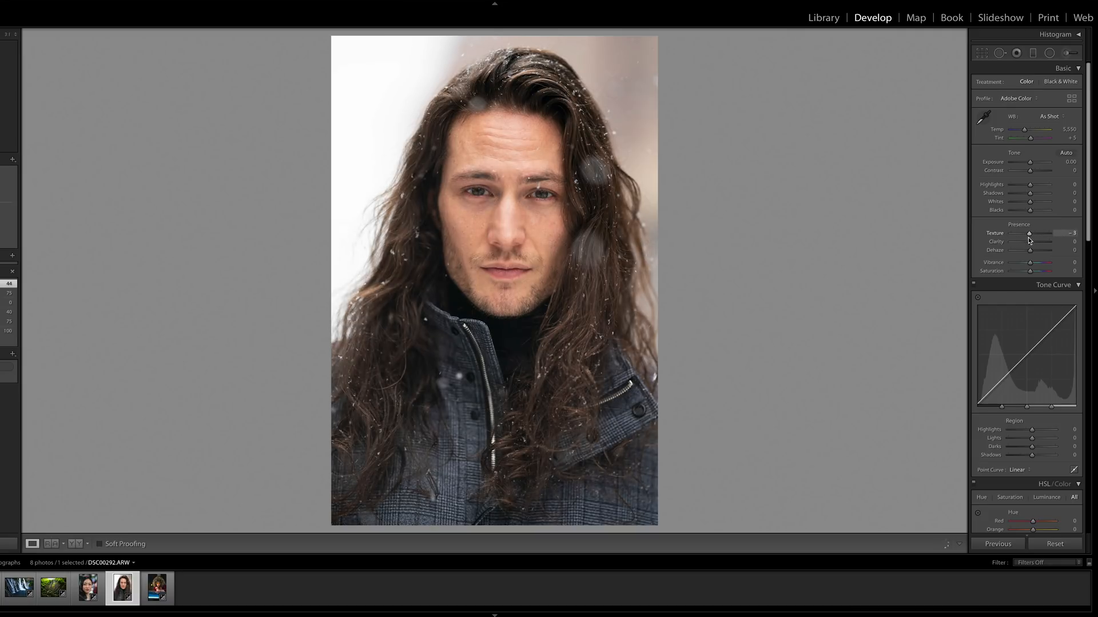
left_click_drag(1030, 233, 1028, 233)
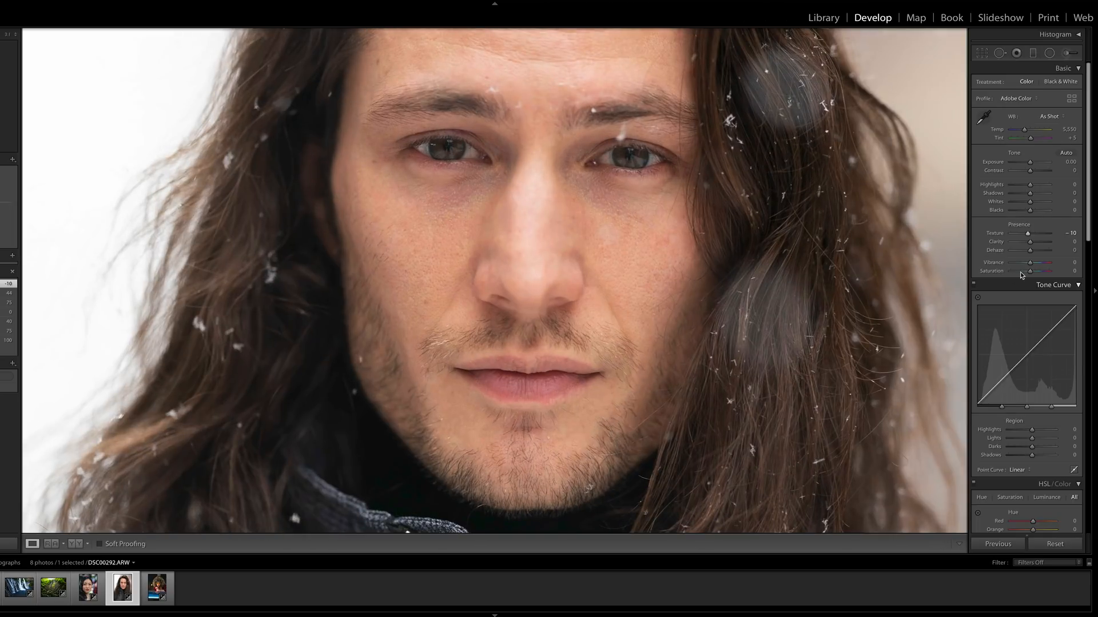
- Smooth the man's facial skin at Texture -100, ease to -66, then reset to 0
left_click_drag(1043, 233, 1010, 233)
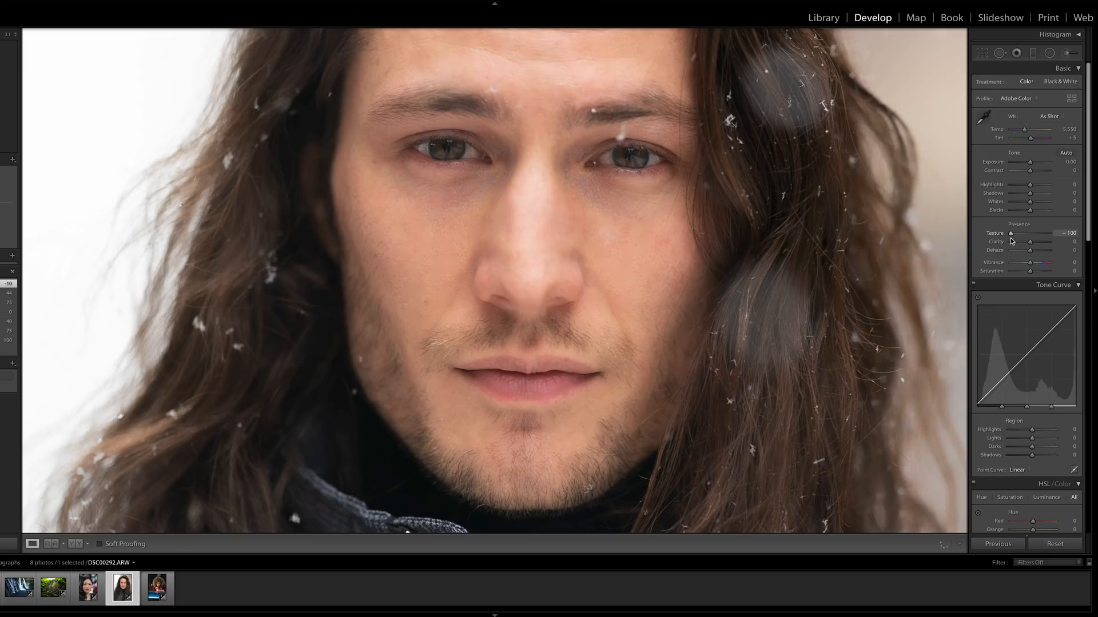
left_click_drag(1014, 233, 1026, 234)
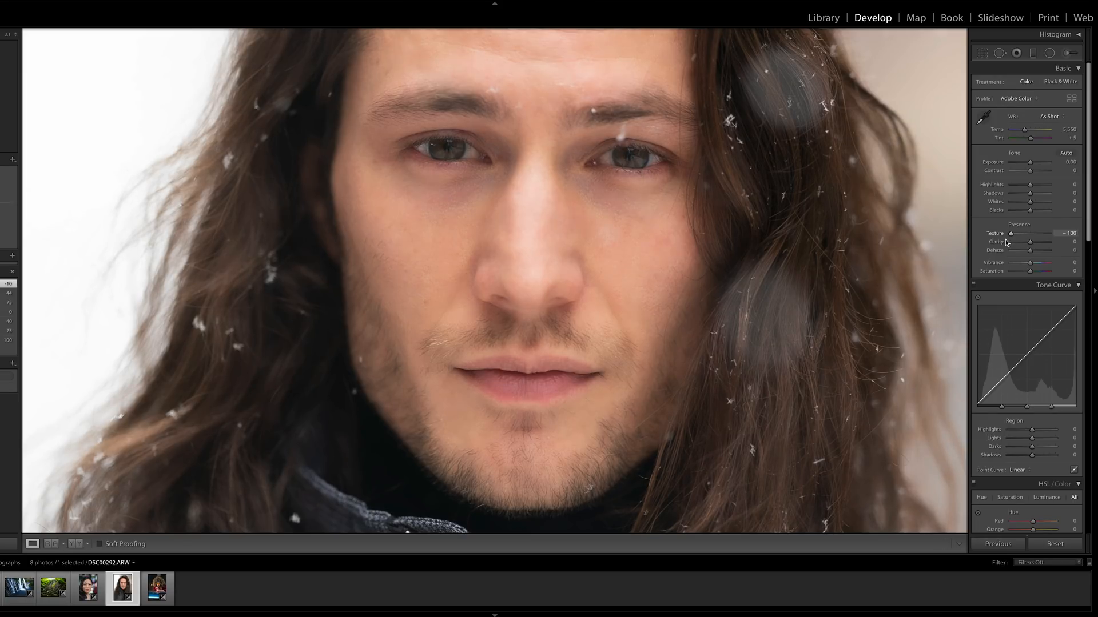
left_click_drag(1013, 233, 1029, 233)
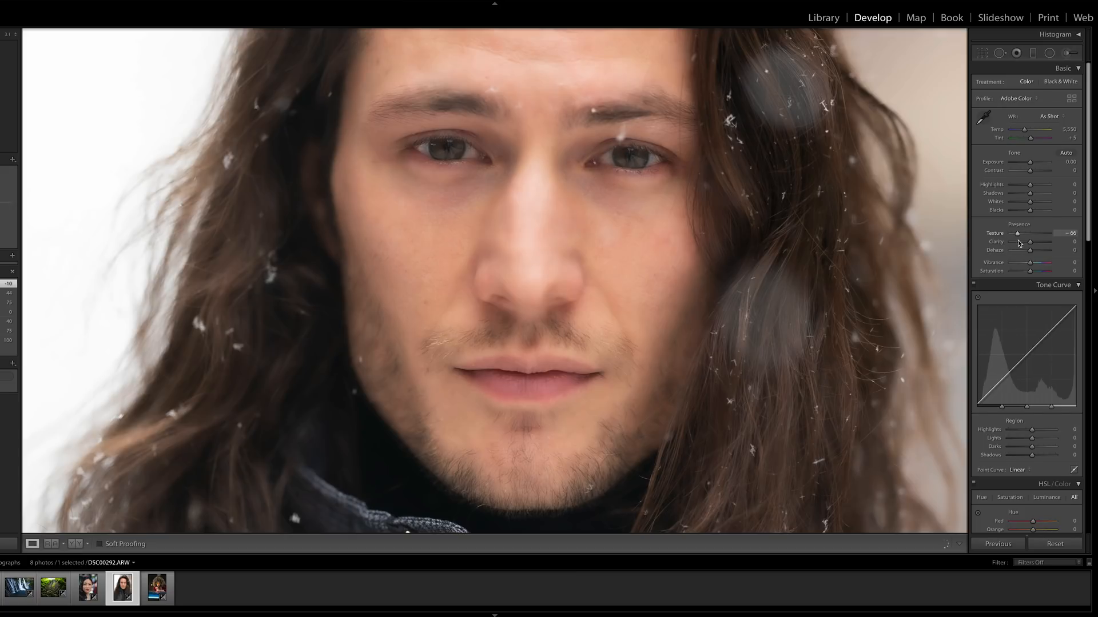
left_click_drag(1017, 233, 1040, 233)
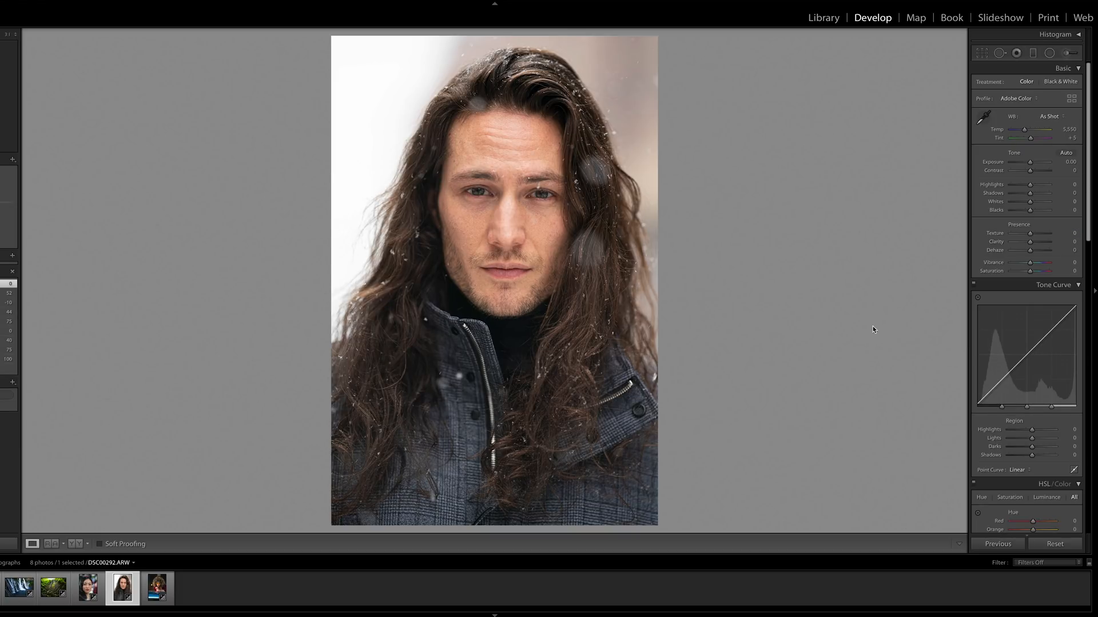
- Raise the man's portrait Texture to about +39
left_click_drag(1029, 233, 1038, 232)
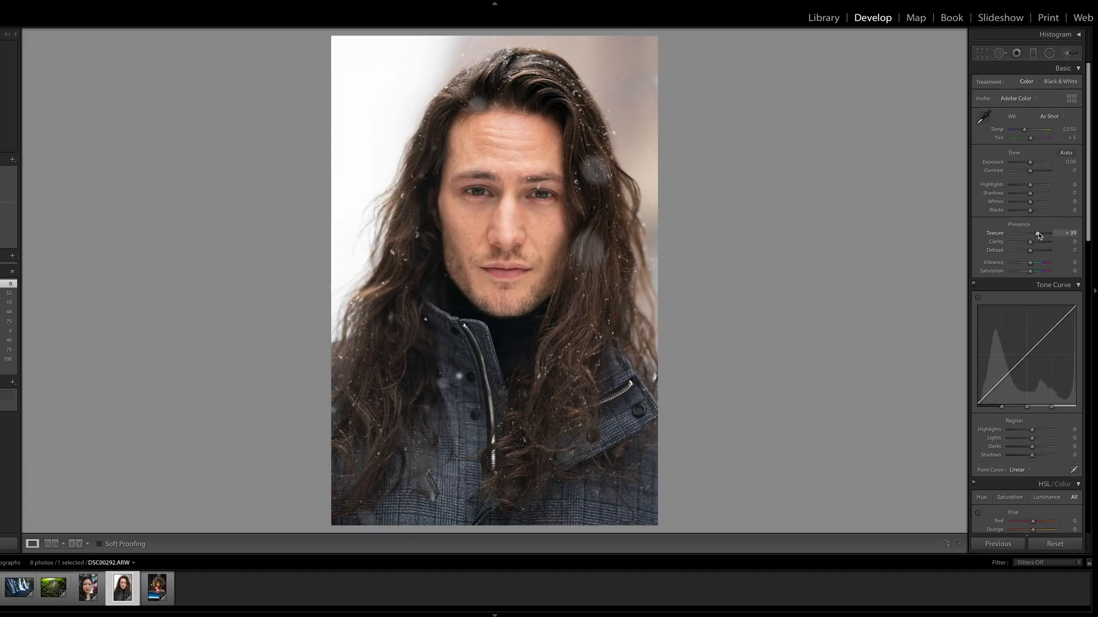
left_click_drag(1037, 233, 1041, 233)
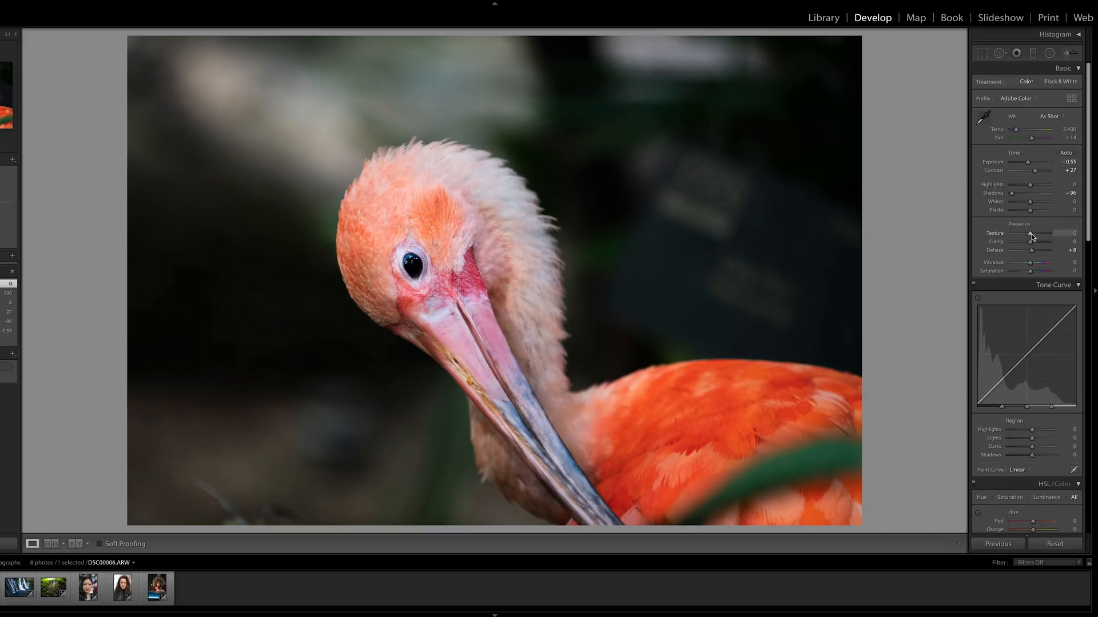
- Test the bird's feather Texture between +25 and +100, finishing at +29
left_click_drag(1030, 237, 1049, 237)
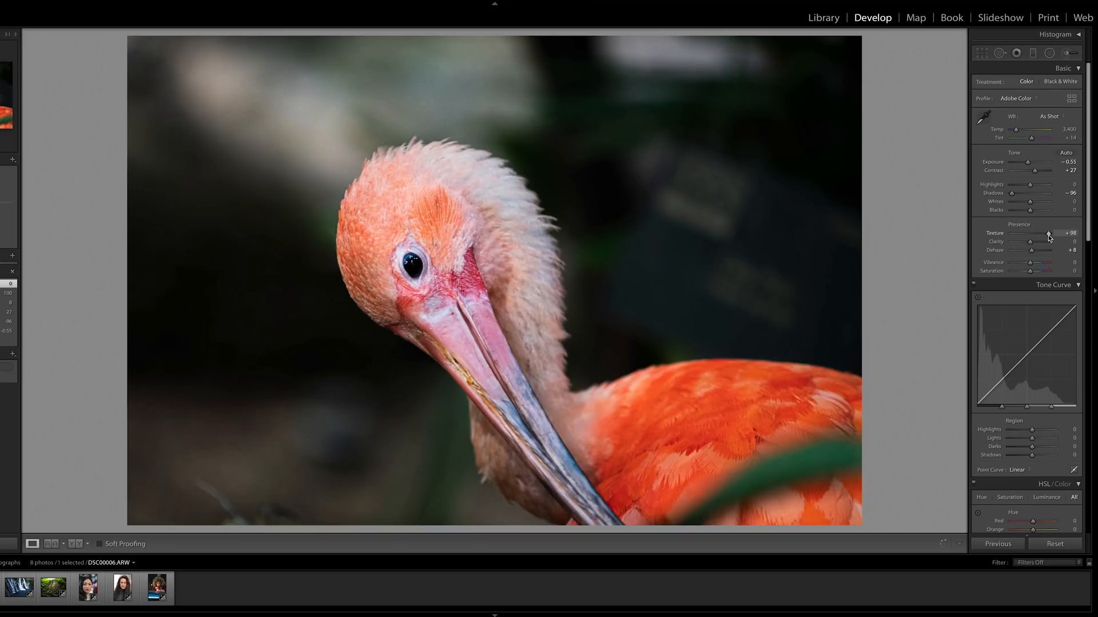
left_click_drag(1047, 234, 1050, 233)
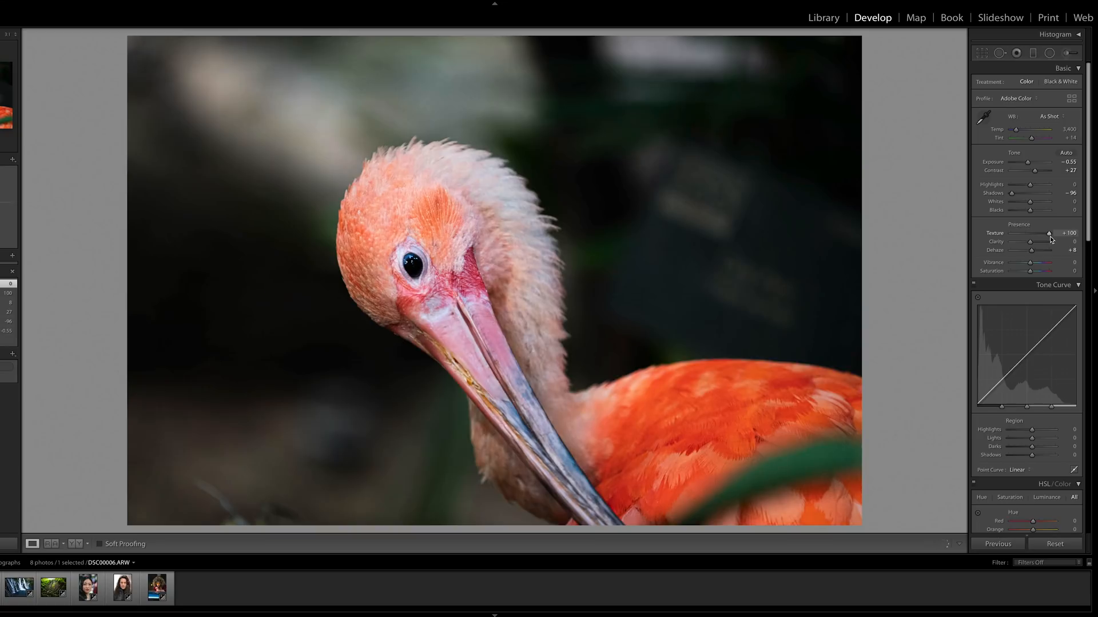
left_click_drag(1063, 233, 1042, 233)
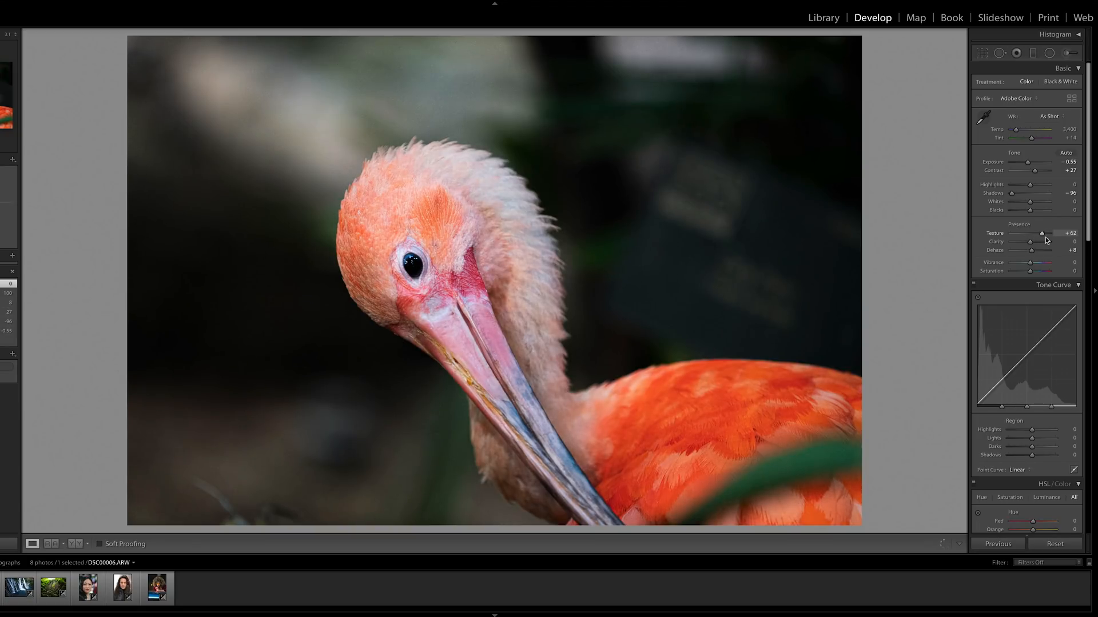
left_click_drag(1041, 233, 1049, 233)
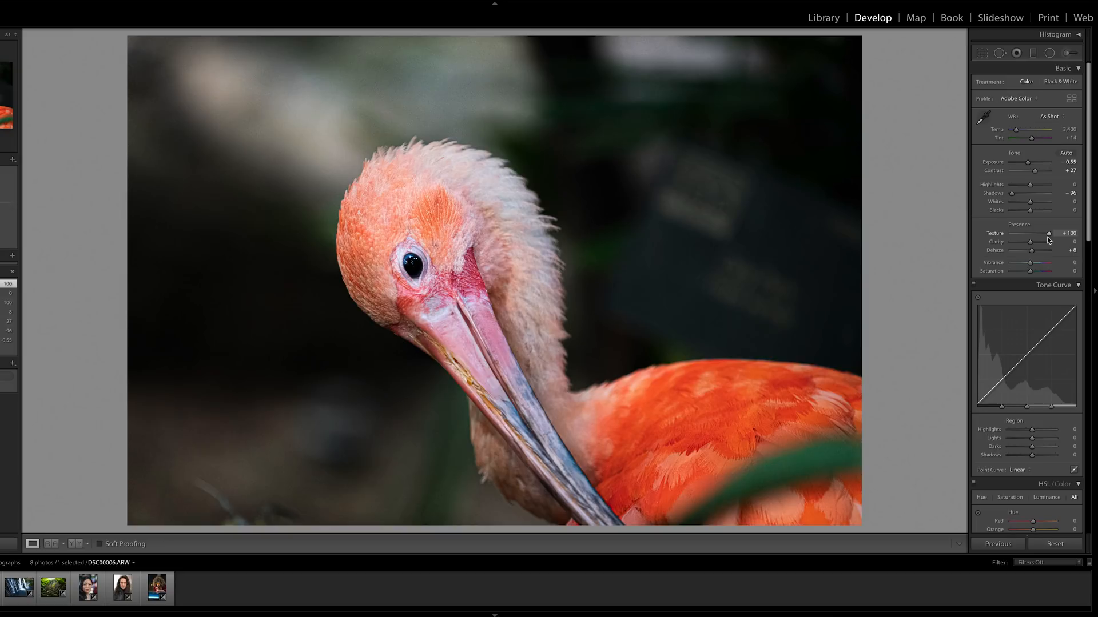
left_click_drag(1049, 233, 1035, 233)
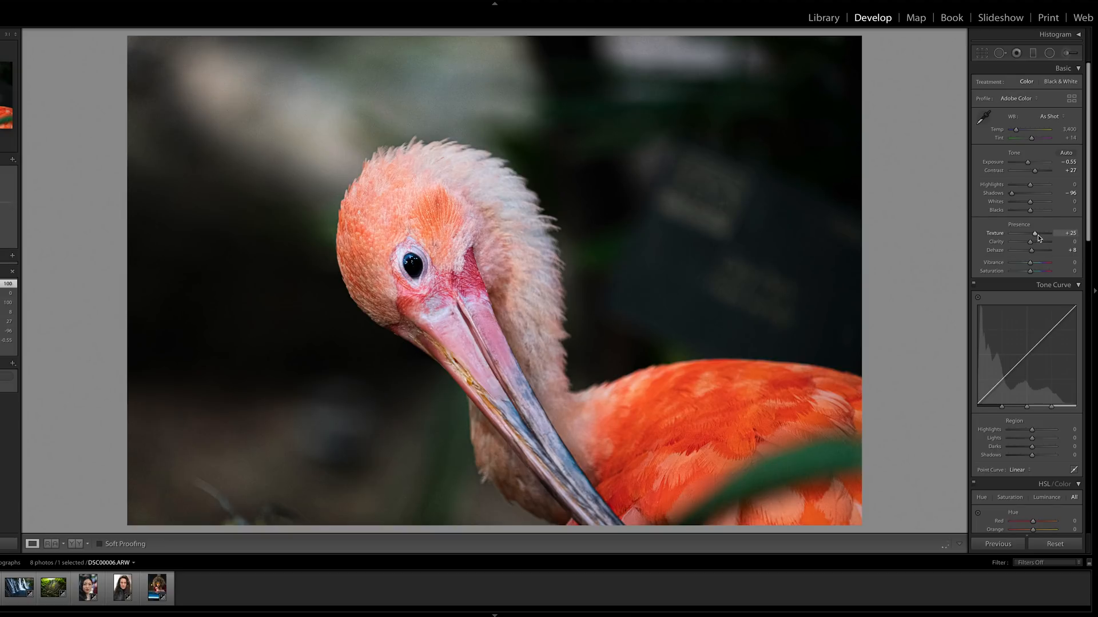
left_click_drag(1035, 234, 1040, 233)
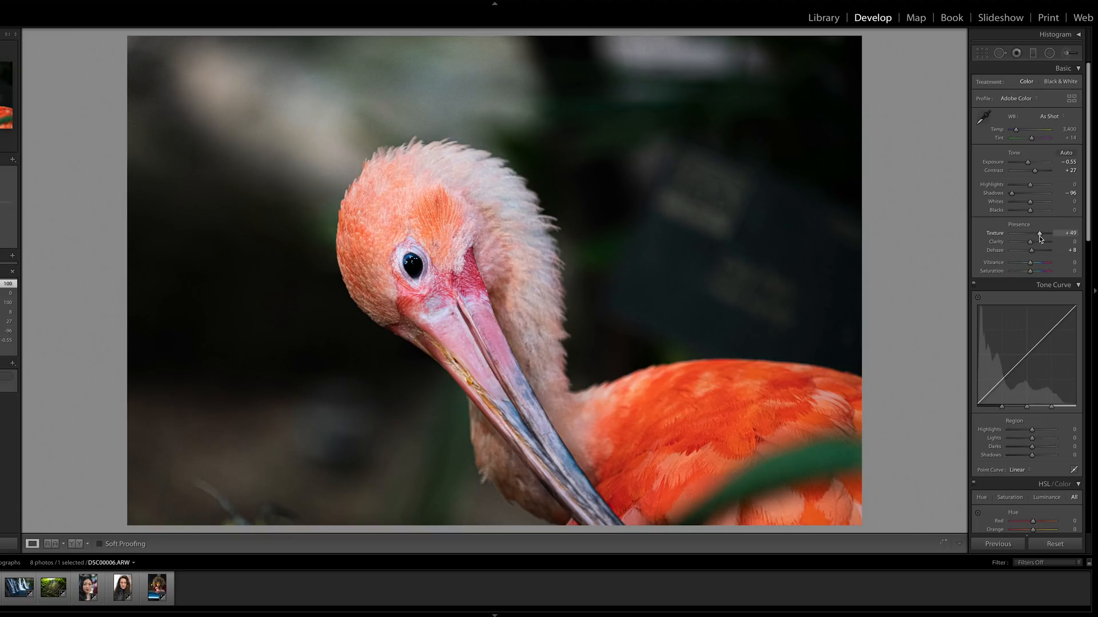
left_click_drag(1043, 233, 1038, 233)
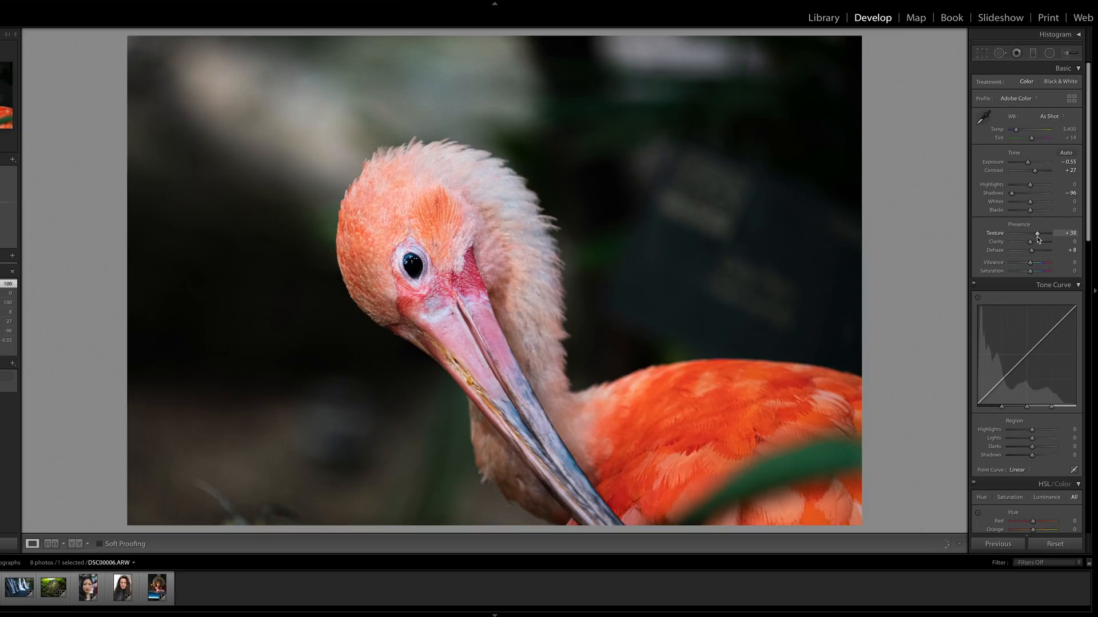
left_click_drag(1036, 234, 1038, 234)
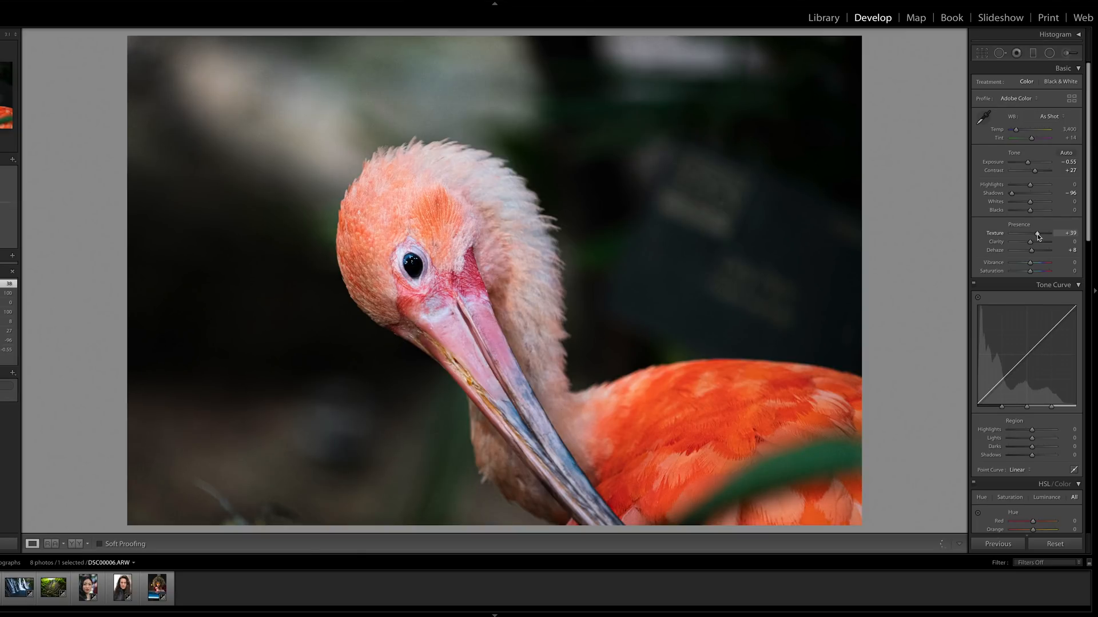
left_click_drag(1039, 237, 1029, 236)
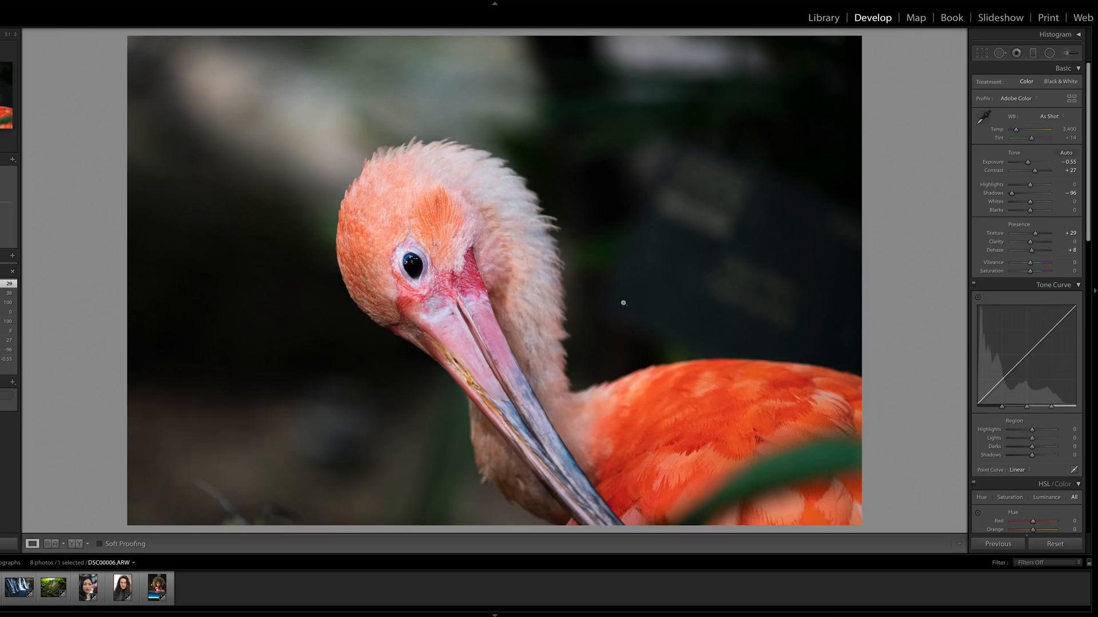
mouse_move(347, 350)
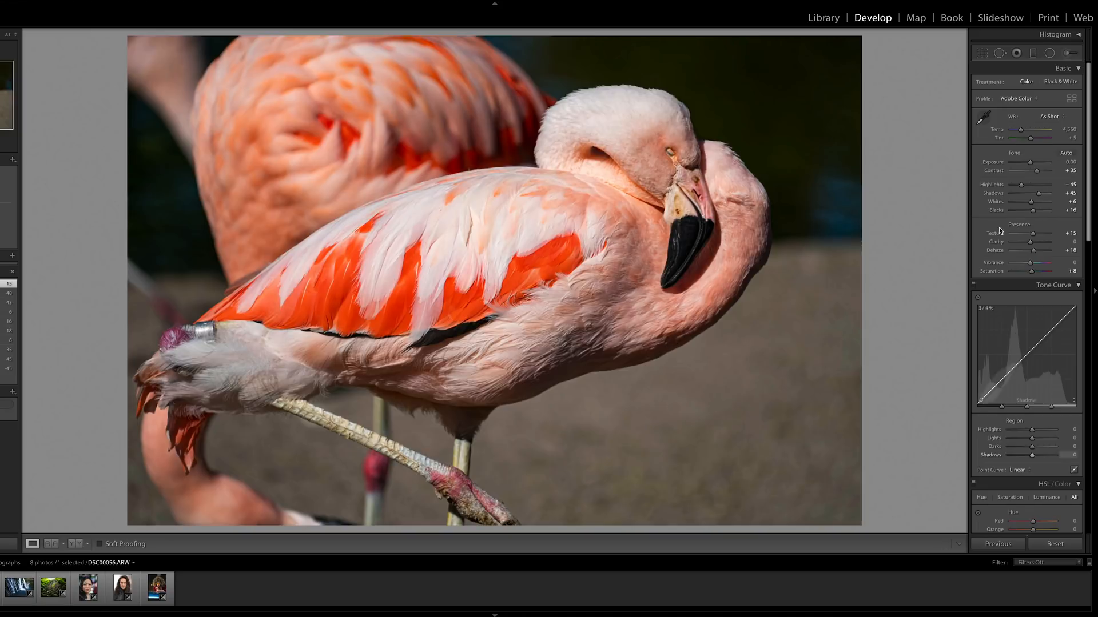
- Test negative Texture on the flamingo feathers, from -55 down to -93 and back to -71
left_click_drag(1036, 241, 1051, 241)
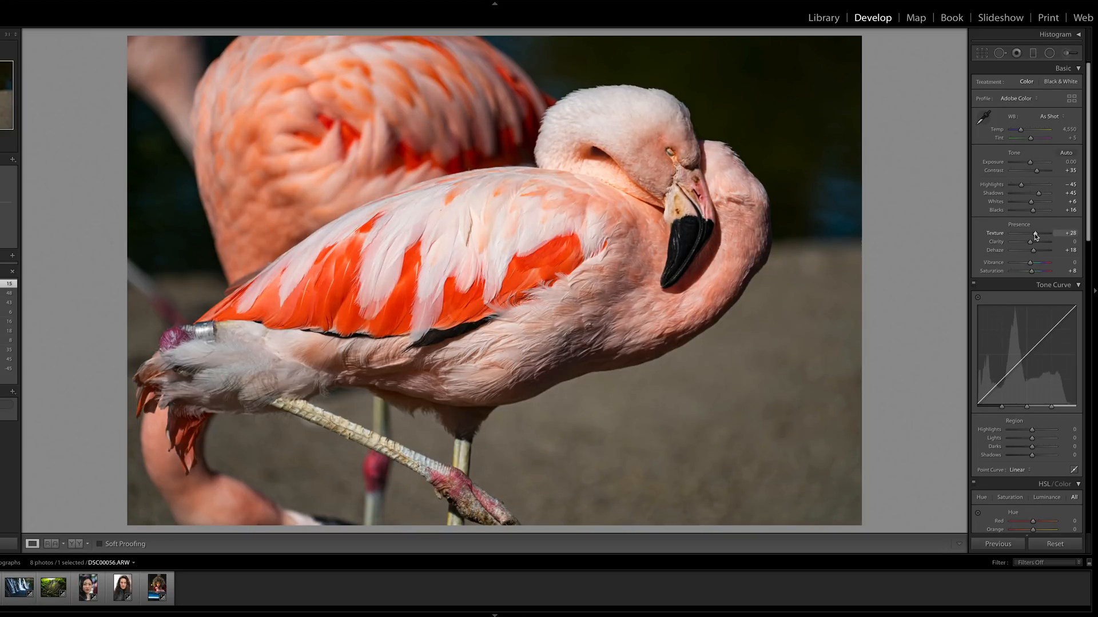
left_click_drag(1053, 233, 1015, 233)
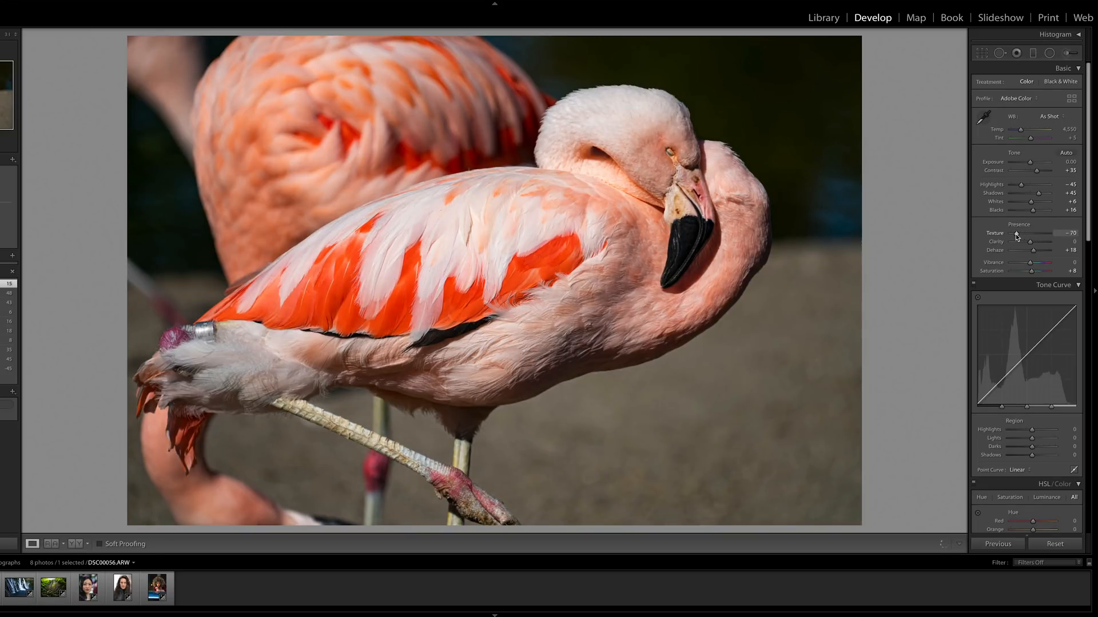
left_click_drag(1032, 238, 1040, 237)
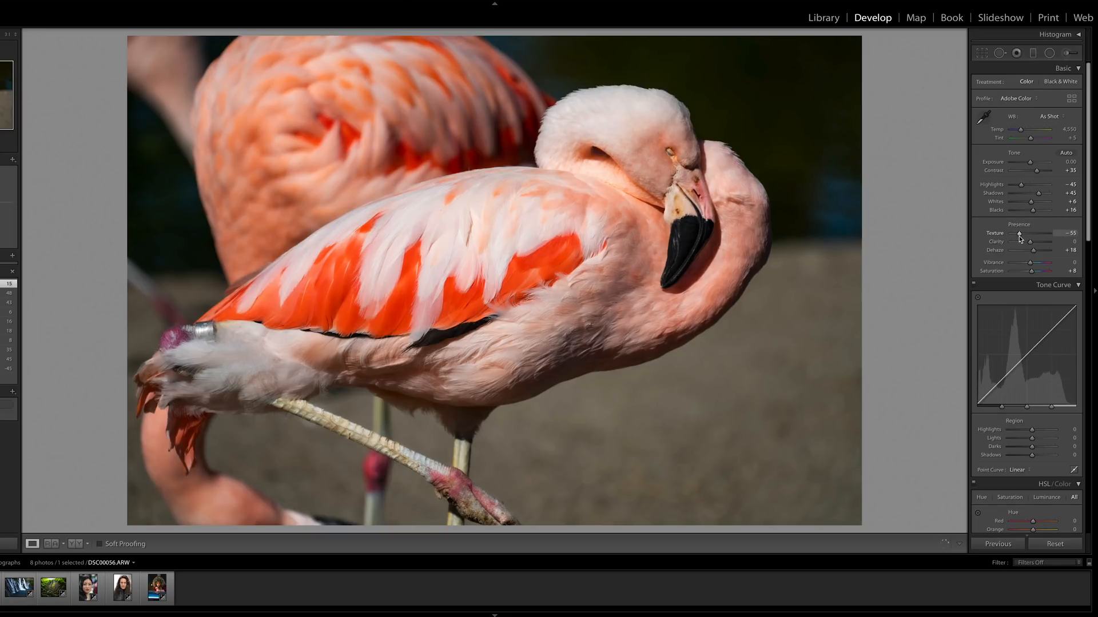
left_click_drag(1020, 234, 1012, 234)
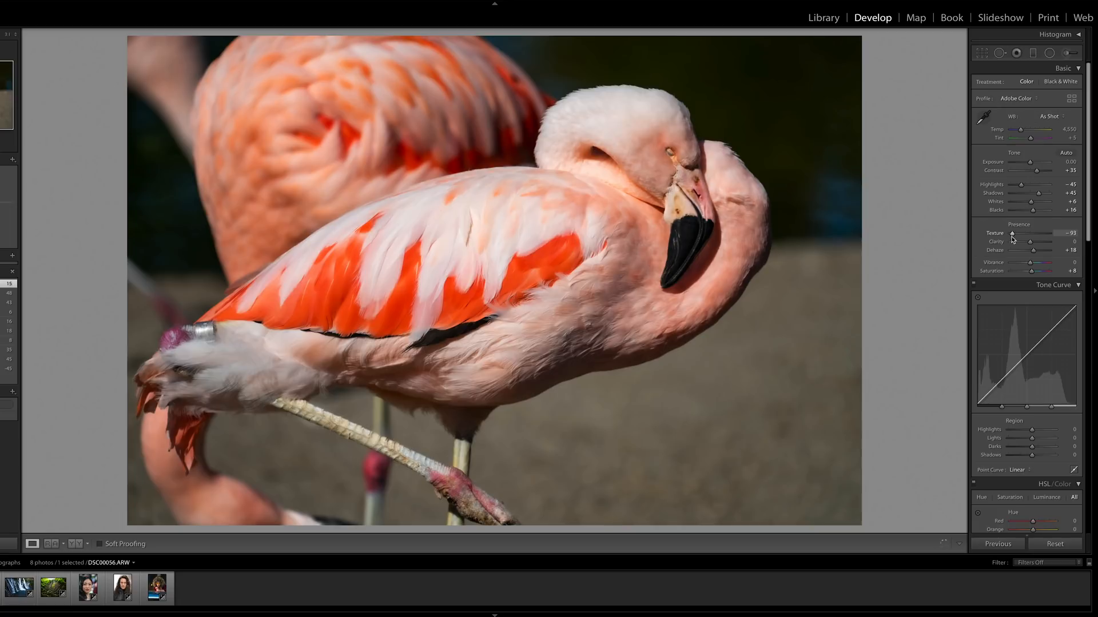
left_click_drag(1011, 233, 1022, 233)
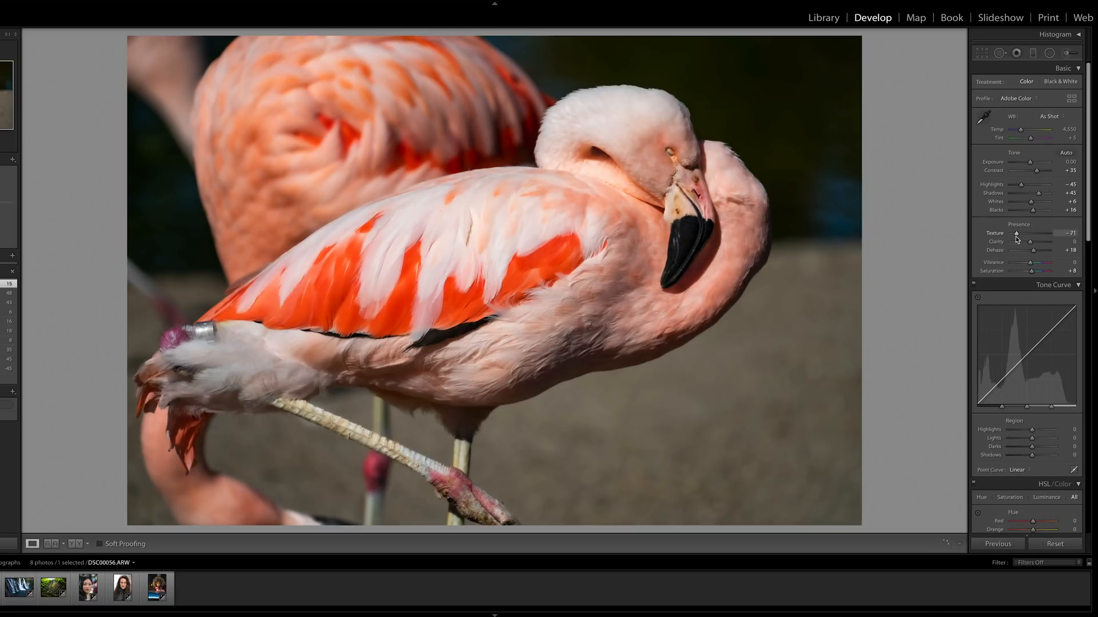
- Lift the flamingo's Texture from -29 to +17, then open the long-haired man portrait
left_click_drag(1016, 233, 1024, 234)
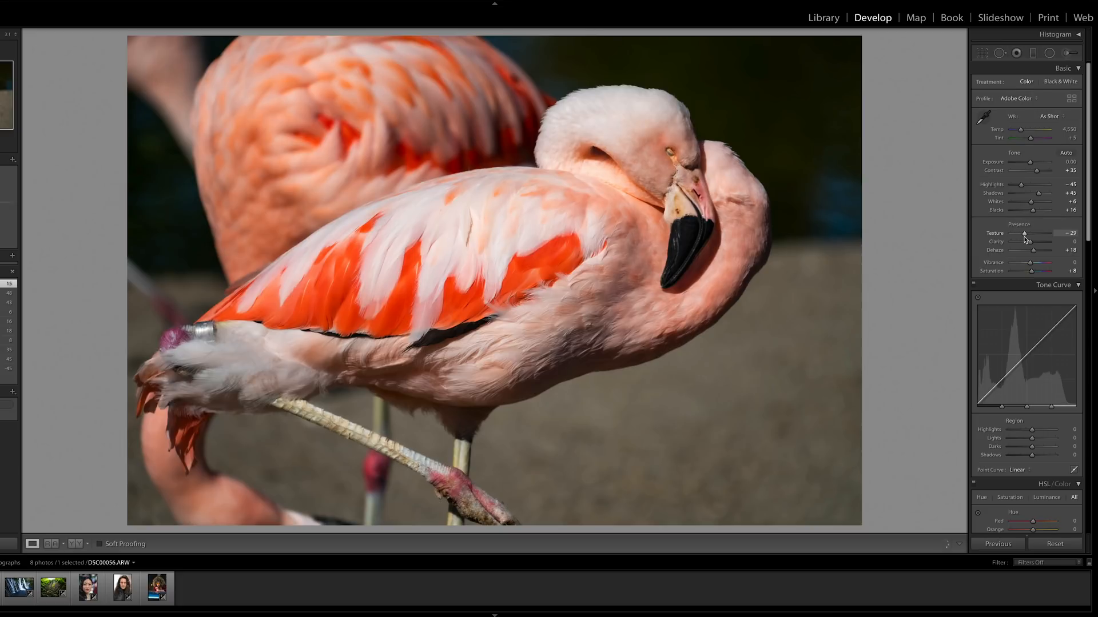
left_click_drag(1024, 233, 1039, 234)
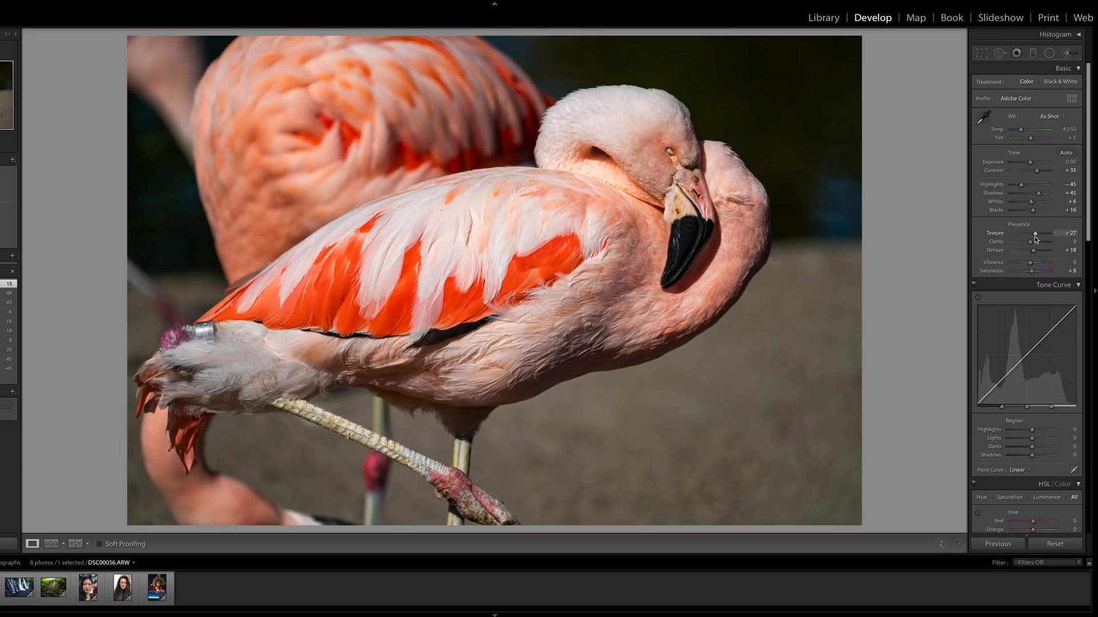
left_click_drag(1053, 233, 1029, 233)
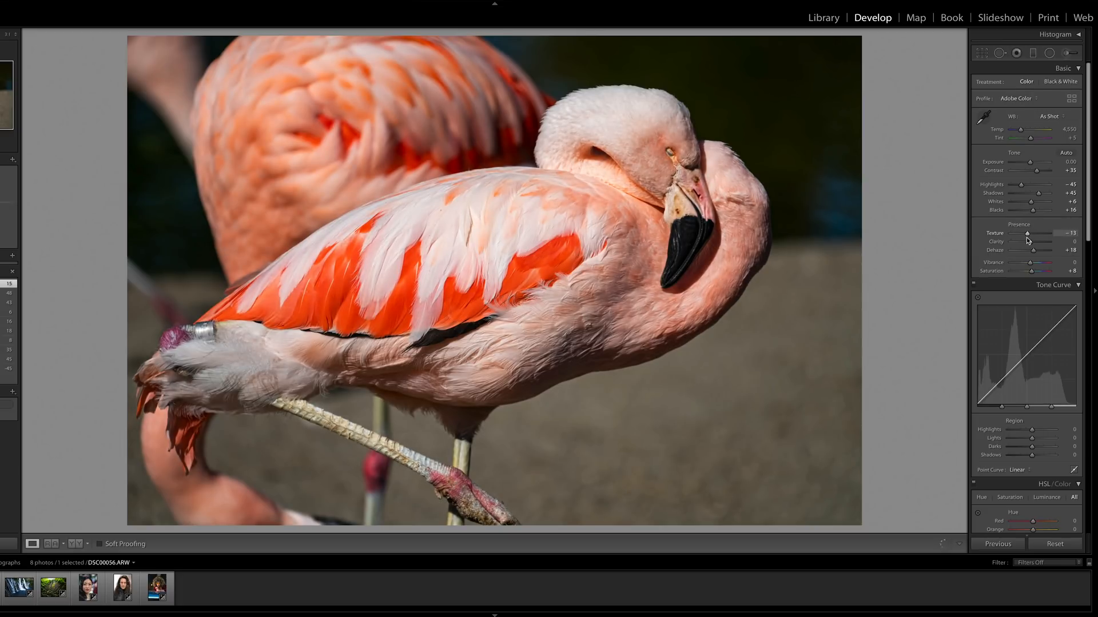
left_click_drag(1029, 234, 1047, 233)
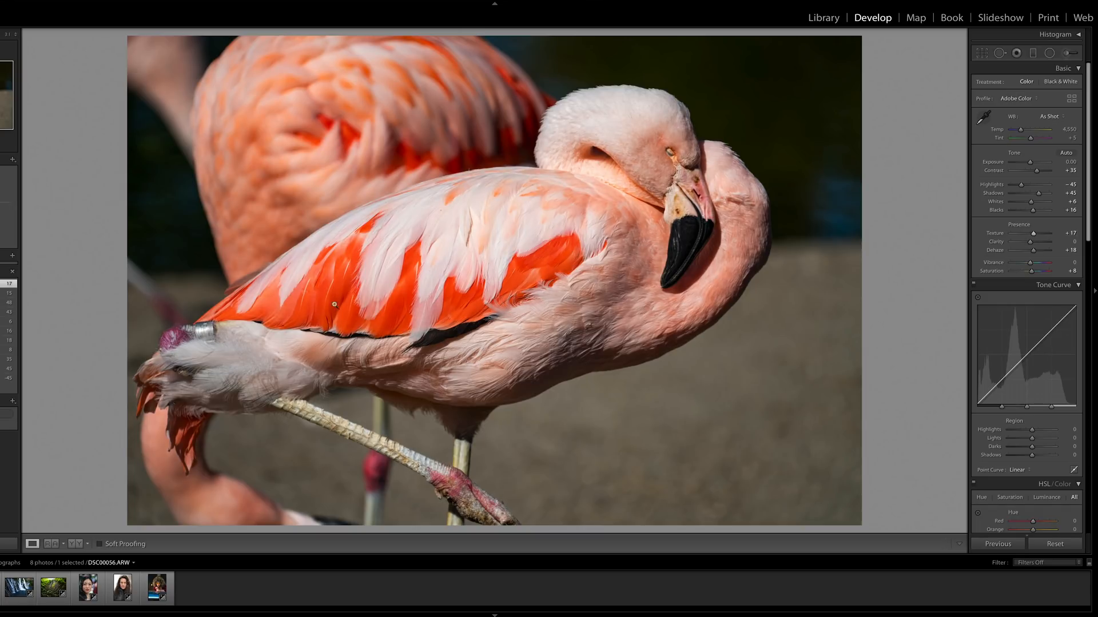
left_click(122, 589)
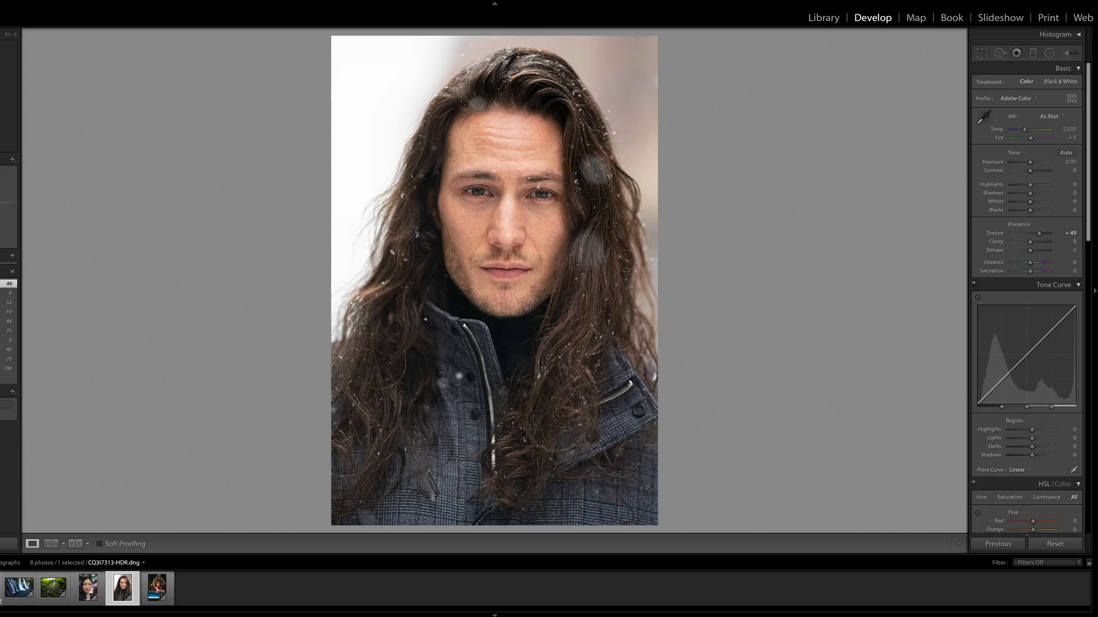
- Open the curly-haired woman portrait and show its Adjustment Brush mask settings
left_click(156, 588)
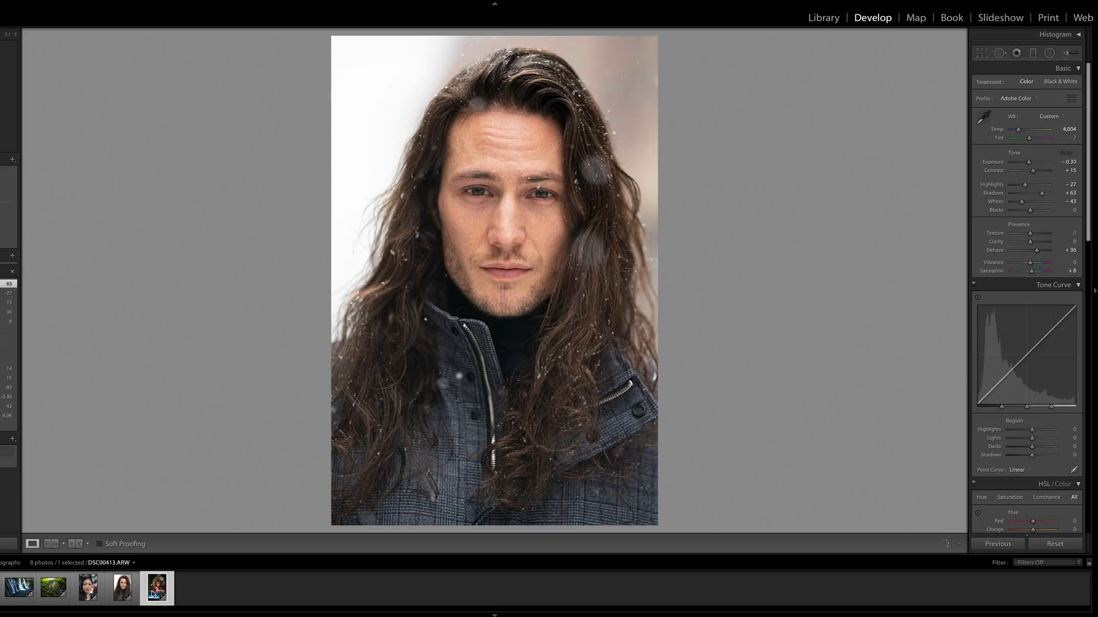
left_click(156, 588)
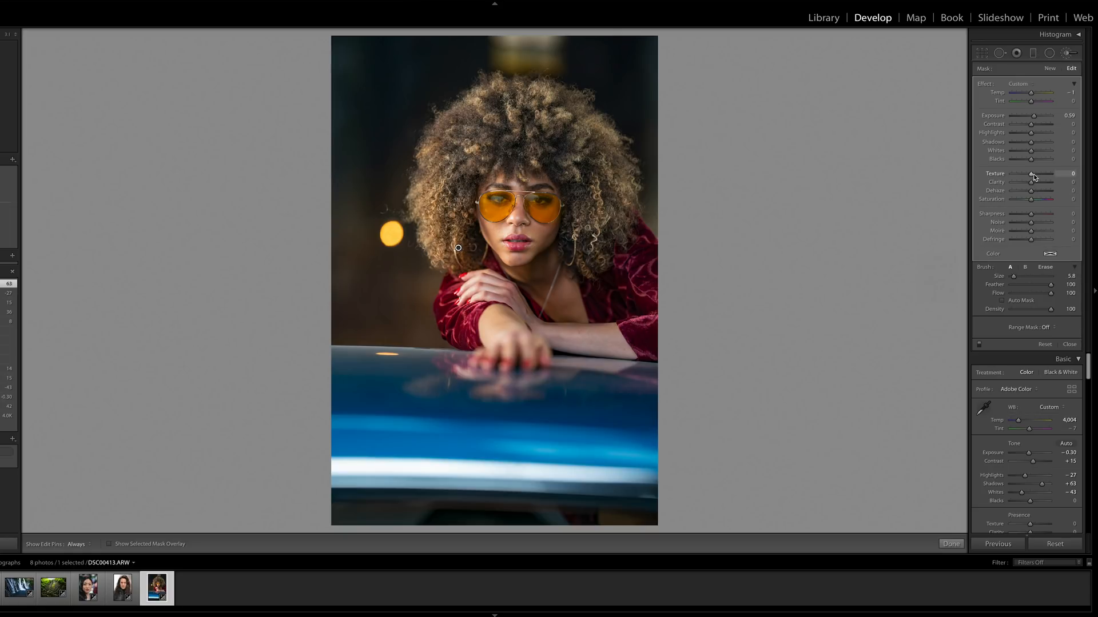
- Boost the brushed area's Texture to 78, then lower it to 4 and -2
left_click_drag(1030, 174, 1047, 174)
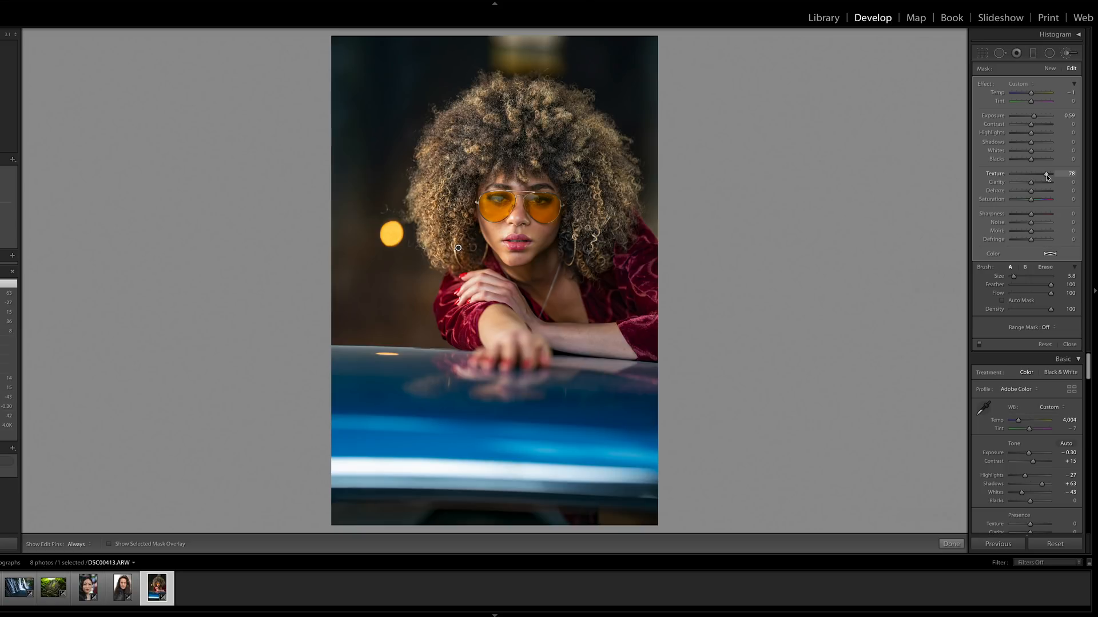
left_click_drag(1047, 173, 1029, 174)
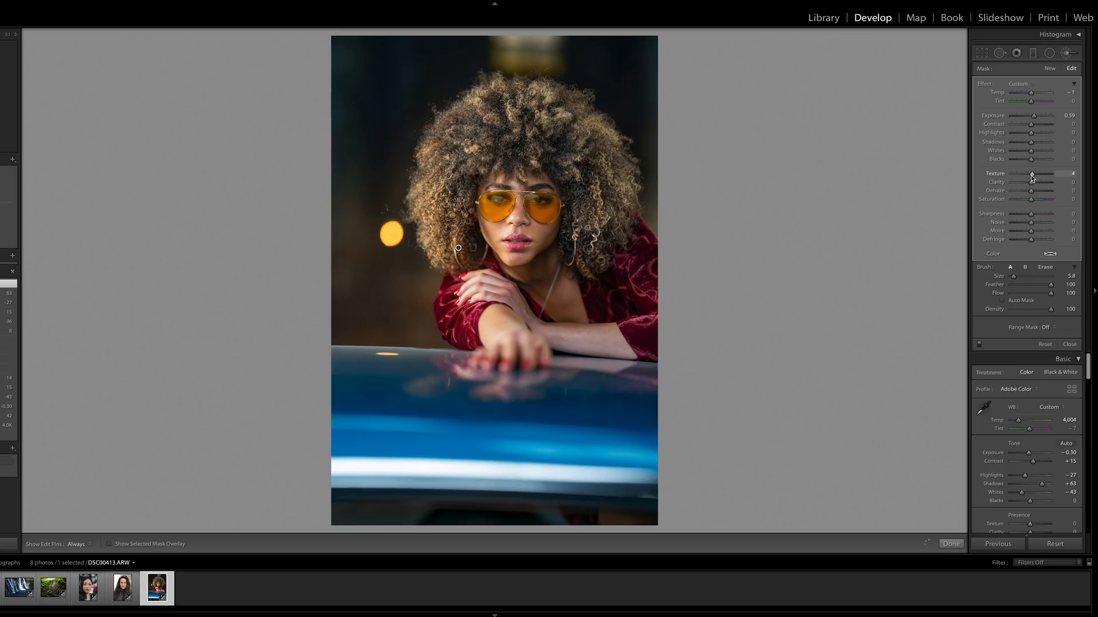
left_click_drag(1043, 173, 1029, 174)
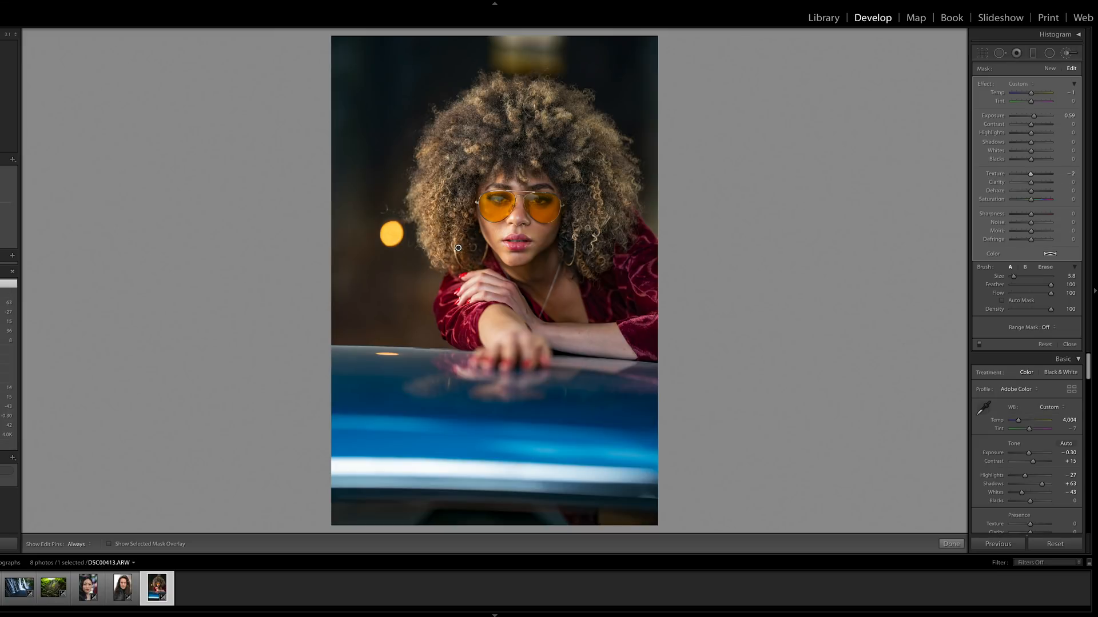
mouse_move(325, 253)
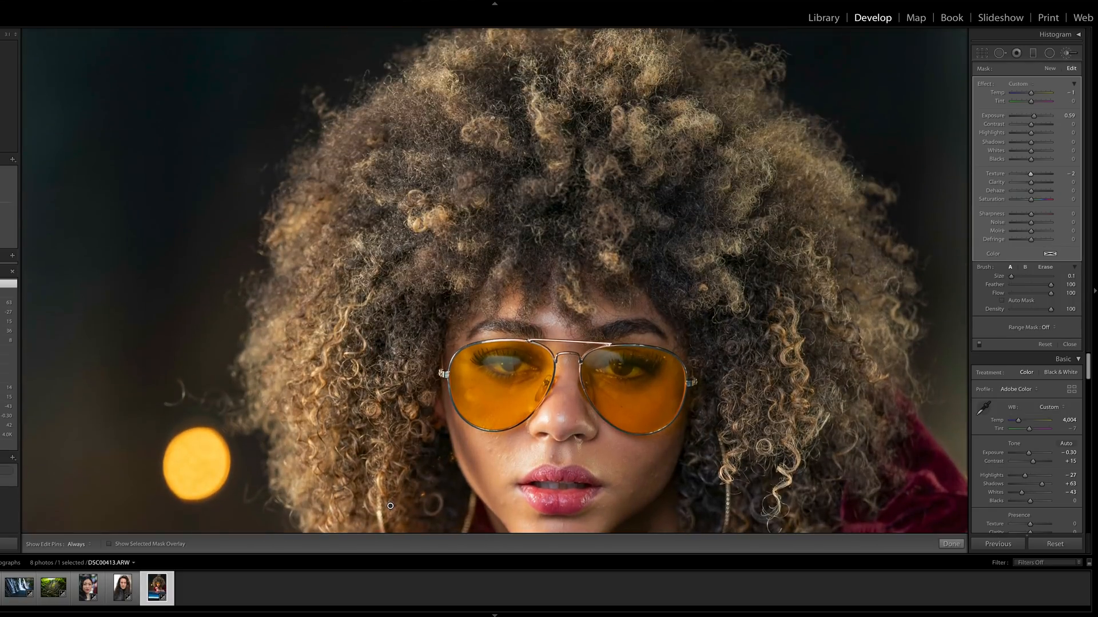
- Try brushed hair Texture at 100, -37 and 2, settling at +30
left_click_drag(1031, 174, 1050, 174)
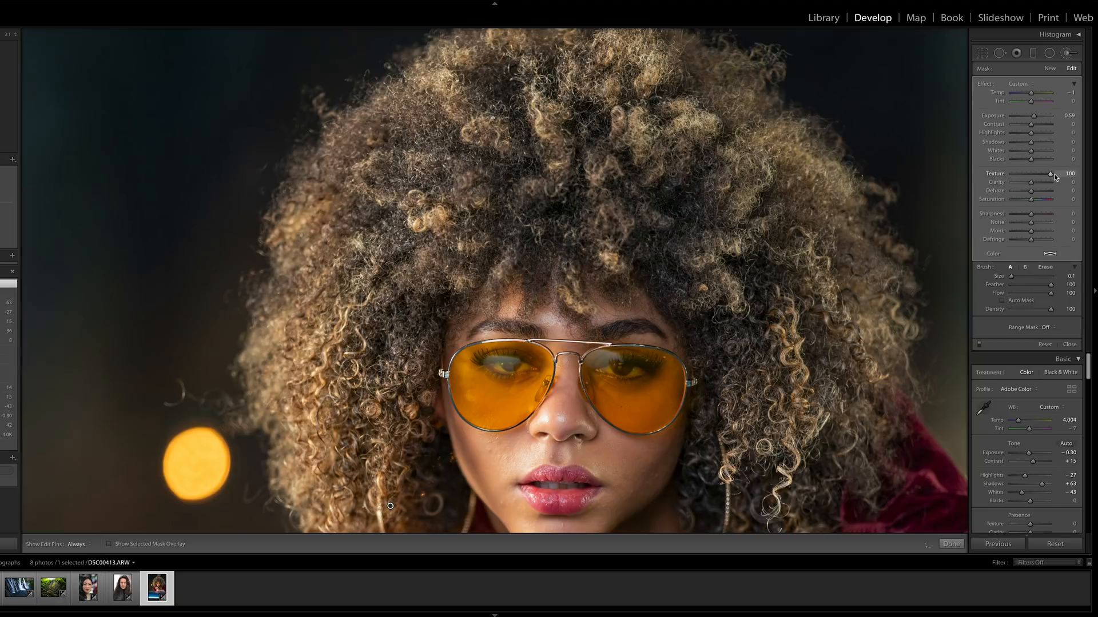
left_click_drag(1050, 174, 1024, 174)
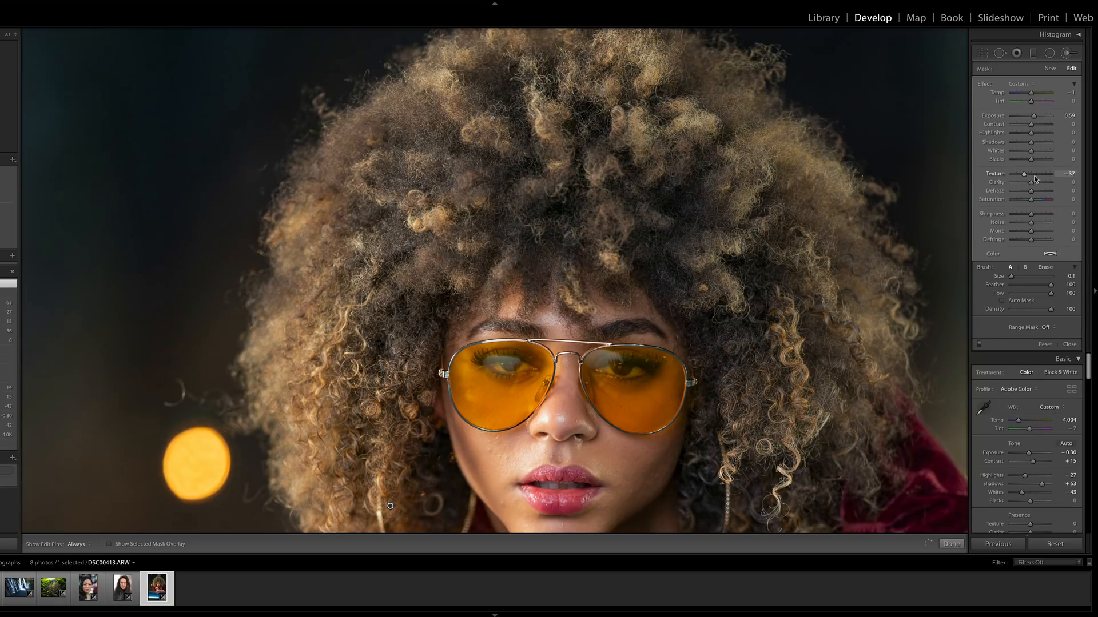
left_click_drag(1029, 173, 1064, 172)
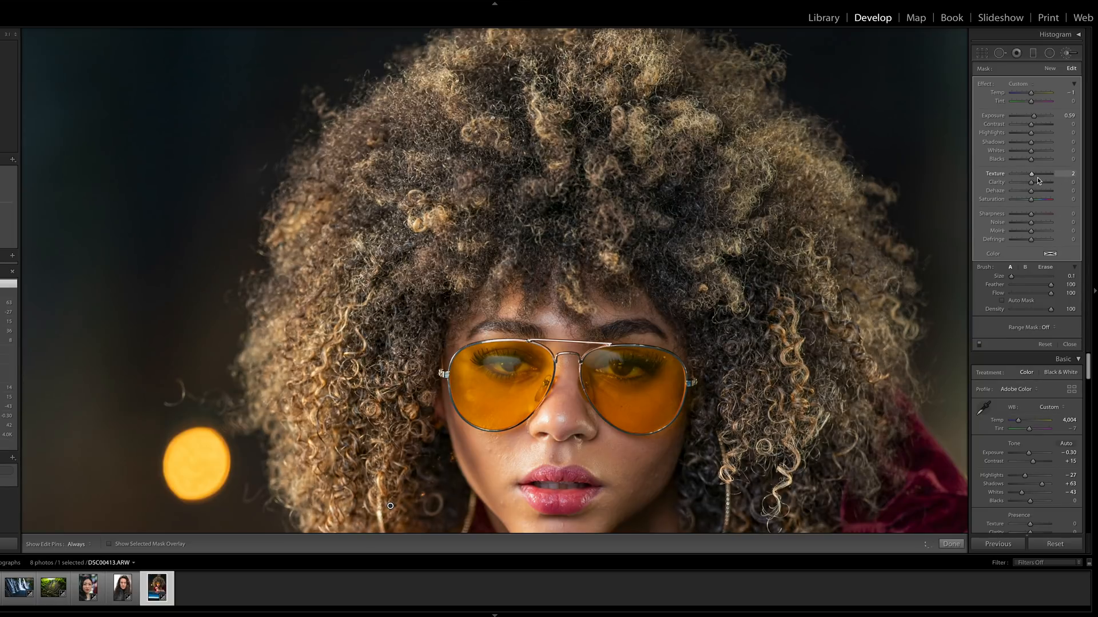
left_click_drag(1032, 173, 1053, 173)
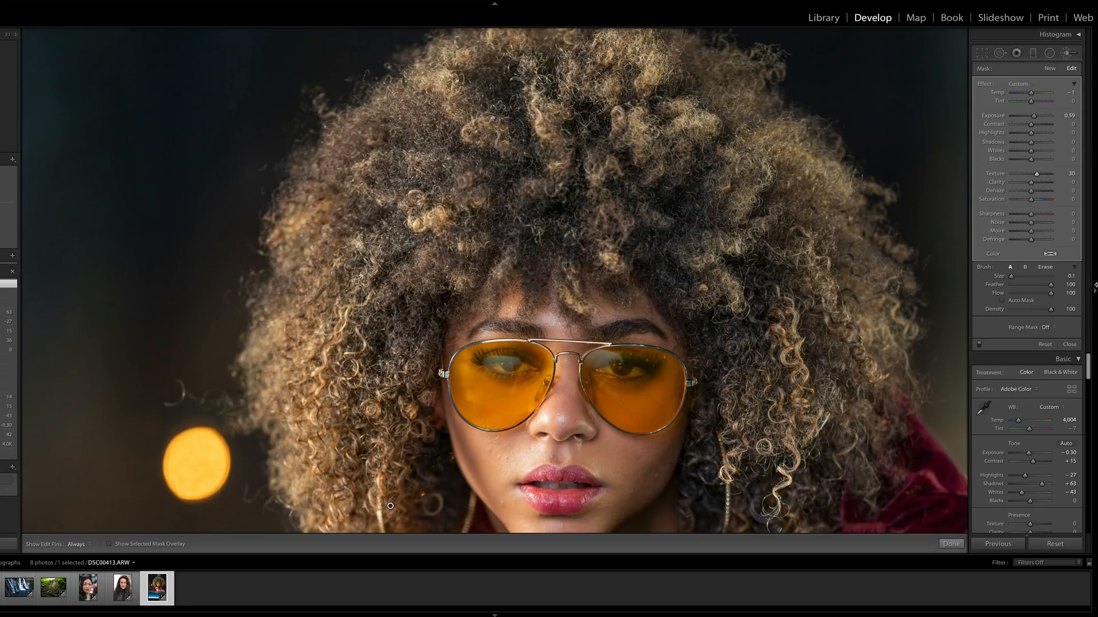
mouse_move(1004, 296)
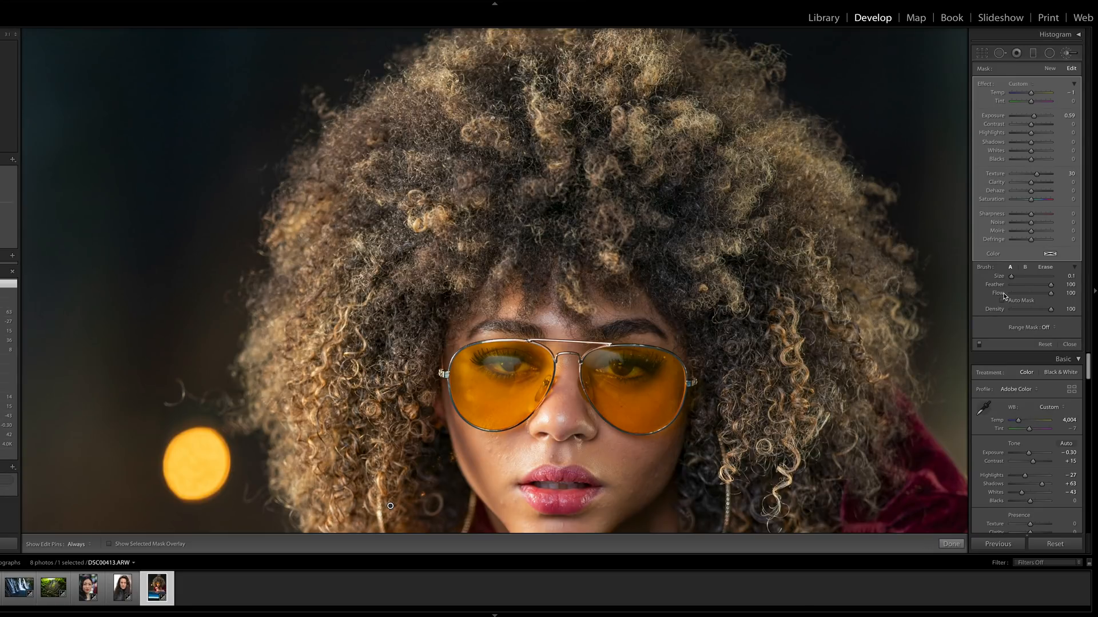
left_click(87, 588)
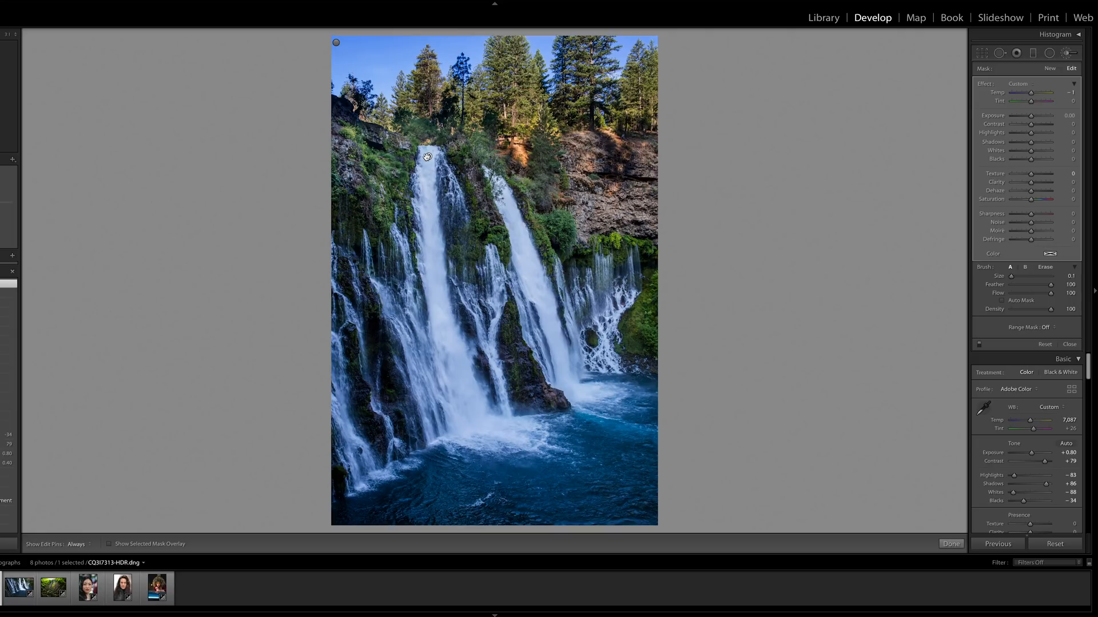
- Select the brush mask pin at the top of the waterfall
left_click(109, 544)
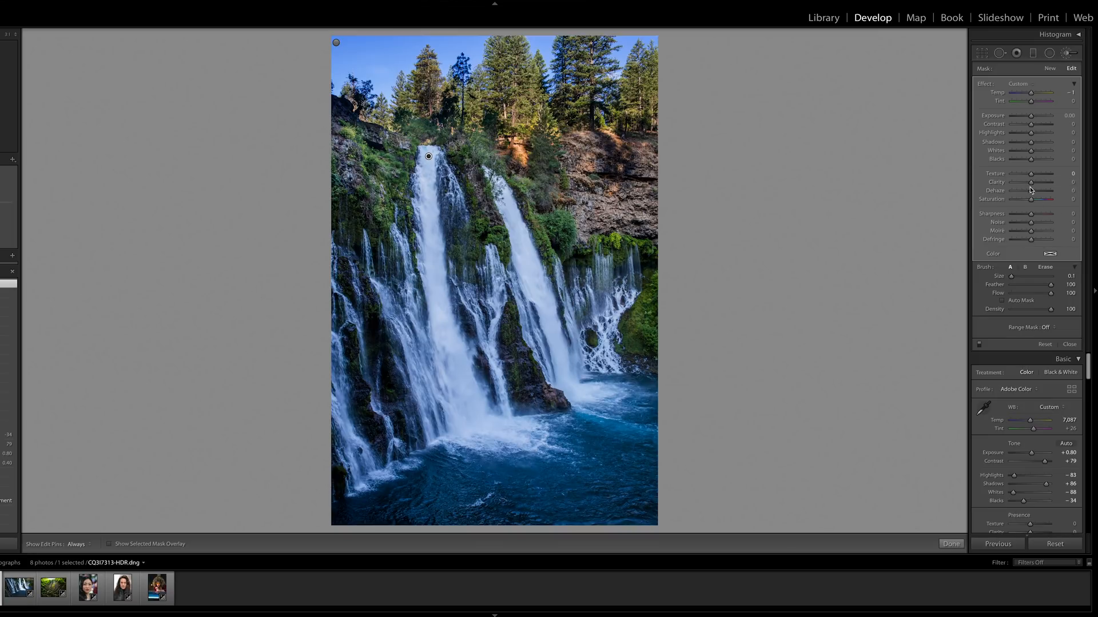
mouse_move(752, 439)
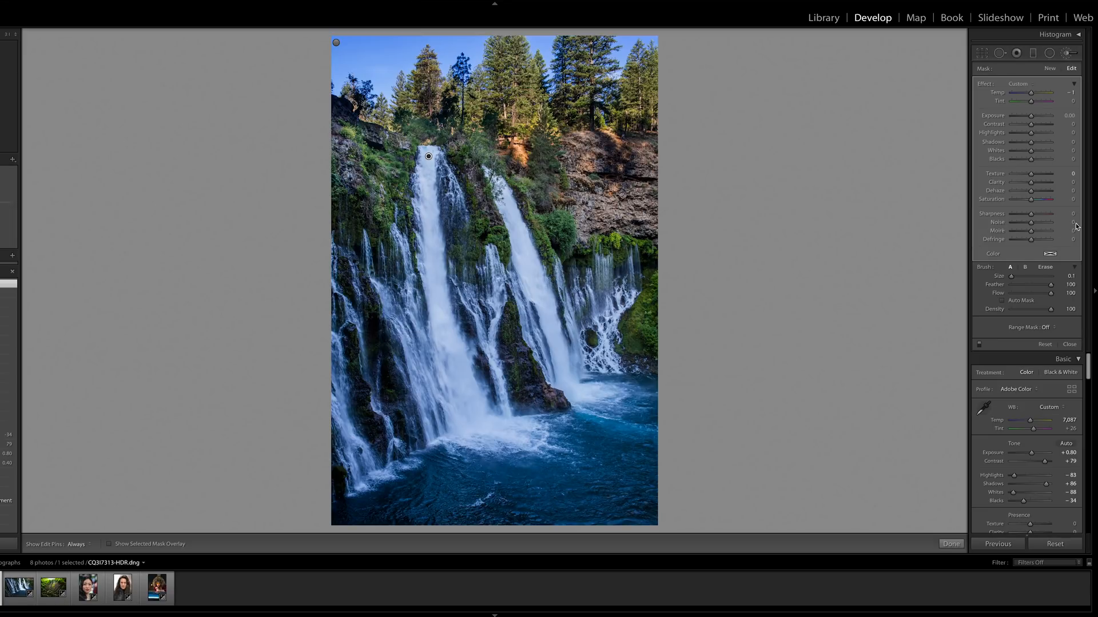
- Vary the brushed waterfall's Texture from -100 to about -75, then up to +24
left_click_drag(1042, 174, 1014, 174)
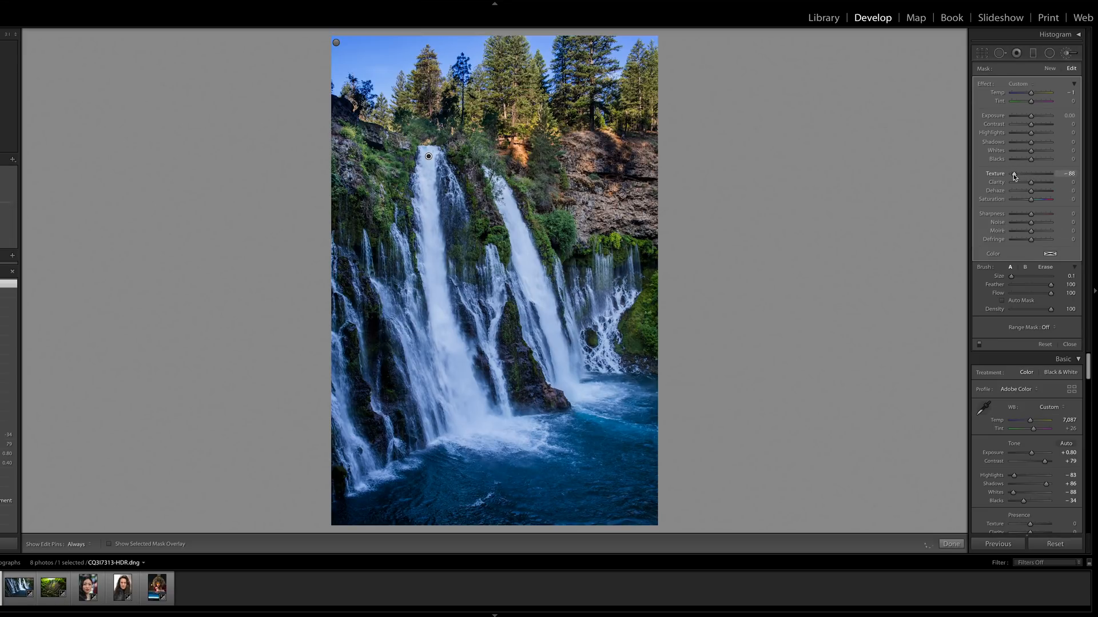
left_click_drag(1031, 173, 1011, 172)
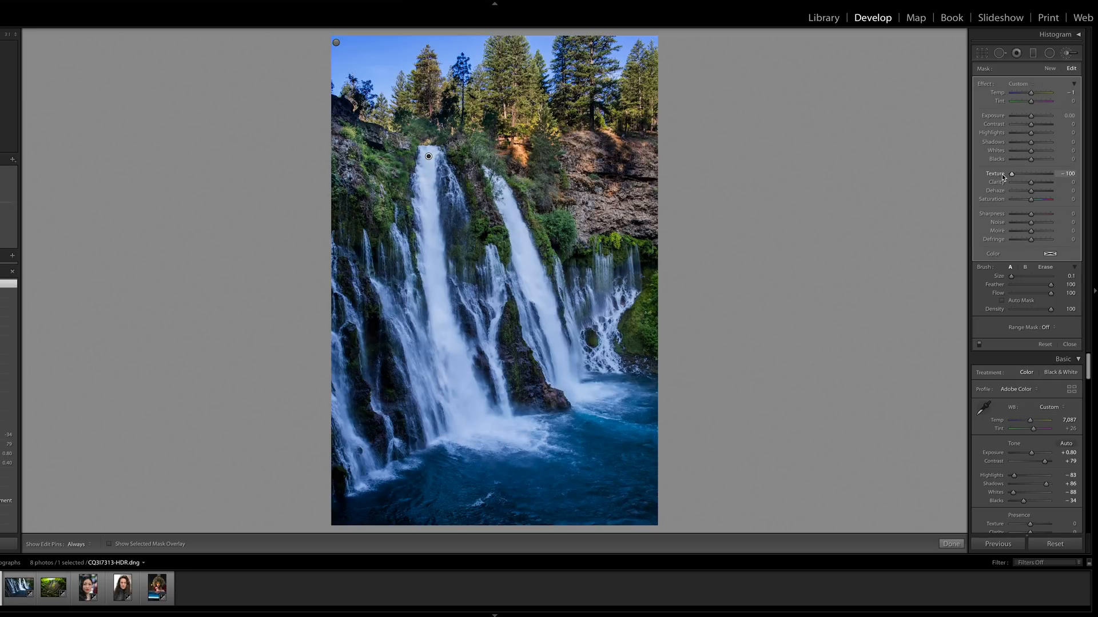
mouse_move(1011, 177)
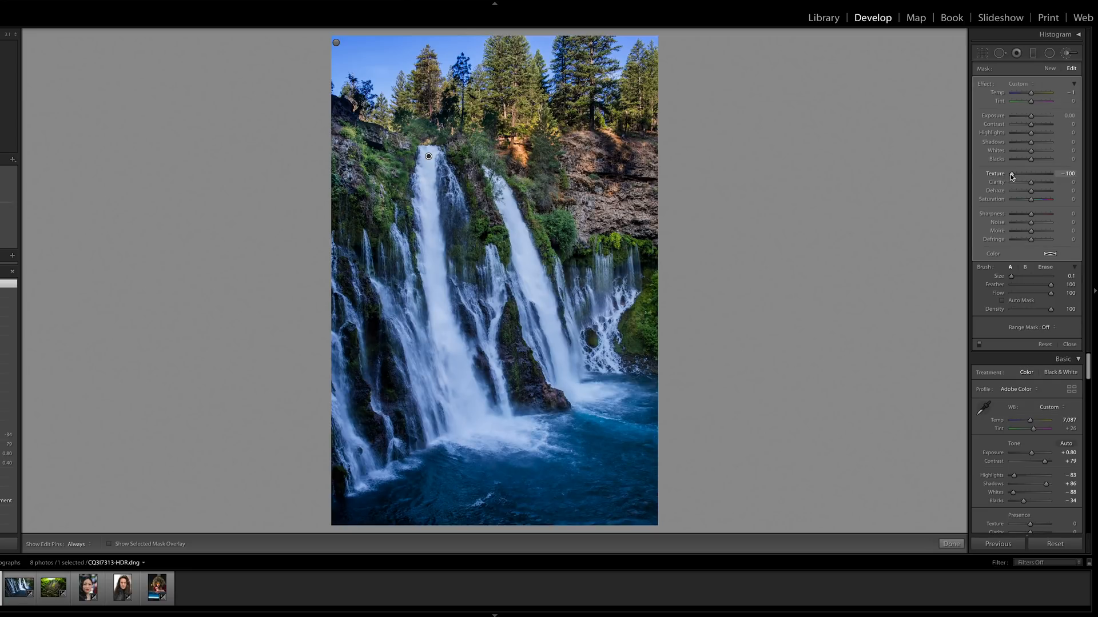
left_click_drag(1010, 173, 1048, 173)
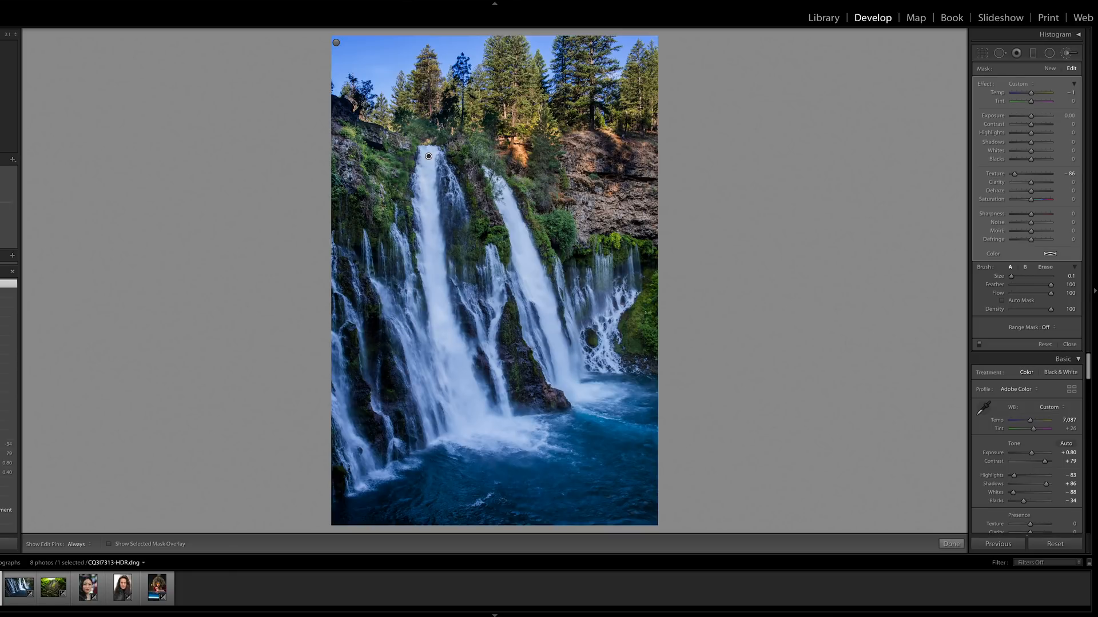
left_click_drag(1026, 174, 1033, 174)
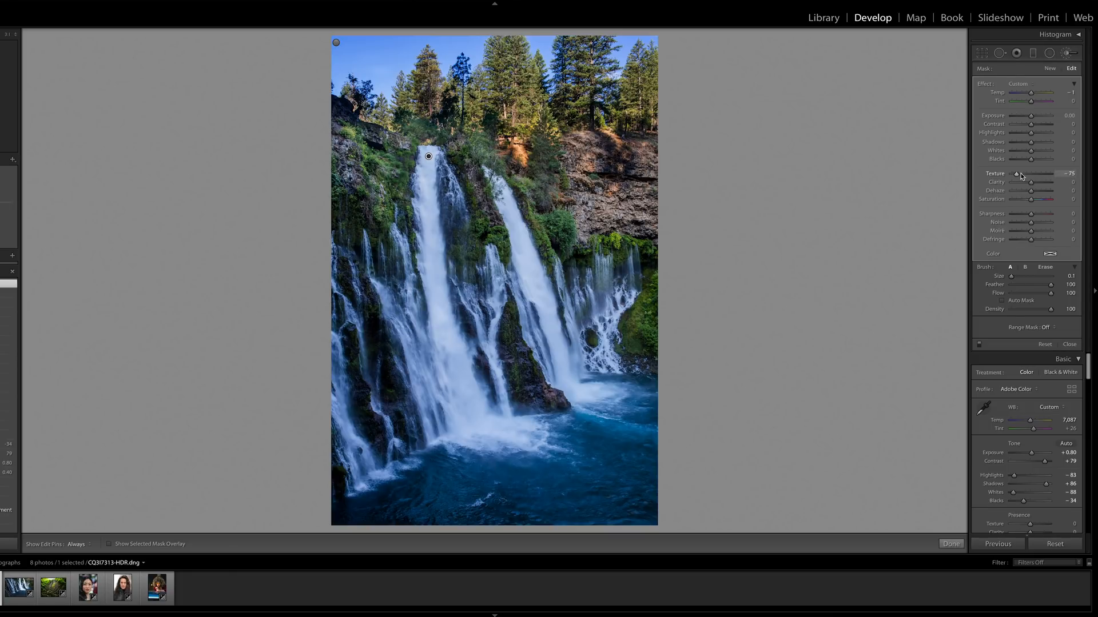
left_click_drag(1013, 173, 1045, 173)
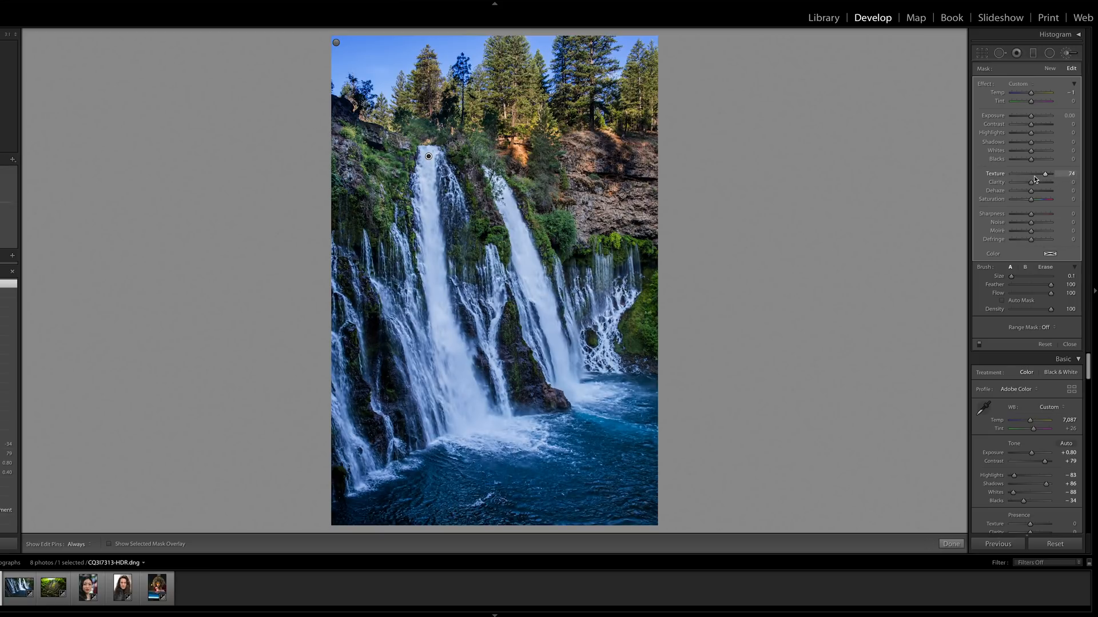
left_click_drag(1047, 173, 1011, 173)
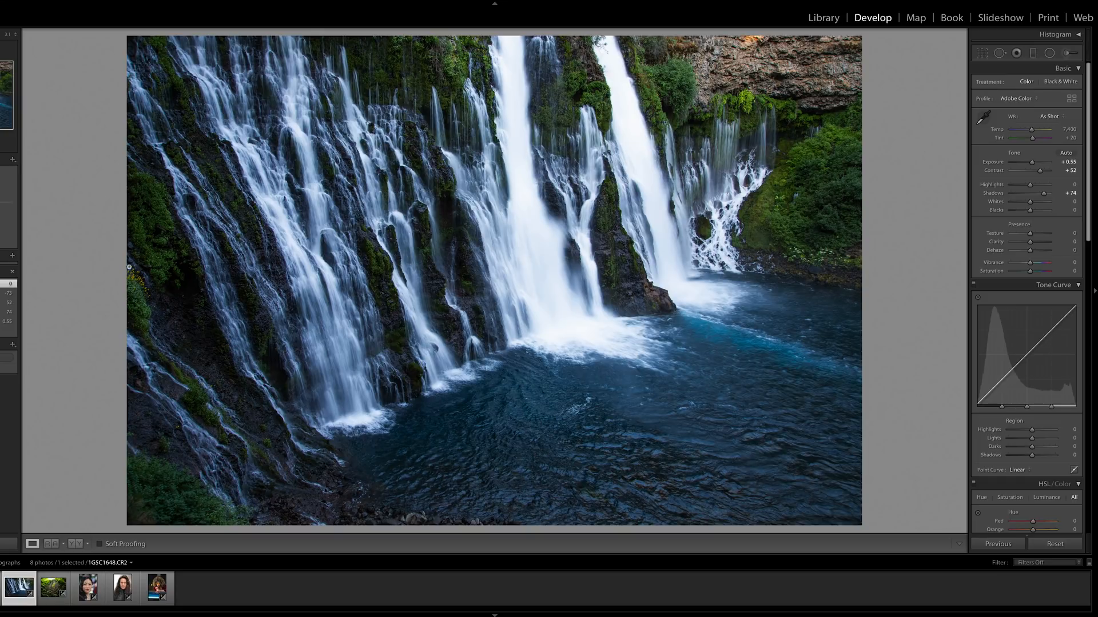
mouse_move(1002, 166)
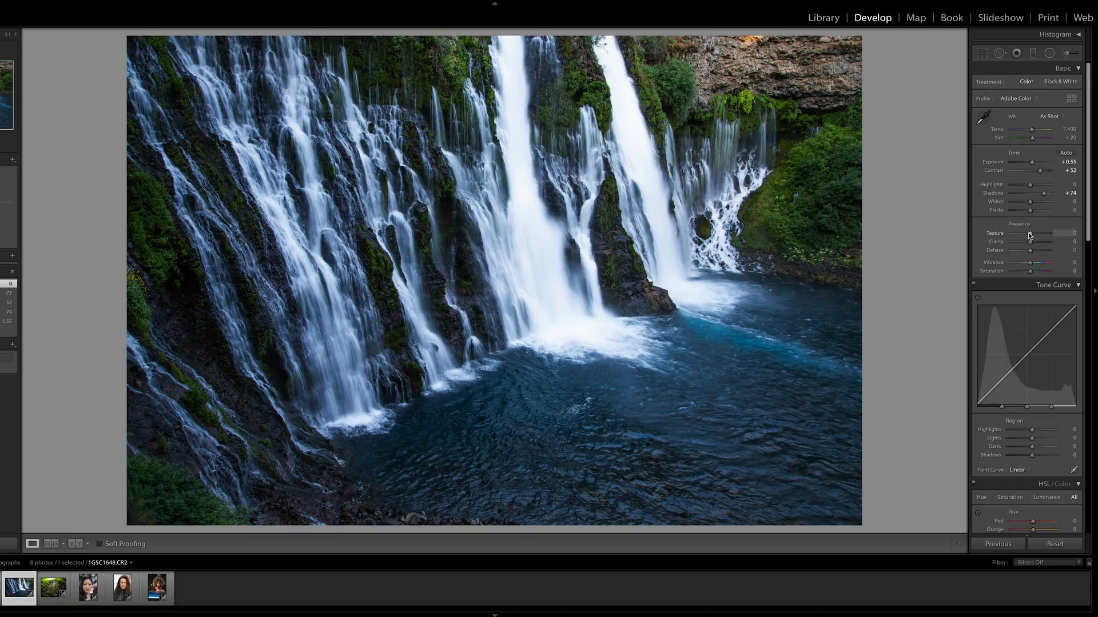
- Smooth the wide waterfall photo with Texture at -100, after briefly testing about -63
left_click_drag(1039, 233, 1010, 233)
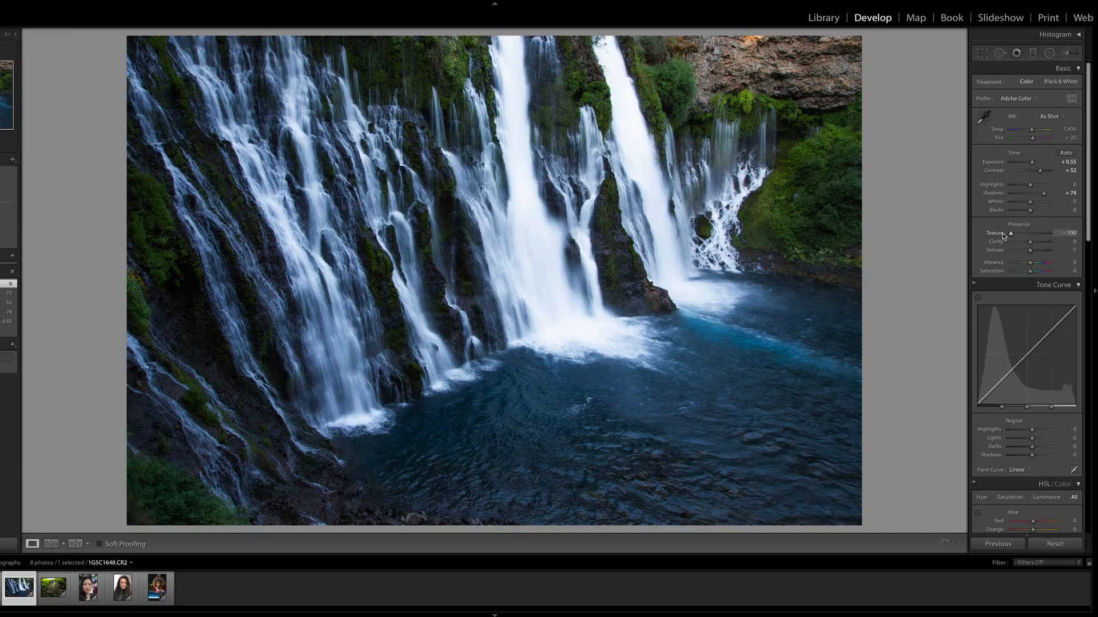
left_click_drag(1011, 233, 1014, 233)
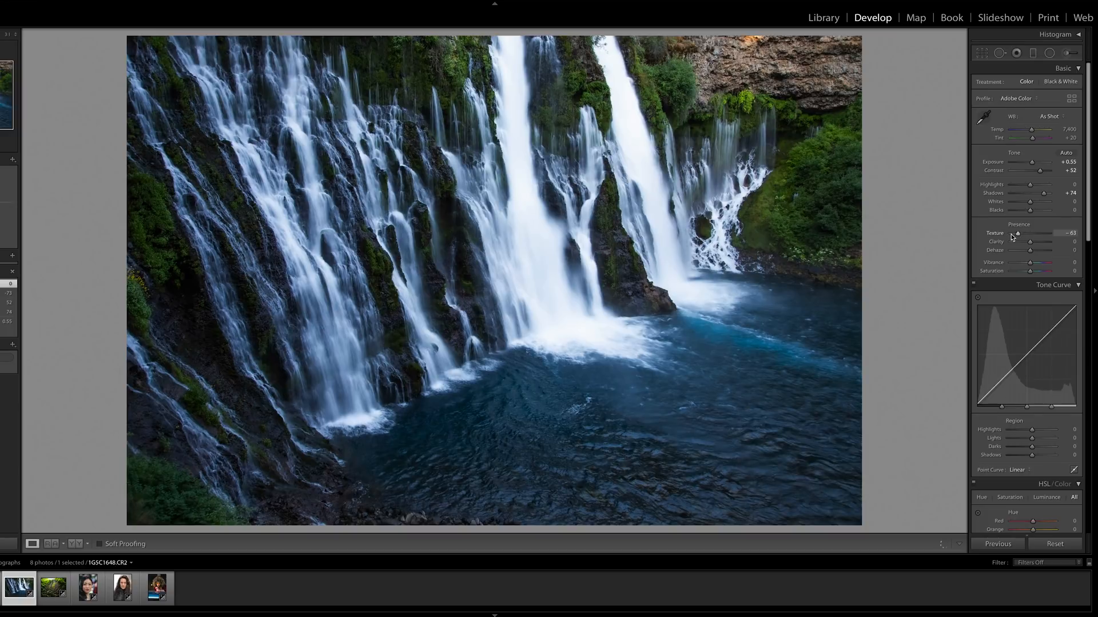
left_click_drag(1016, 233, 997, 233)
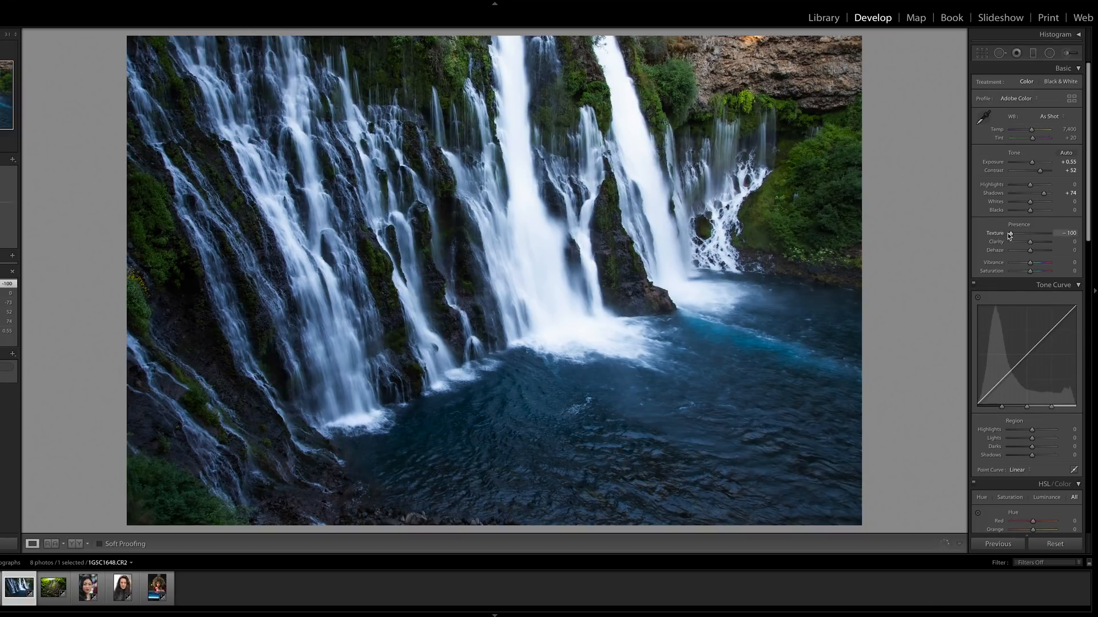
mouse_move(817, 204)
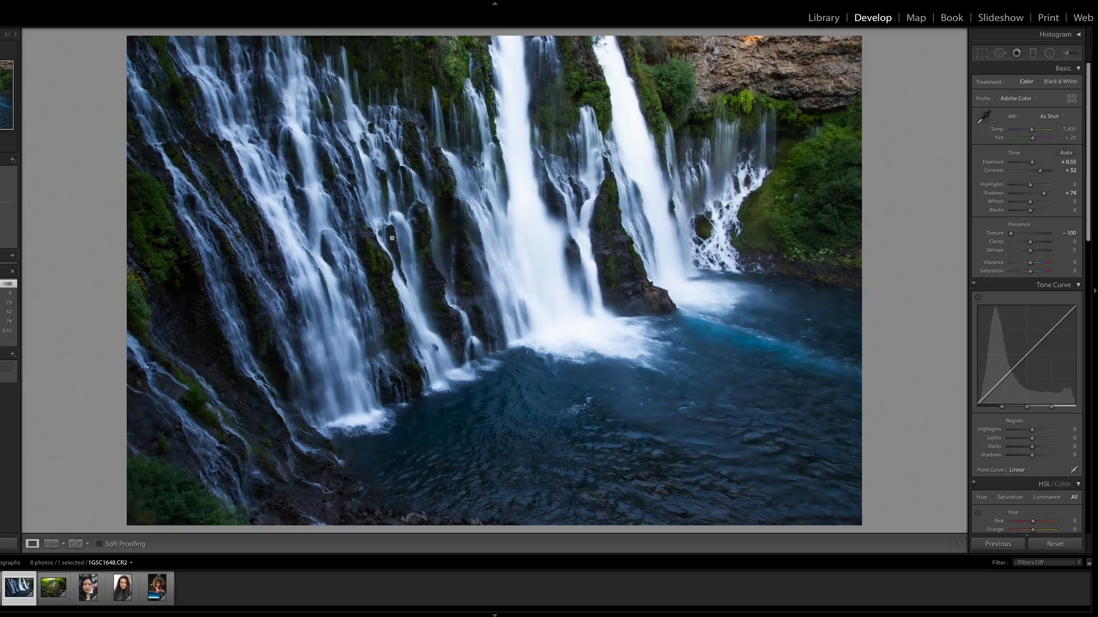
mouse_move(755, 305)
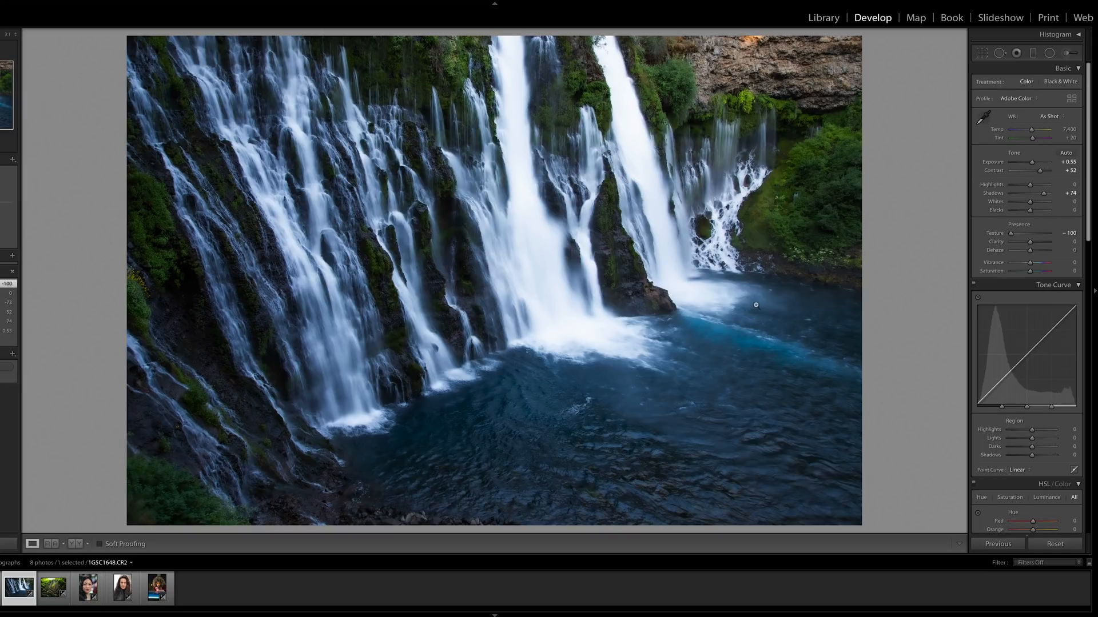
mouse_move(621, 144)
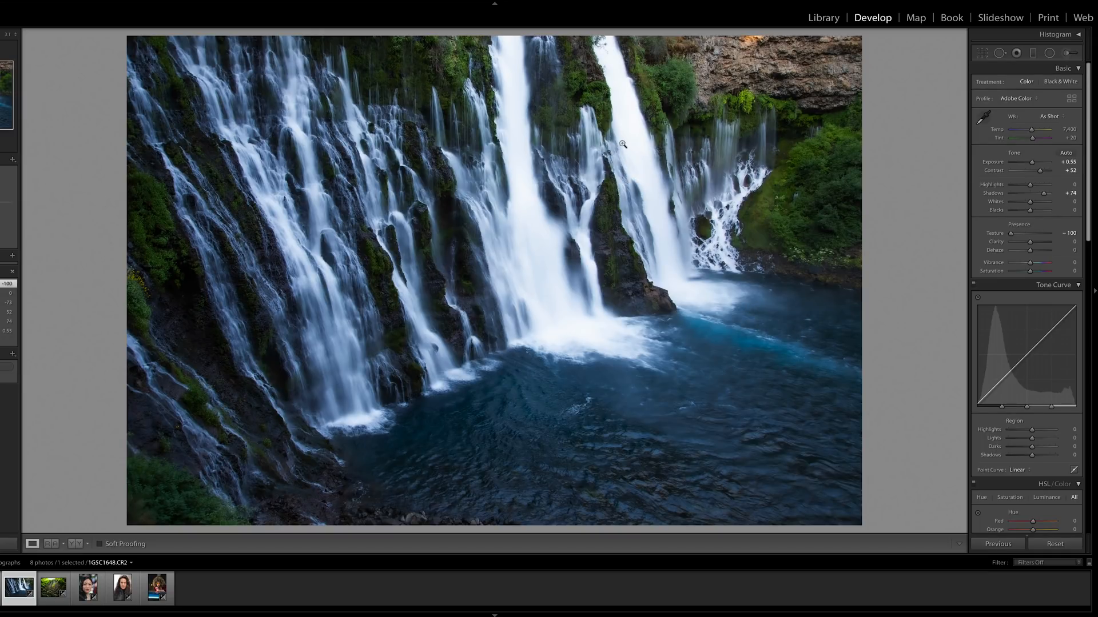
mouse_move(670, 206)
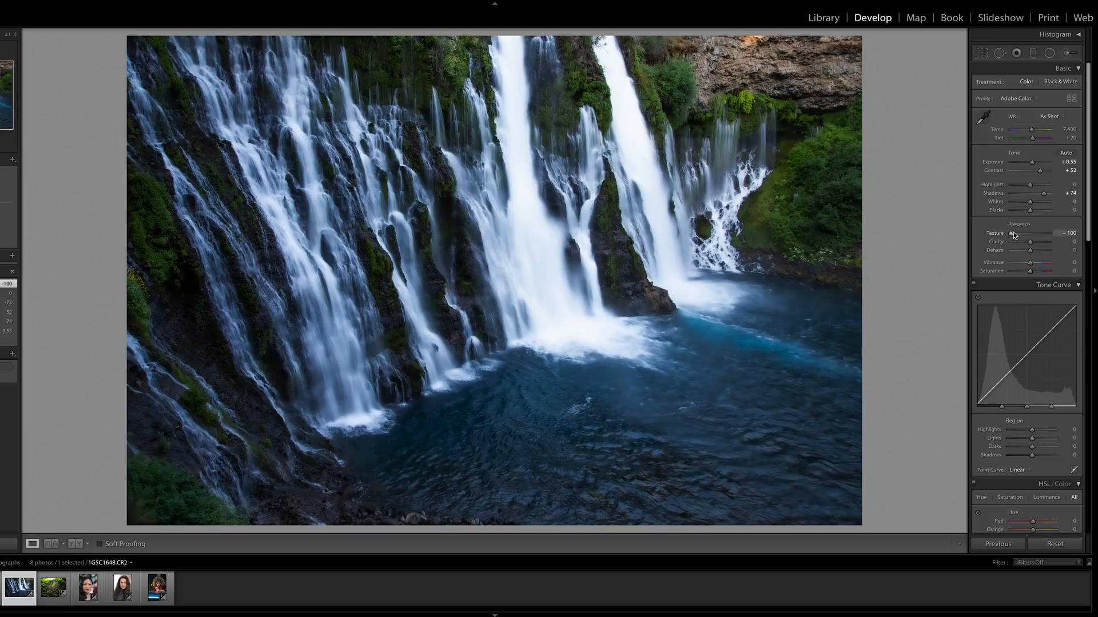
- Compare waterfall Texture amounts from -100 up to +14, finishing at -23
left_click_drag(1023, 233, 1039, 233)
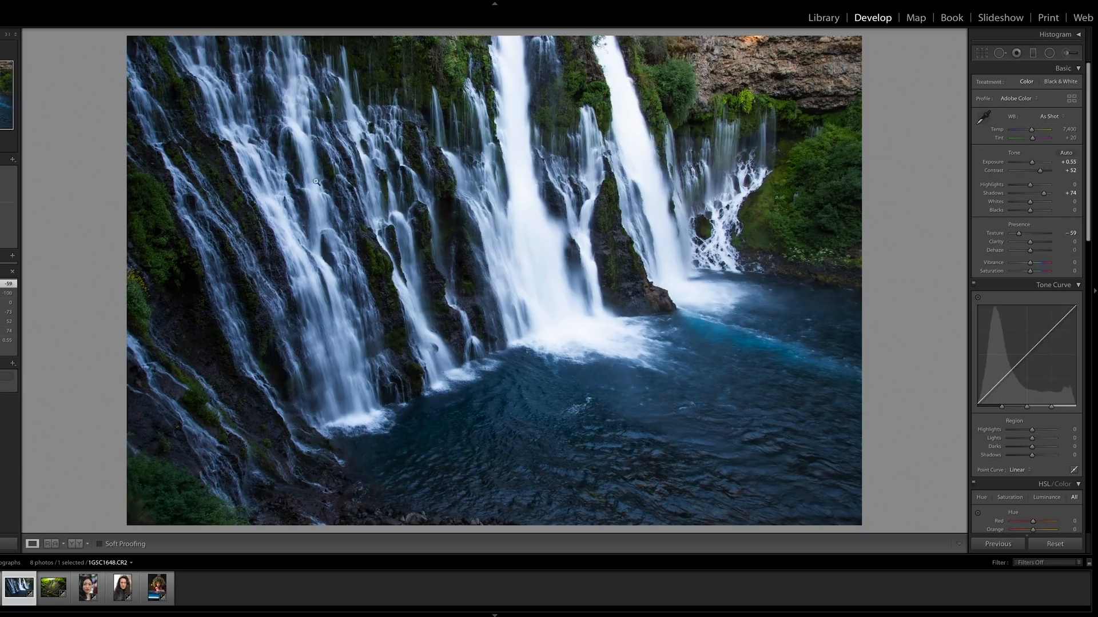
mouse_move(923, 169)
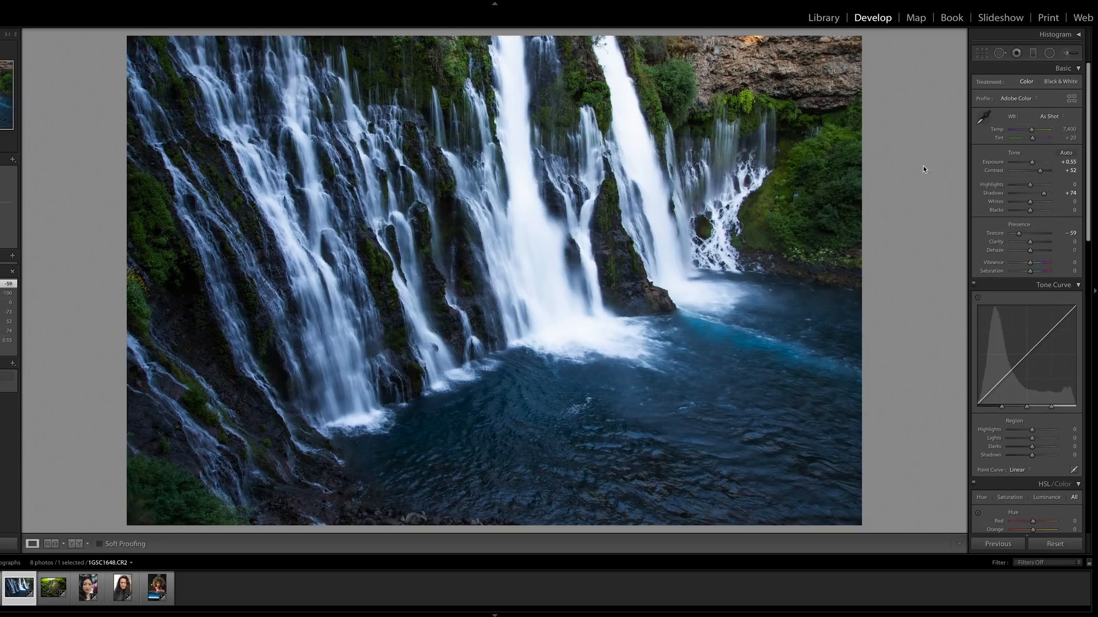
left_click_drag(1030, 233, 1033, 233)
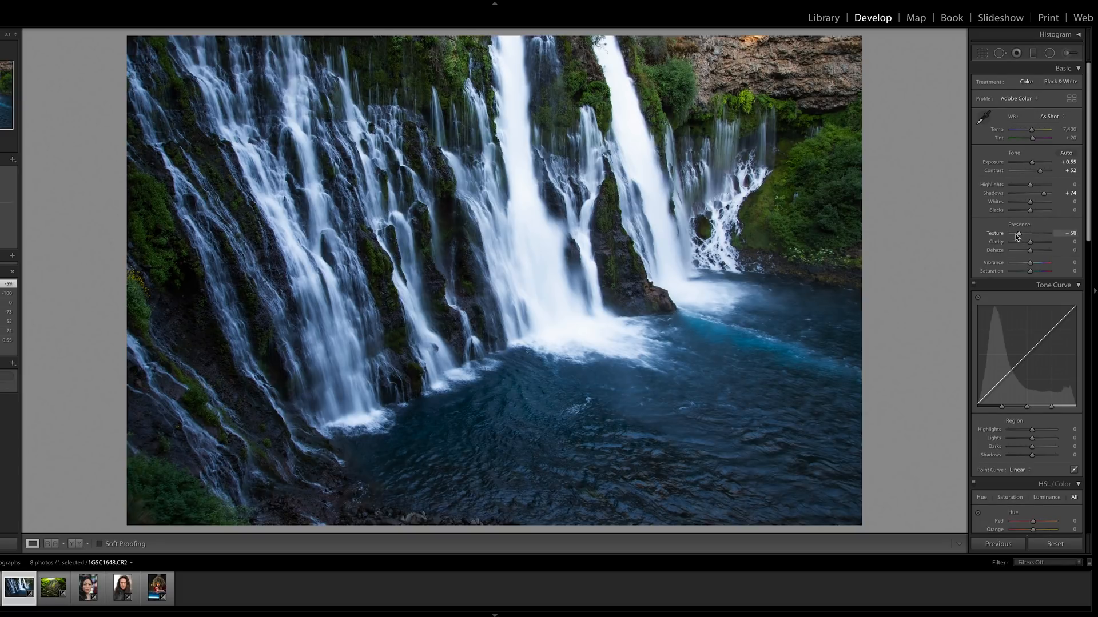
left_click_drag(1018, 233, 1016, 233)
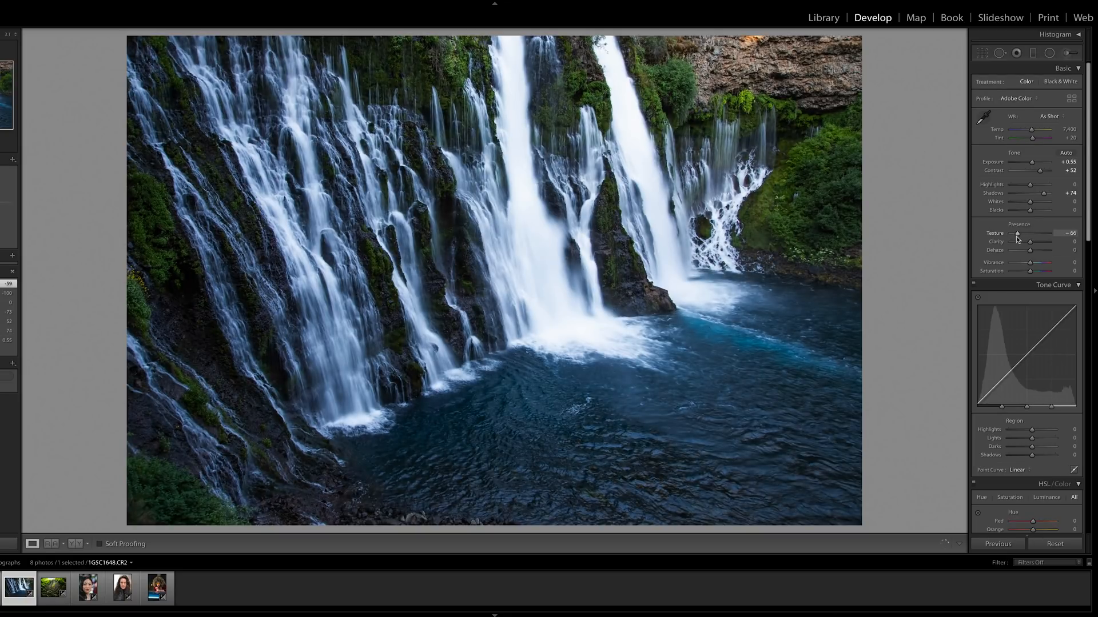
left_click_drag(1018, 233, 1003, 233)
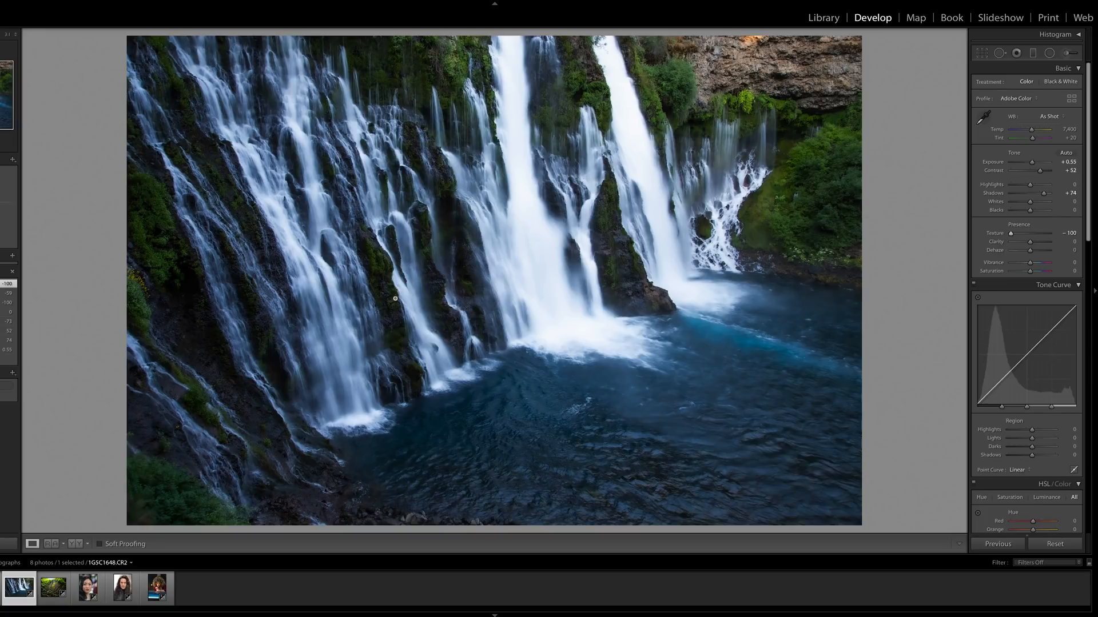
left_click_drag(1010, 233, 1032, 233)
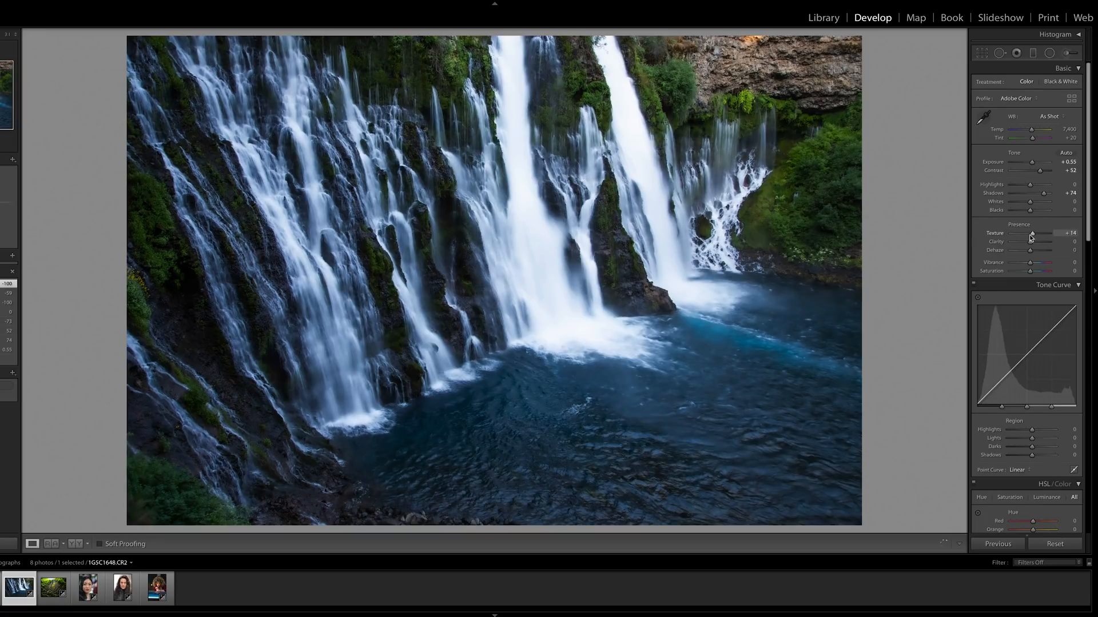
left_click_drag(1031, 233, 1019, 233)
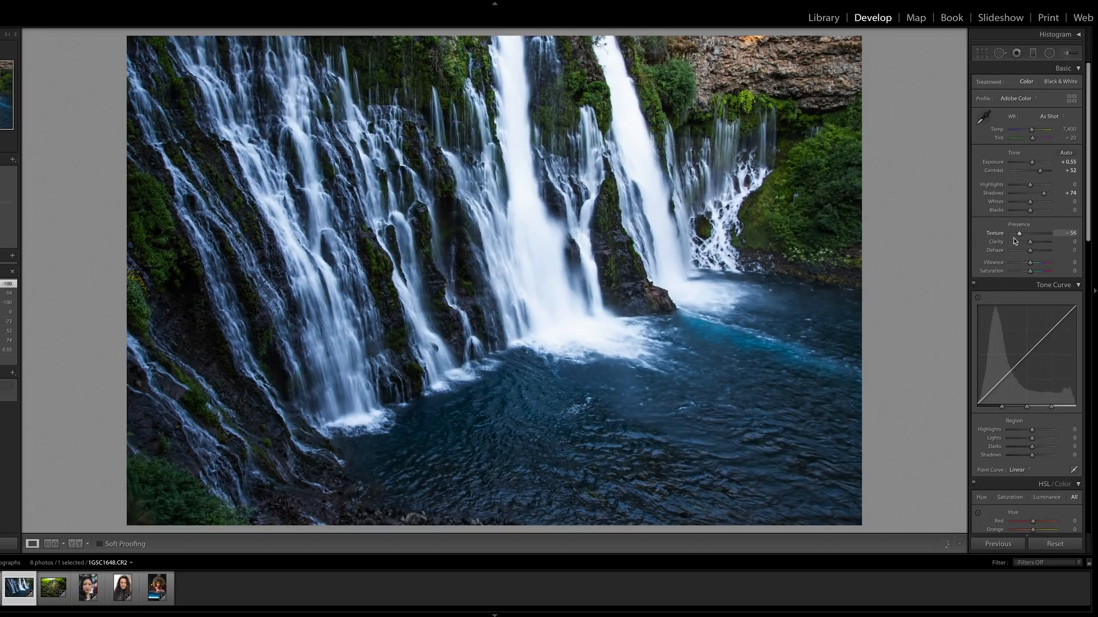
left_click_drag(1019, 241, 1033, 242)
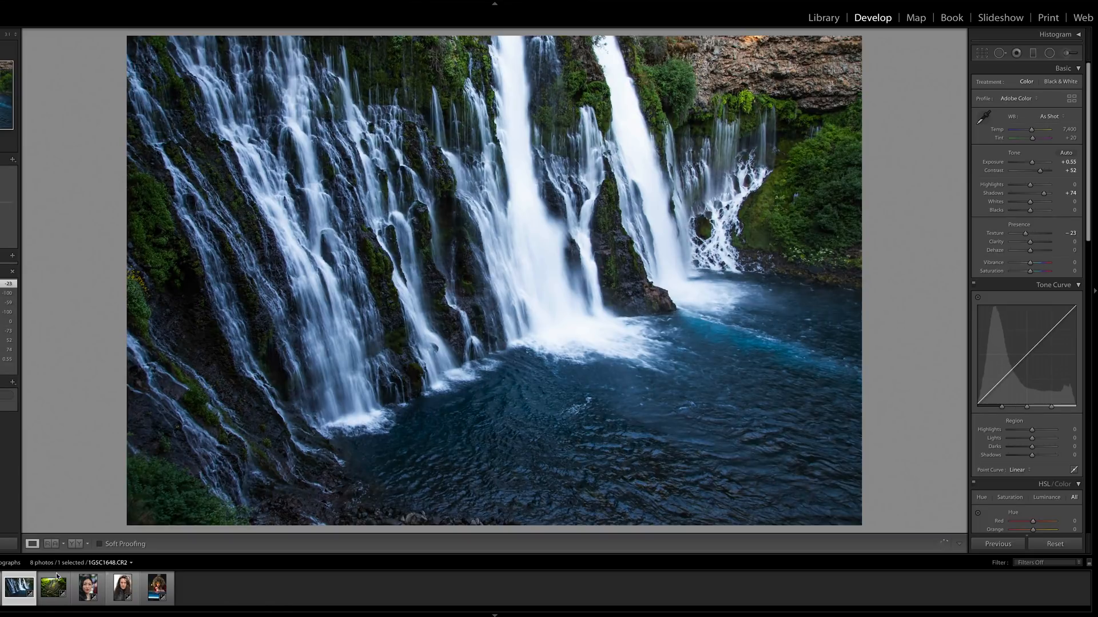
- Open the fern-covered canyon wall photo from the filmstrip
left_click(53, 589)
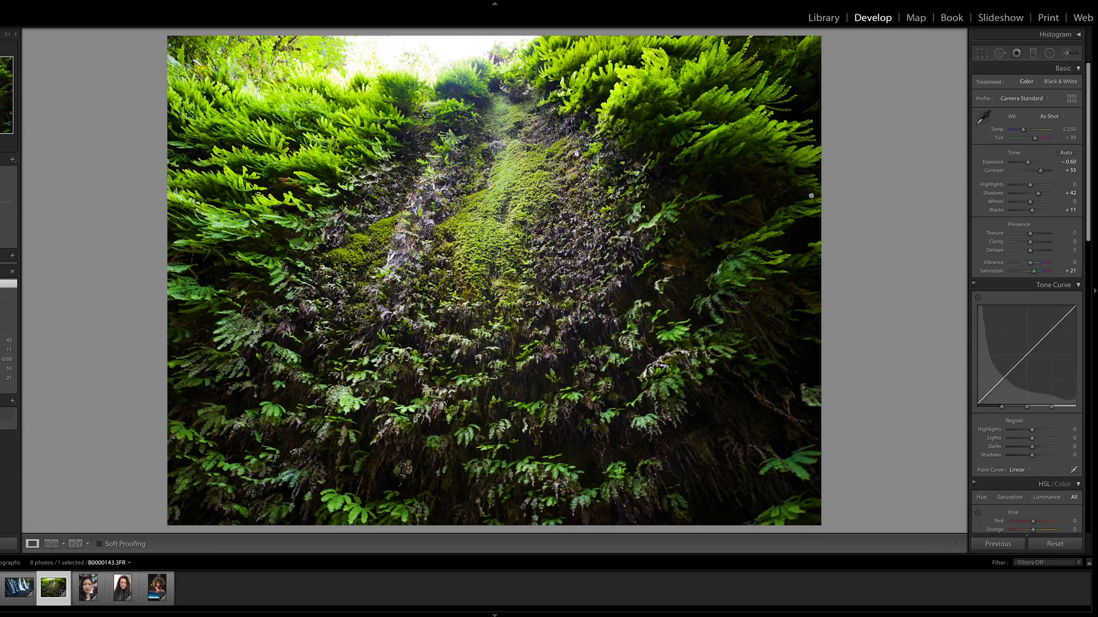
mouse_move(972, 199)
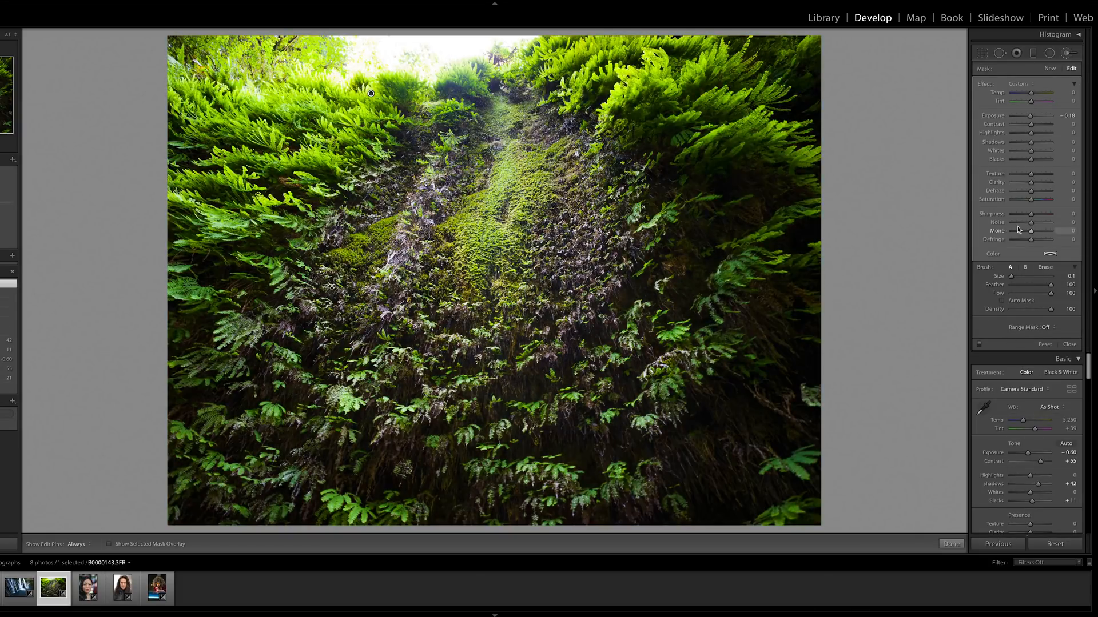
- Test the fern brush adjustment's Texture between -100 and +100, settling at -33
left_click_drag(1029, 173, 1020, 173)
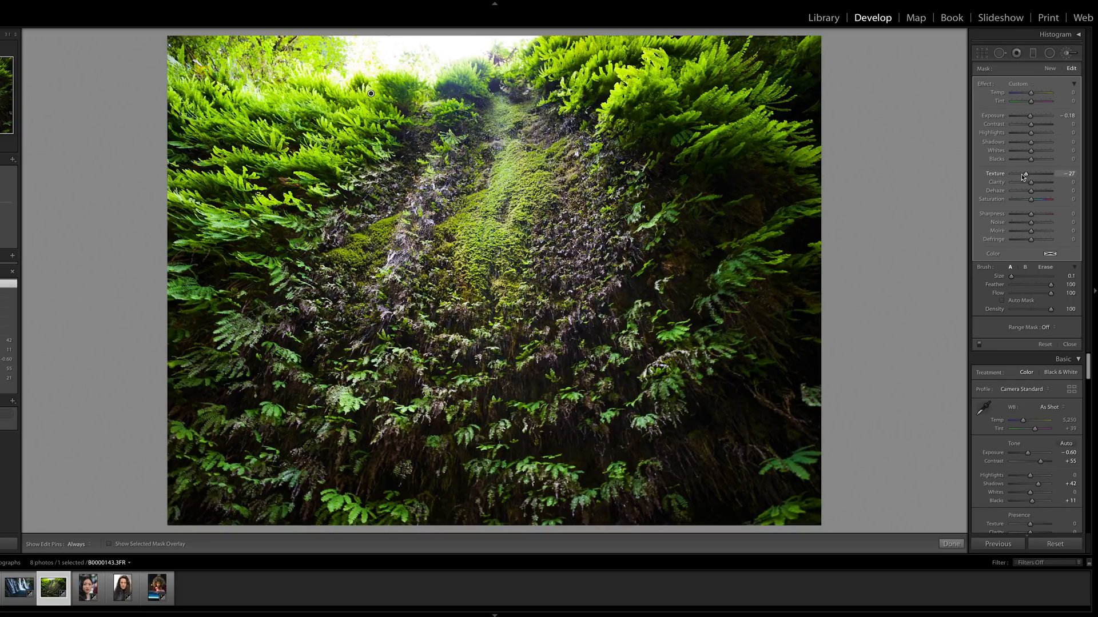
left_click_drag(1042, 173, 1012, 172)
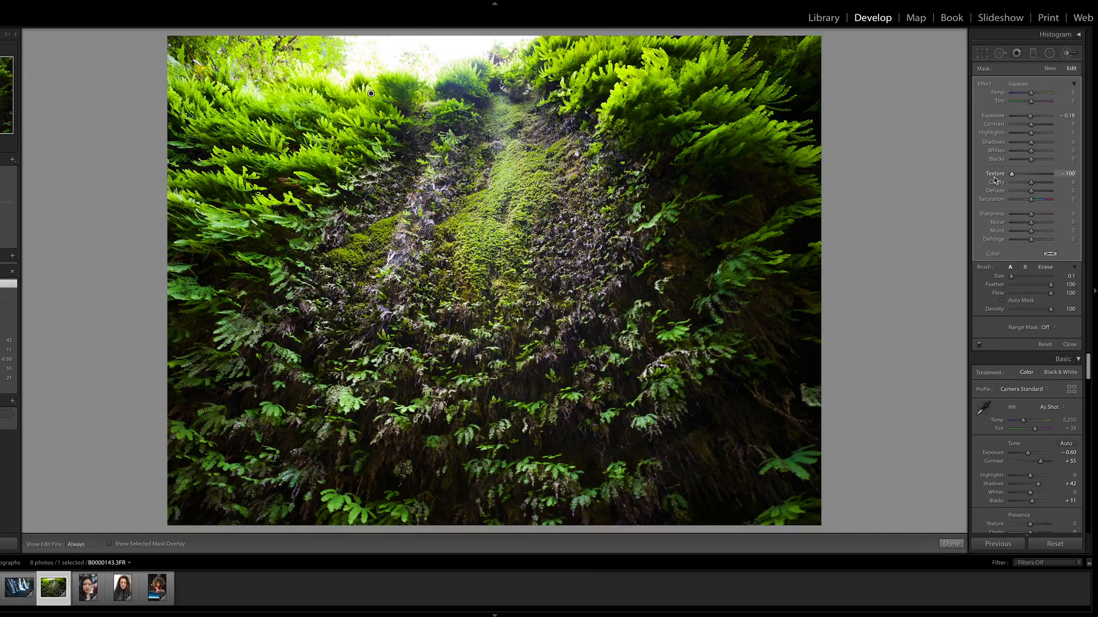
left_click_drag(1011, 173, 1022, 174)
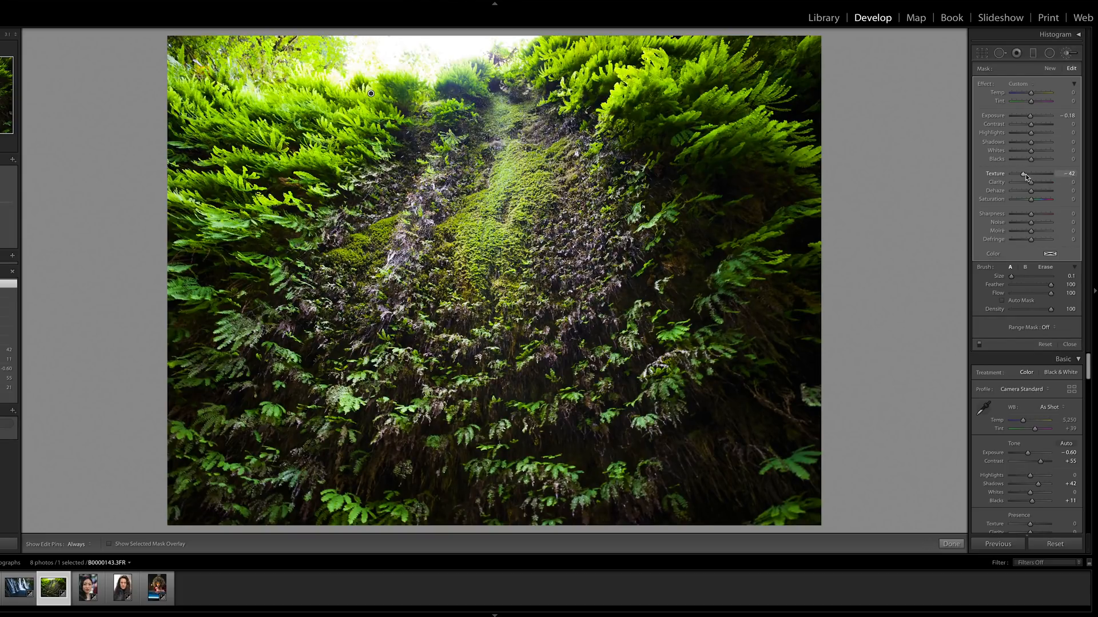
left_click_drag(1022, 174, 1050, 174)
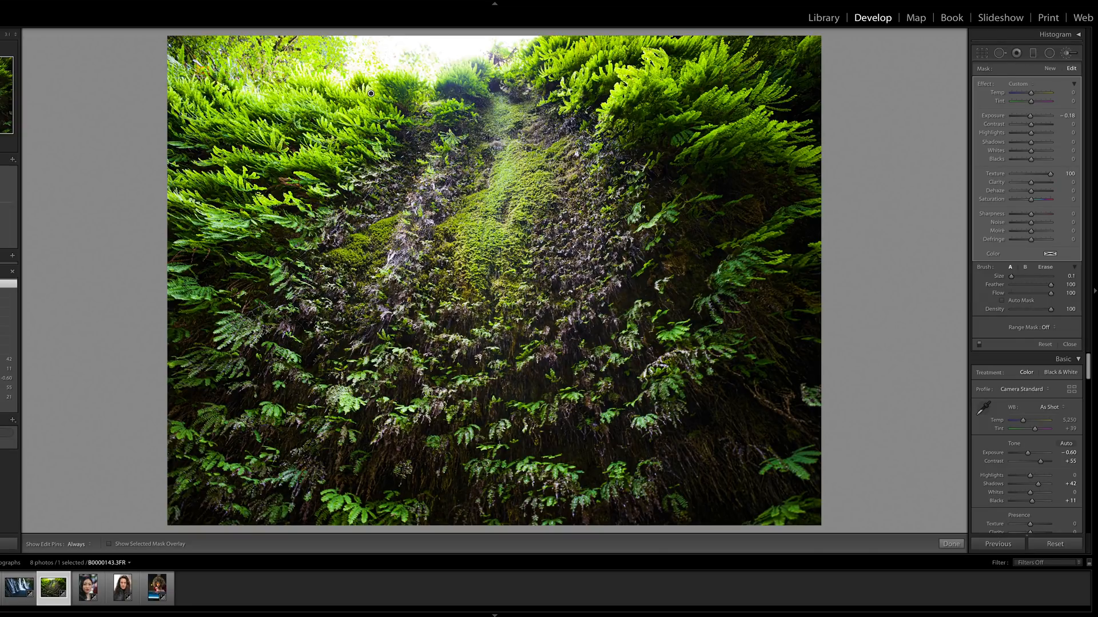
left_click_drag(1056, 174, 1039, 174)
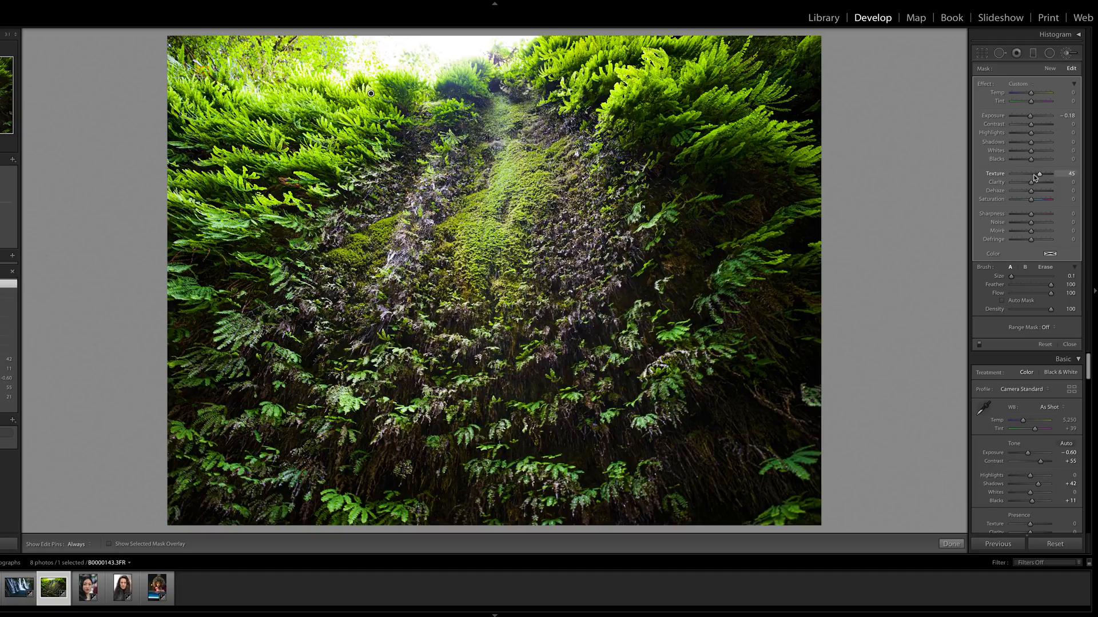
left_click_drag(1039, 174, 987, 174)
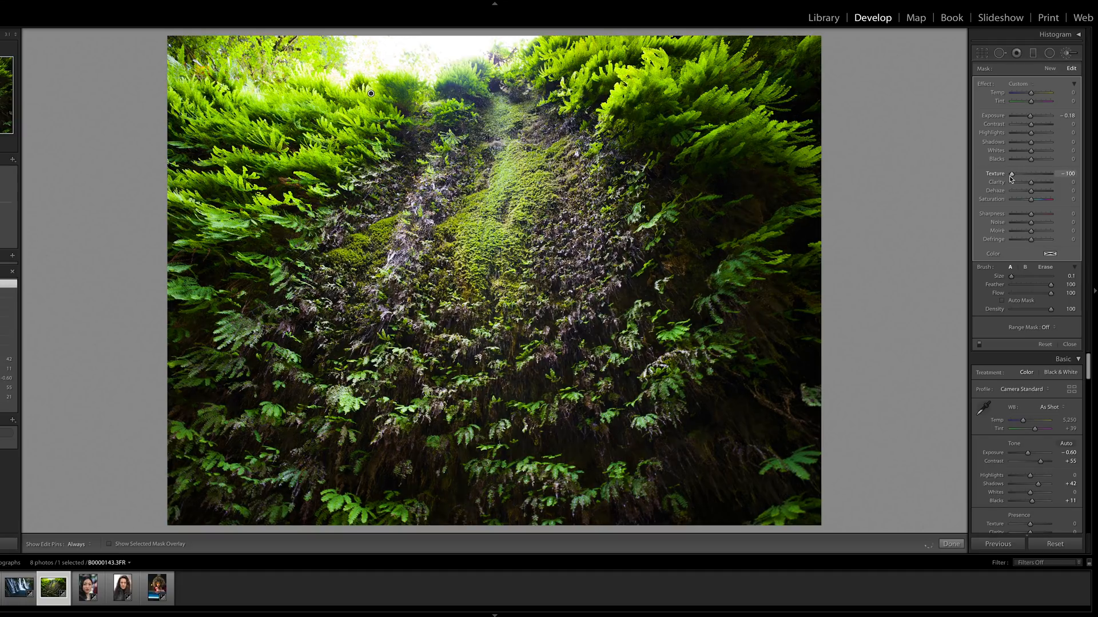
left_click_drag(1013, 174, 1030, 174)
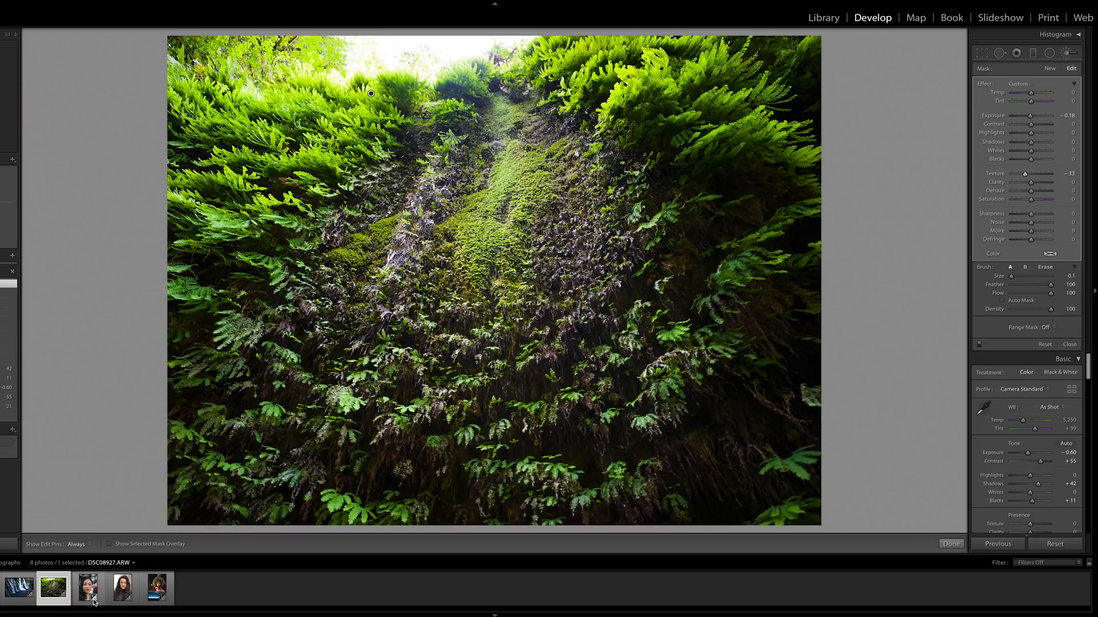
- Open the woman's portrait and set her skin brush Texture to -100
left_click(87, 588)
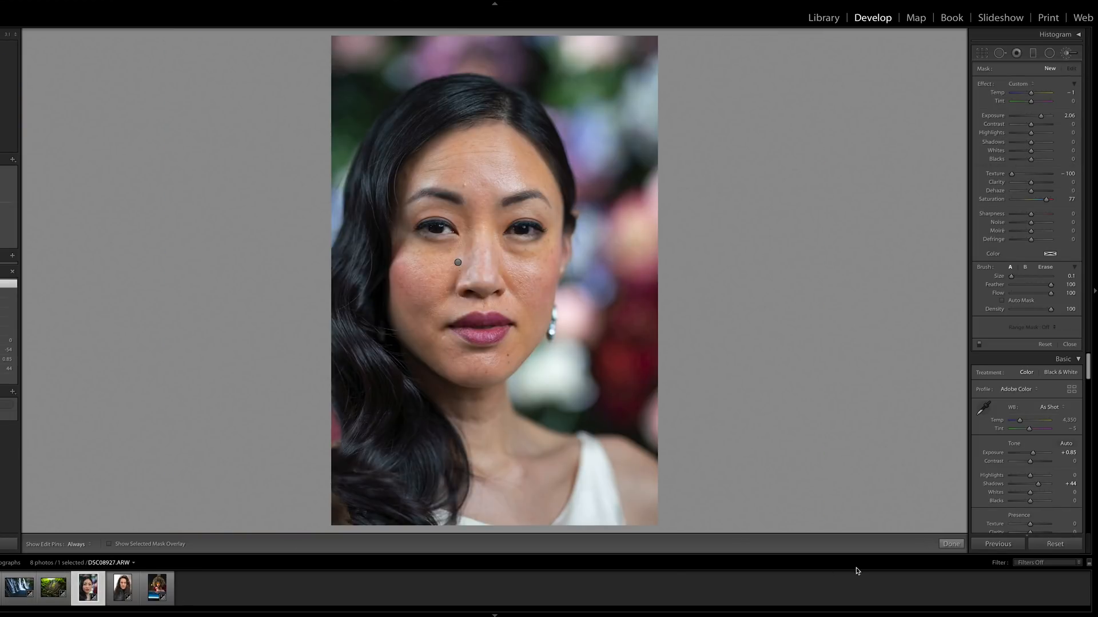
mouse_move(887, 572)
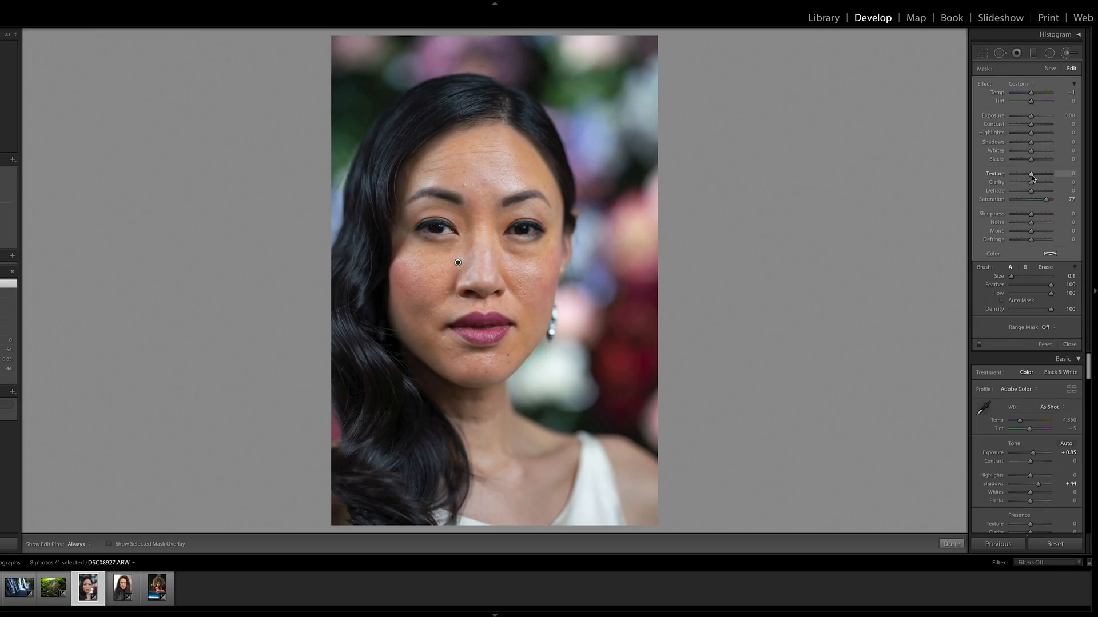
left_click_drag(1032, 174, 1011, 174)
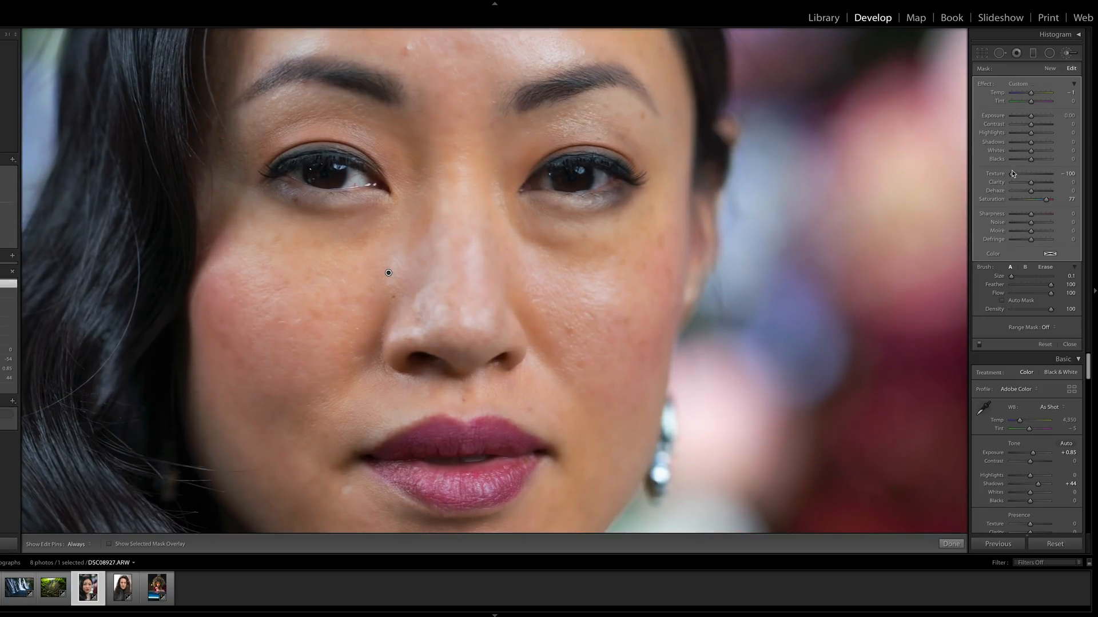
- Compare skin smoothing between about -16 and -60, leaving brush Texture at -38
left_click_drag(1015, 173, 1032, 173)
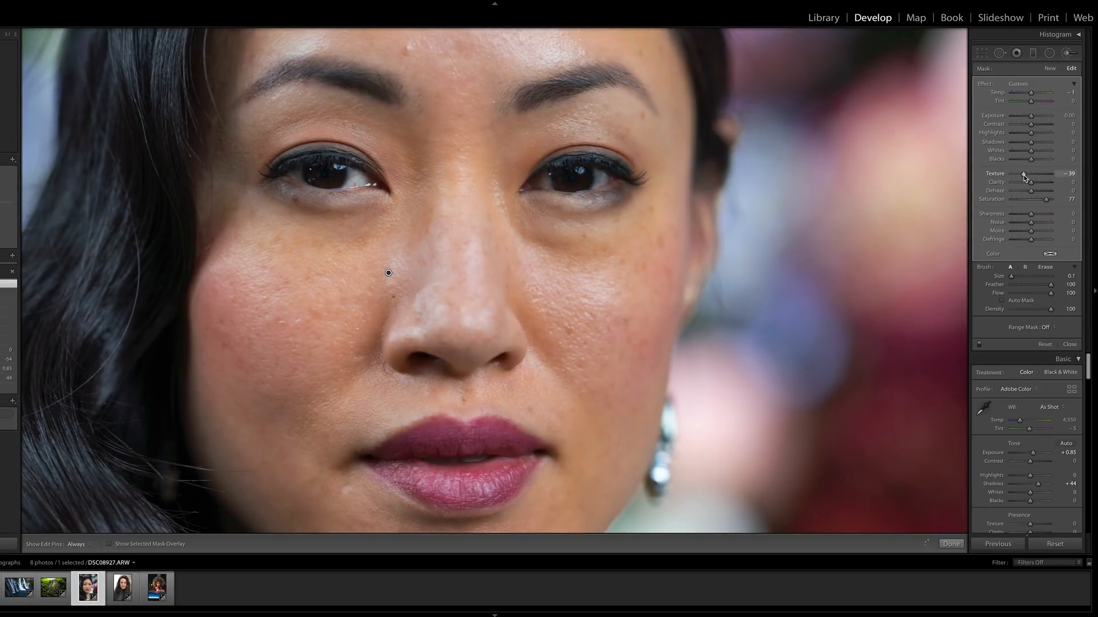
left_click_drag(1026, 174, 1019, 174)
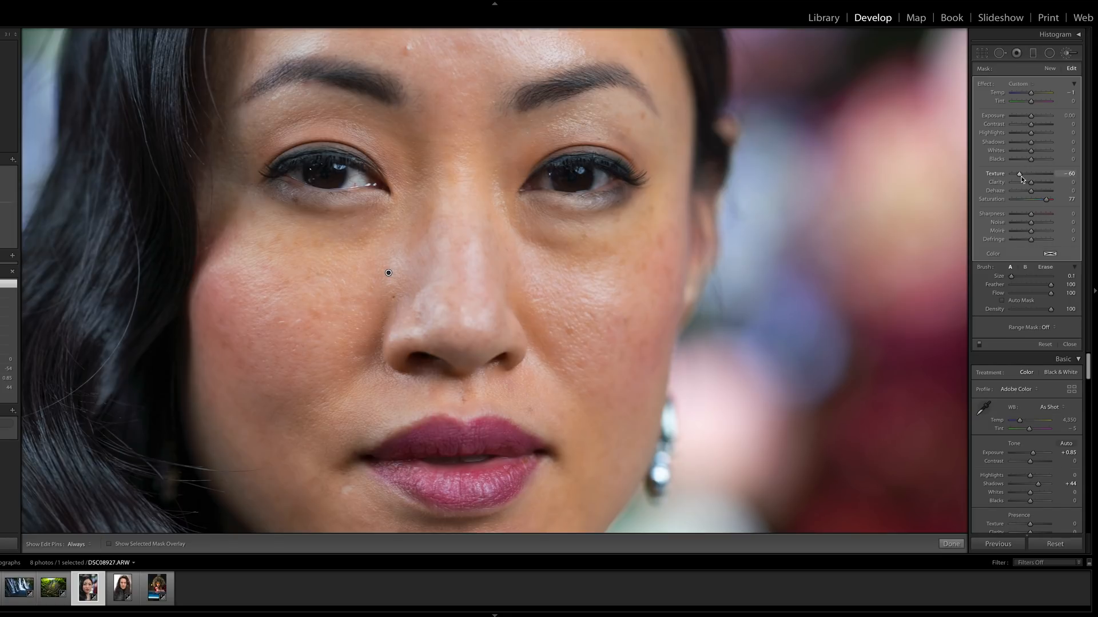
left_click_drag(1019, 174, 1027, 175)
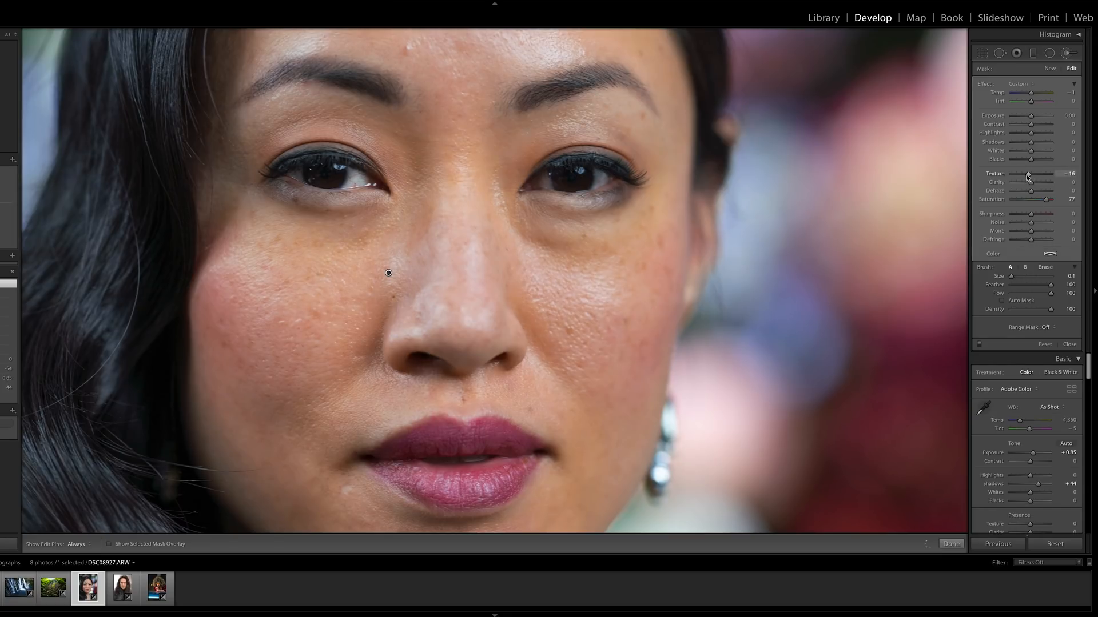
left_click_drag(1028, 174, 1023, 174)
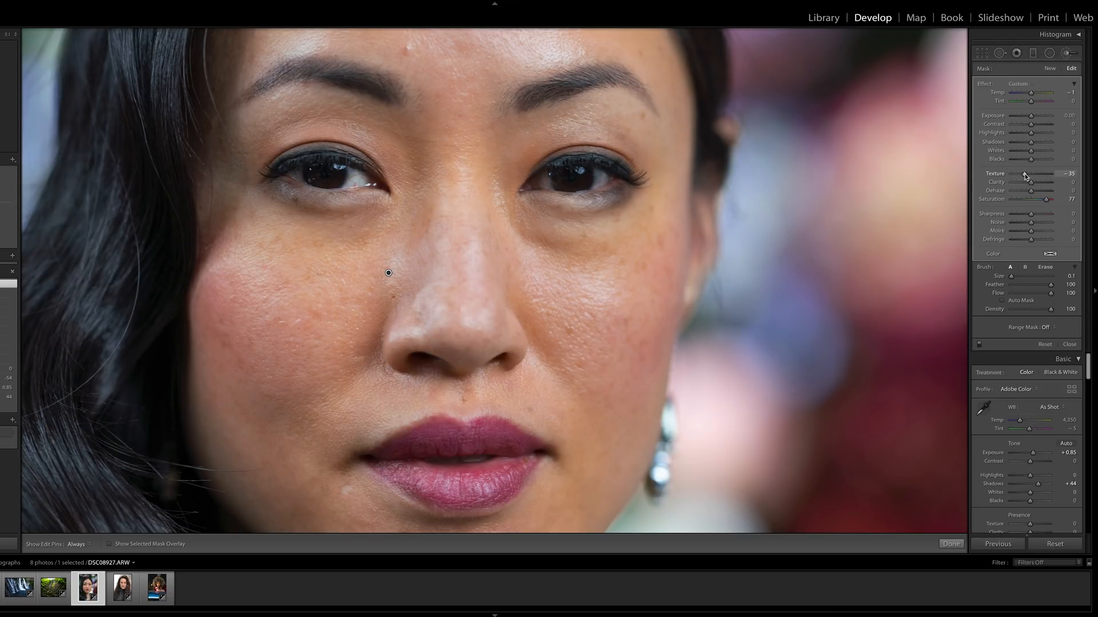
left_click_drag(1032, 173, 1020, 173)
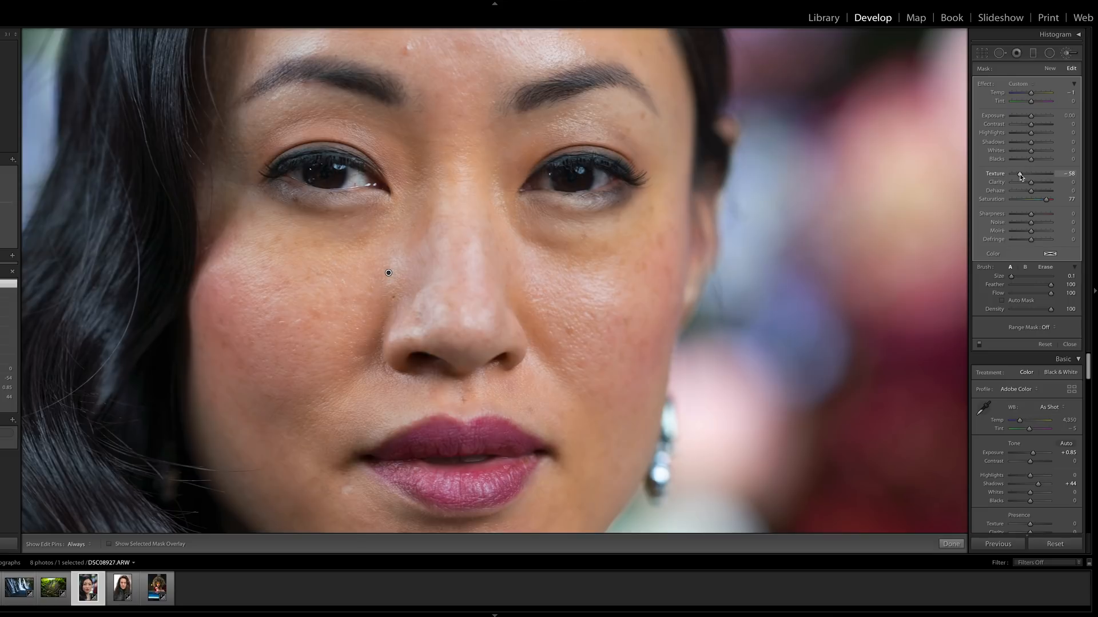
left_click_drag(1011, 174, 1027, 174)
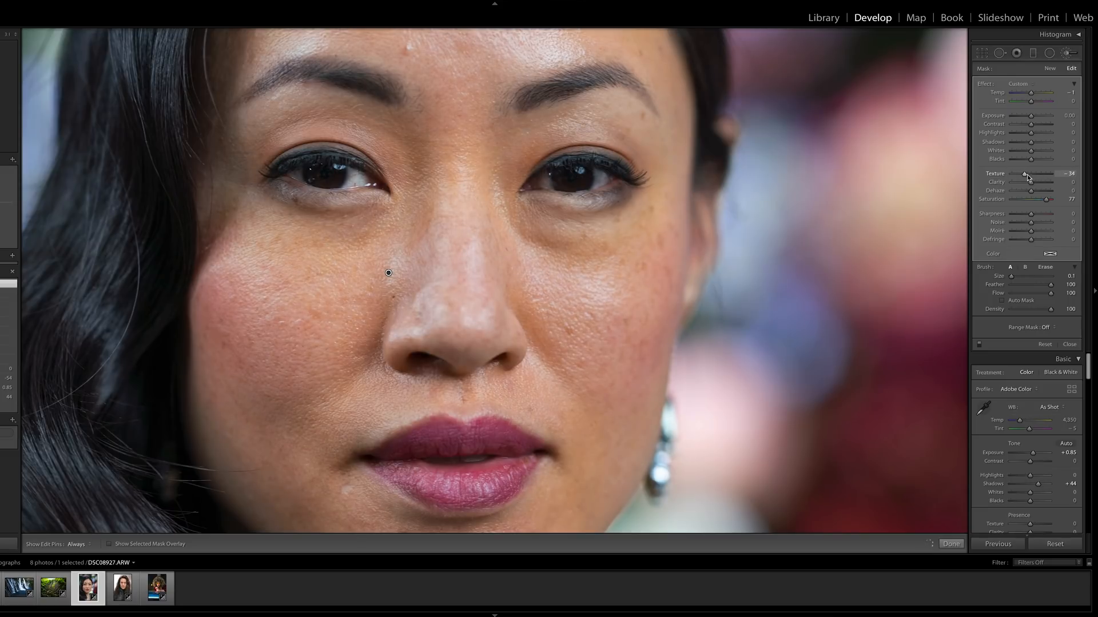
left_click_drag(1028, 173, 1024, 174)
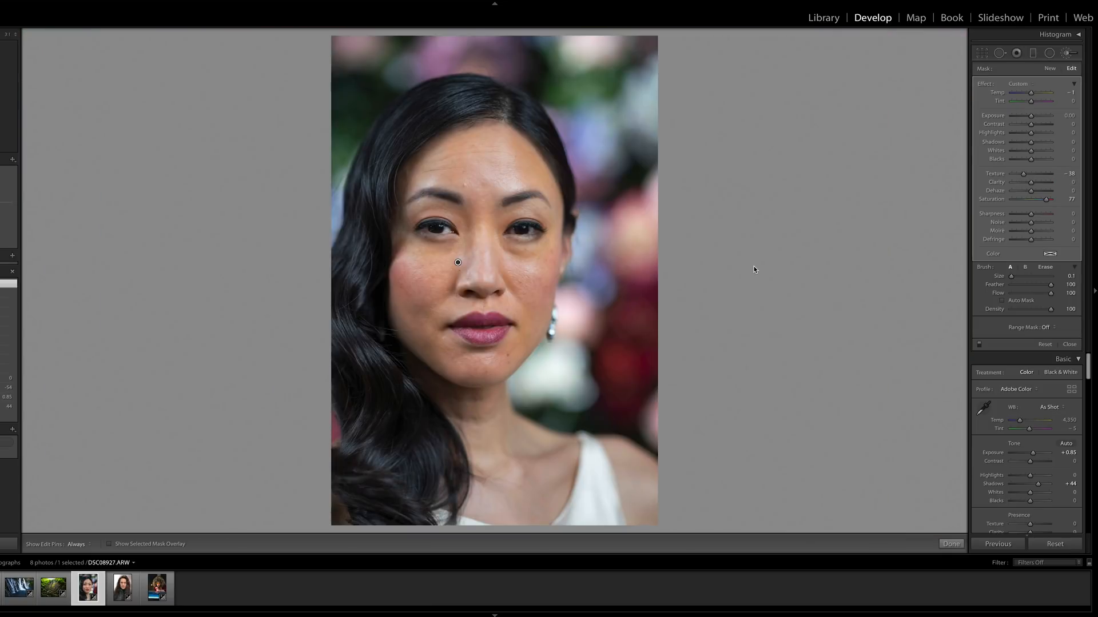
mouse_move(770, 262)
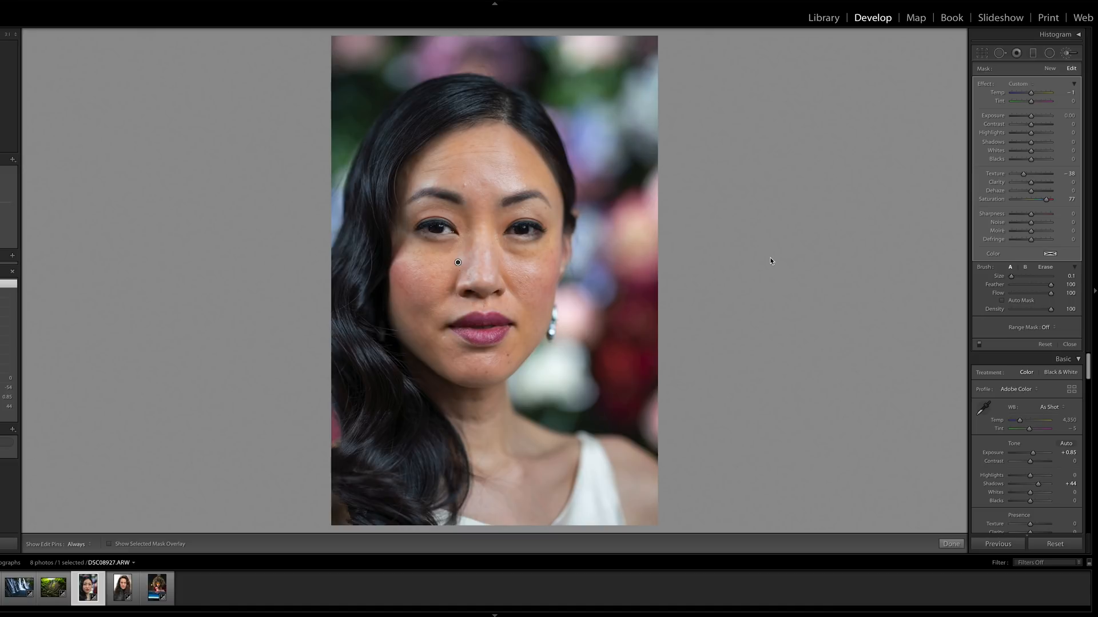
- Step through the long-haired man's photo to reach the flamingo photo
left_click(122, 588)
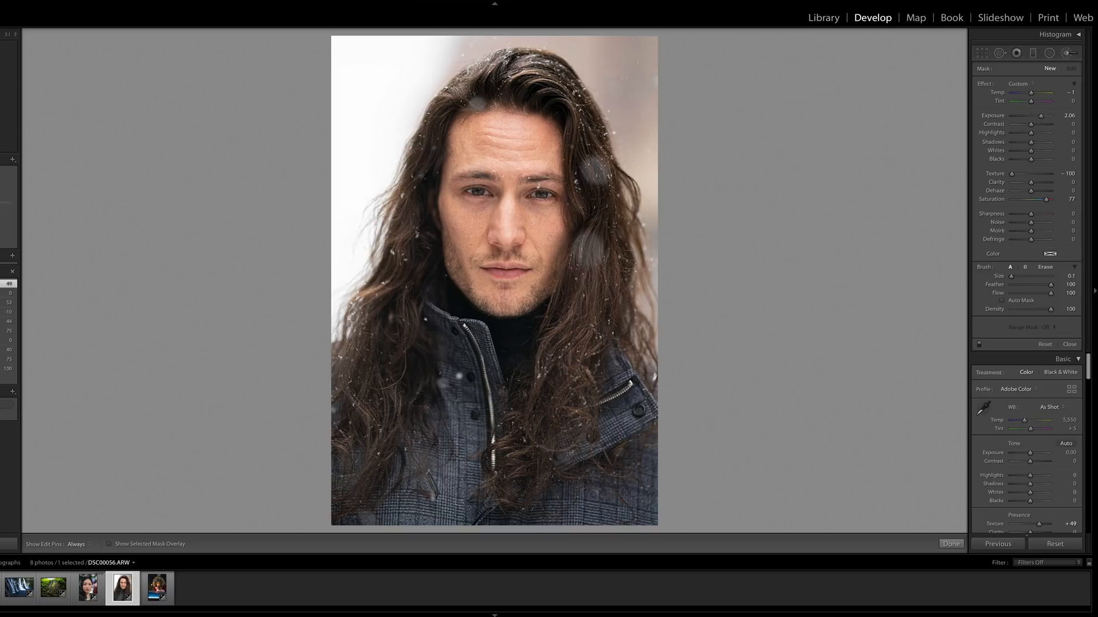
left_click(157, 587)
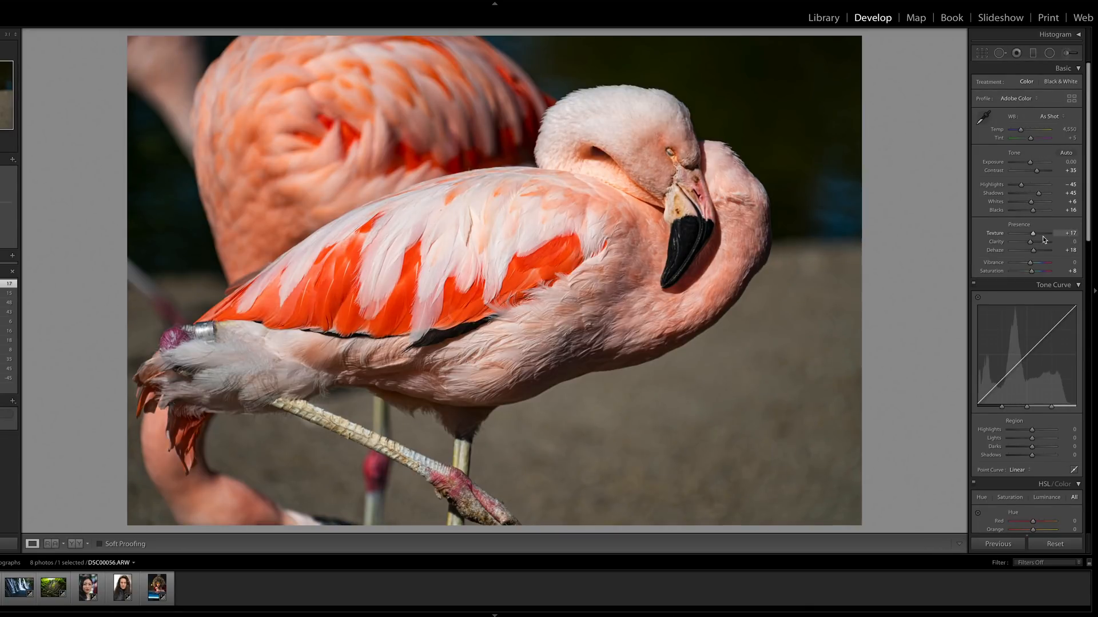
- Swing the flamingo's Texture between +100 and -88 to compare extremes
left_click_drag(1032, 233, 1052, 233)
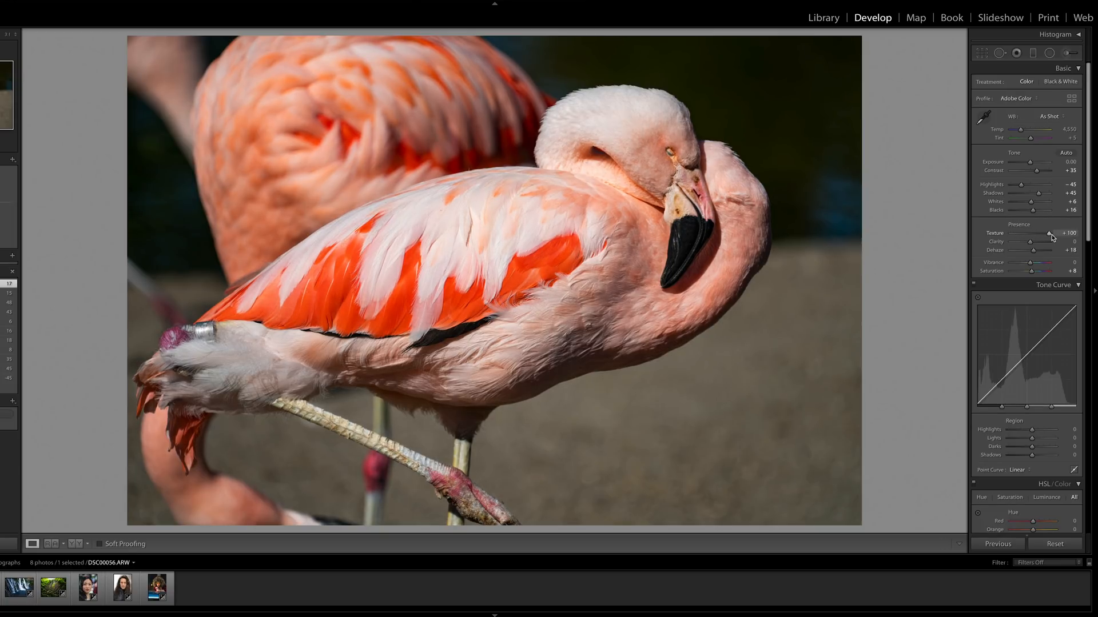
left_click_drag(1048, 233, 1025, 234)
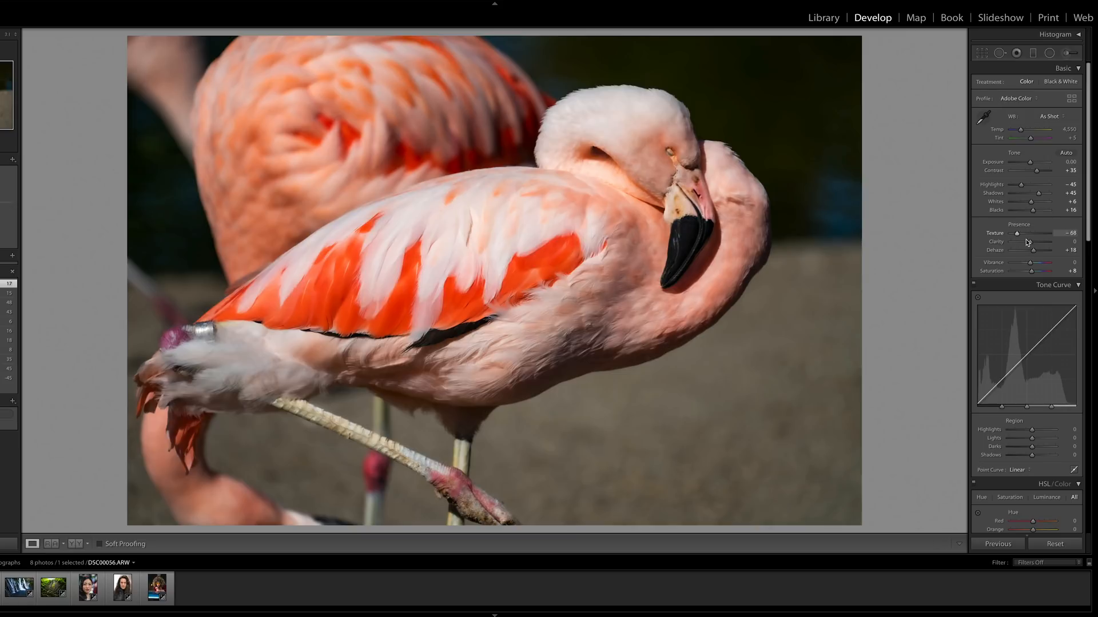
left_click_drag(1022, 234, 1039, 234)
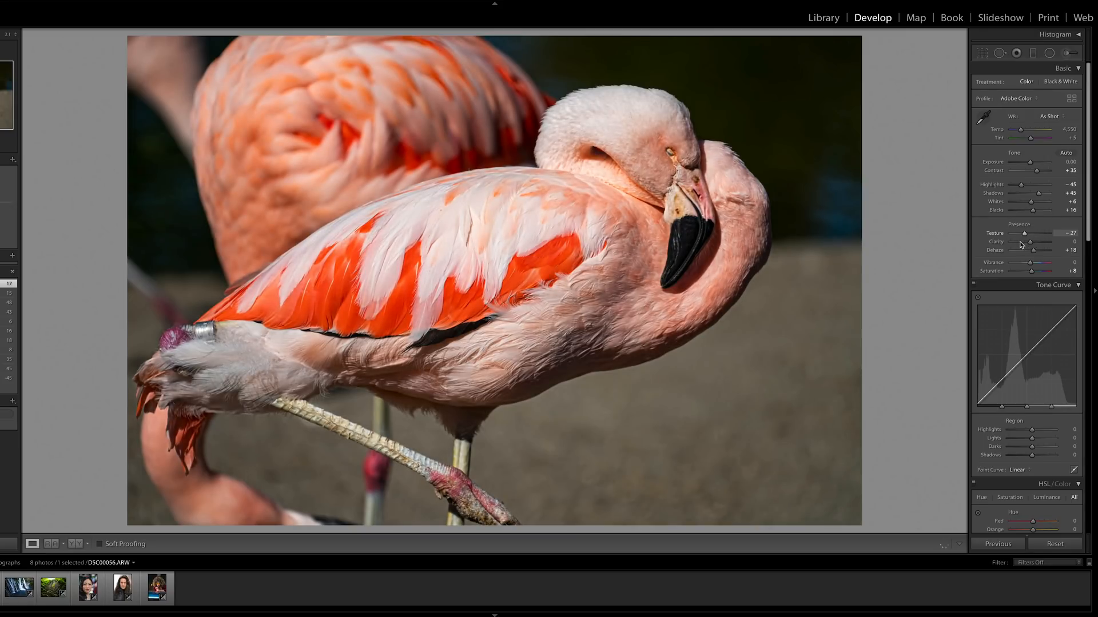
left_click_drag(1025, 233, 1017, 233)
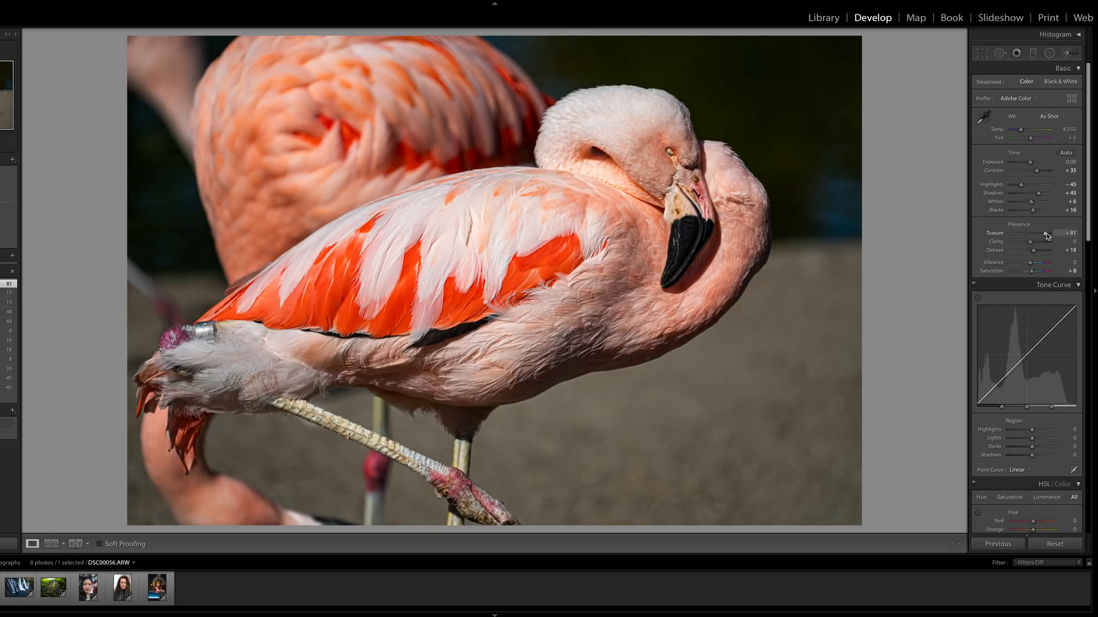
left_click_drag(1058, 236, 1031, 237)
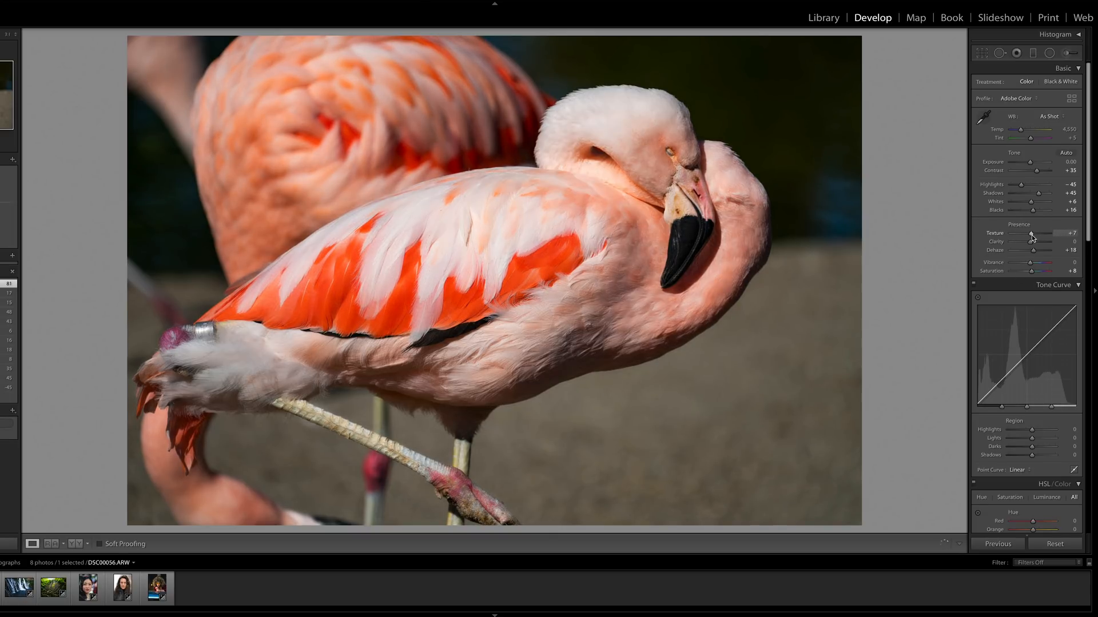
- Settle the flamingo's Texture at -23, then return to the long-haired man's photo
left_click_drag(1031, 234, 1039, 235)
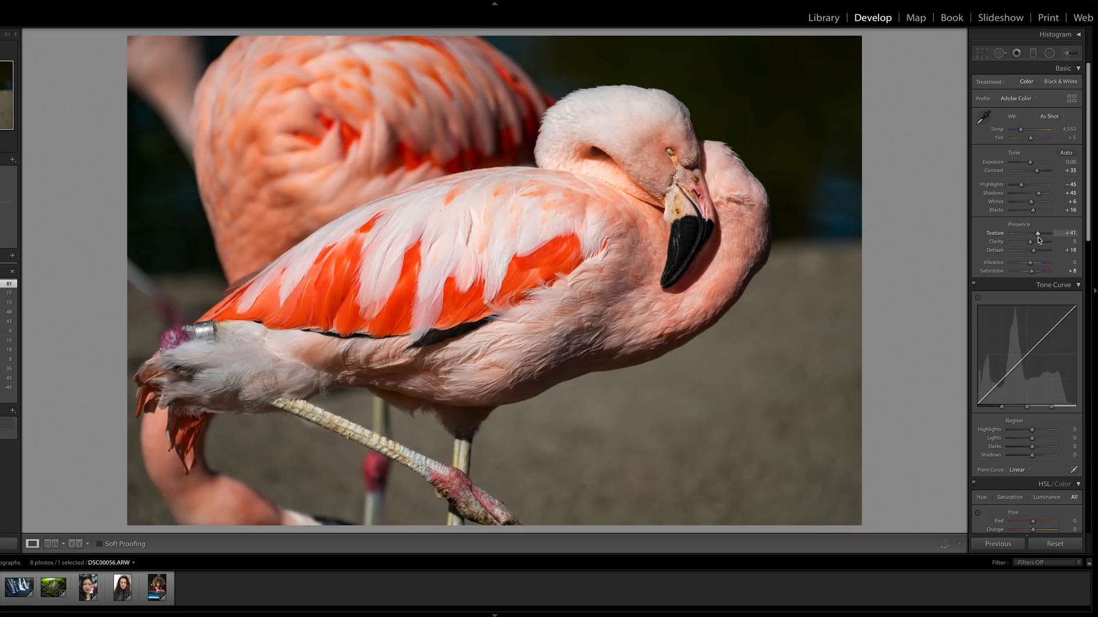
left_click_drag(1038, 233, 1020, 233)
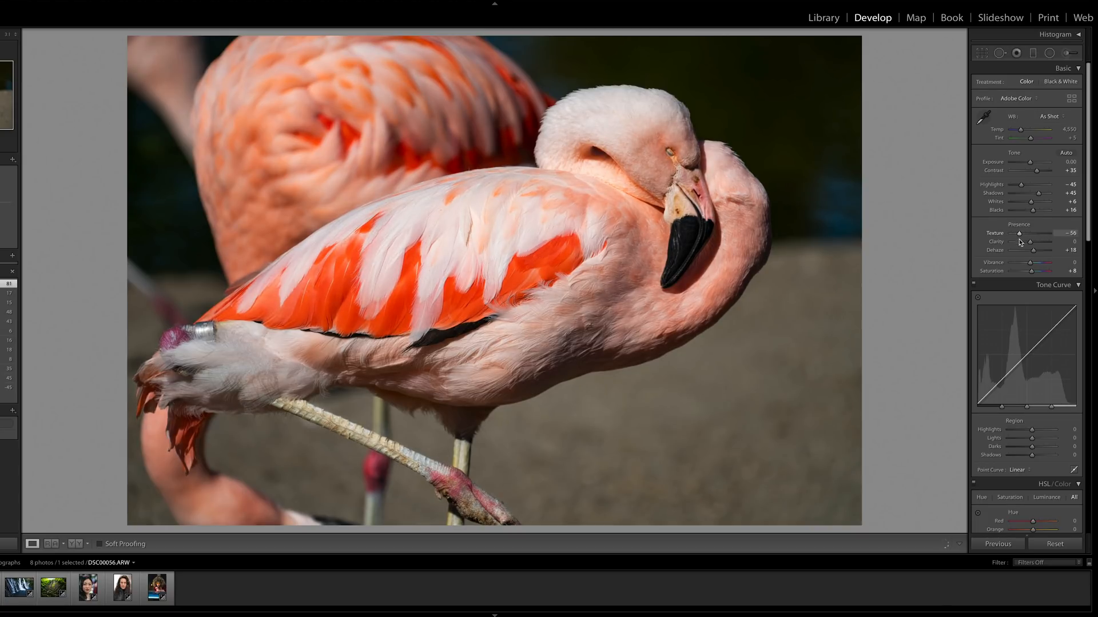
left_click_drag(1019, 233, 1034, 233)
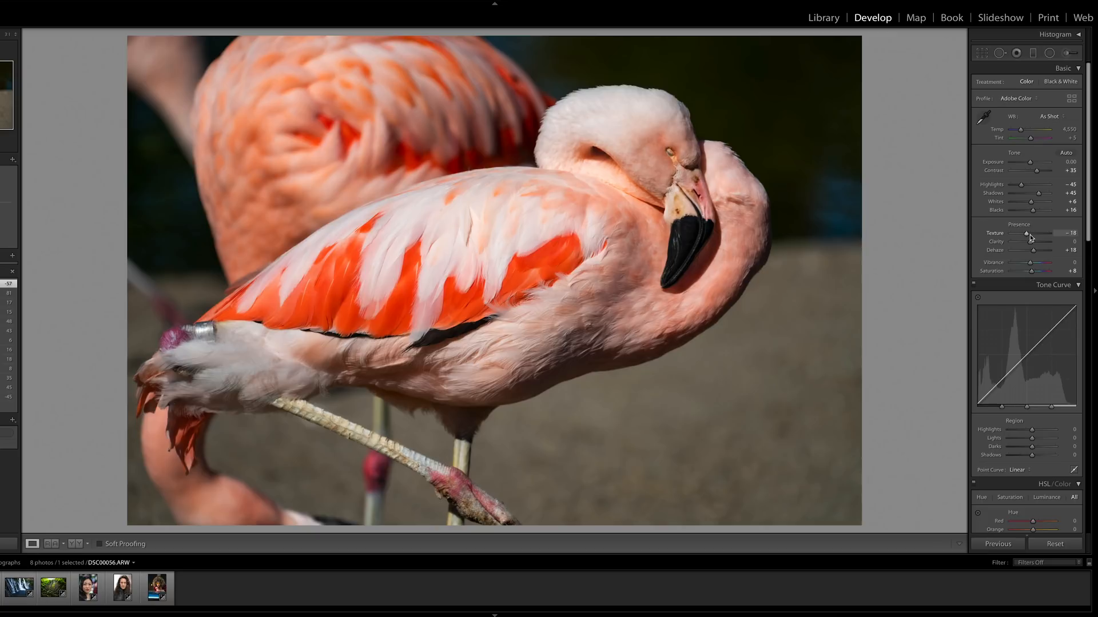
left_click_drag(1029, 234, 1019, 233)
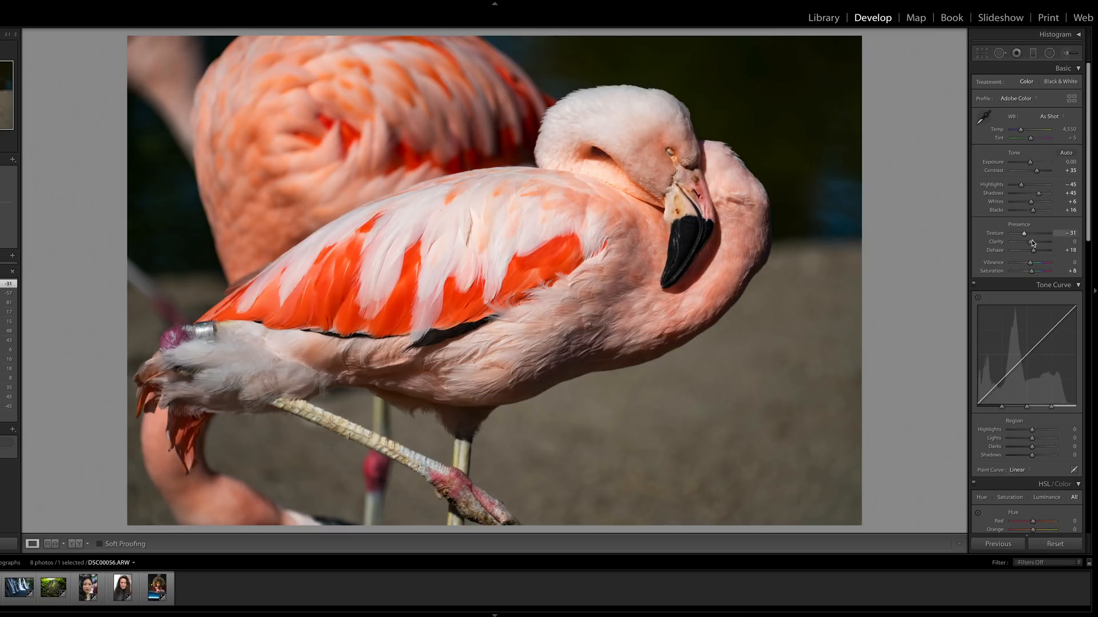
left_click_drag(1026, 234, 1032, 234)
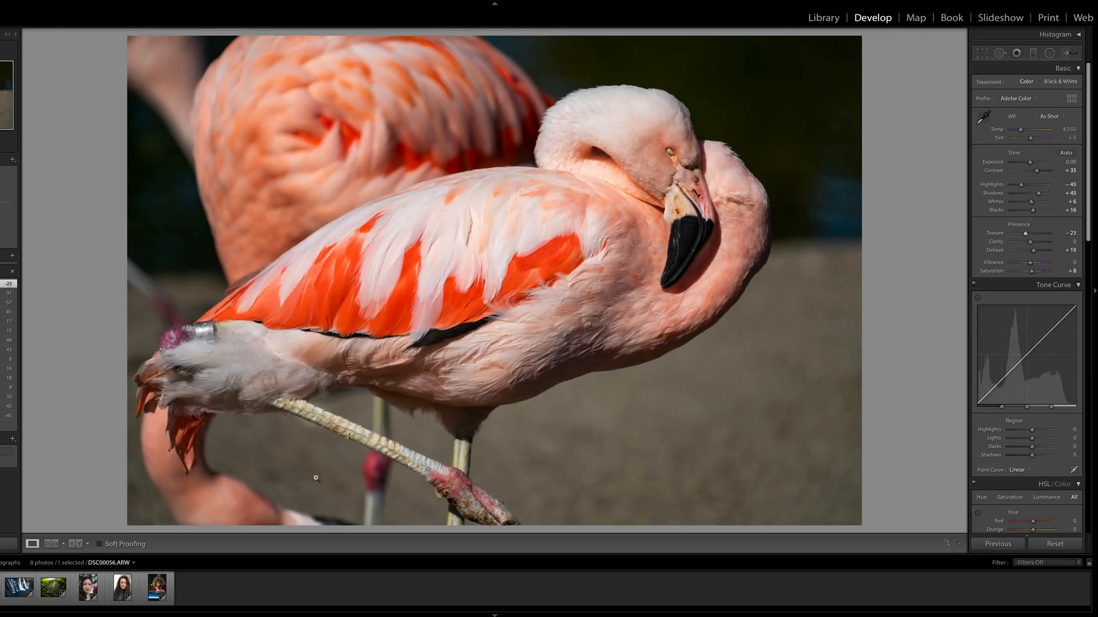
left_click(121, 588)
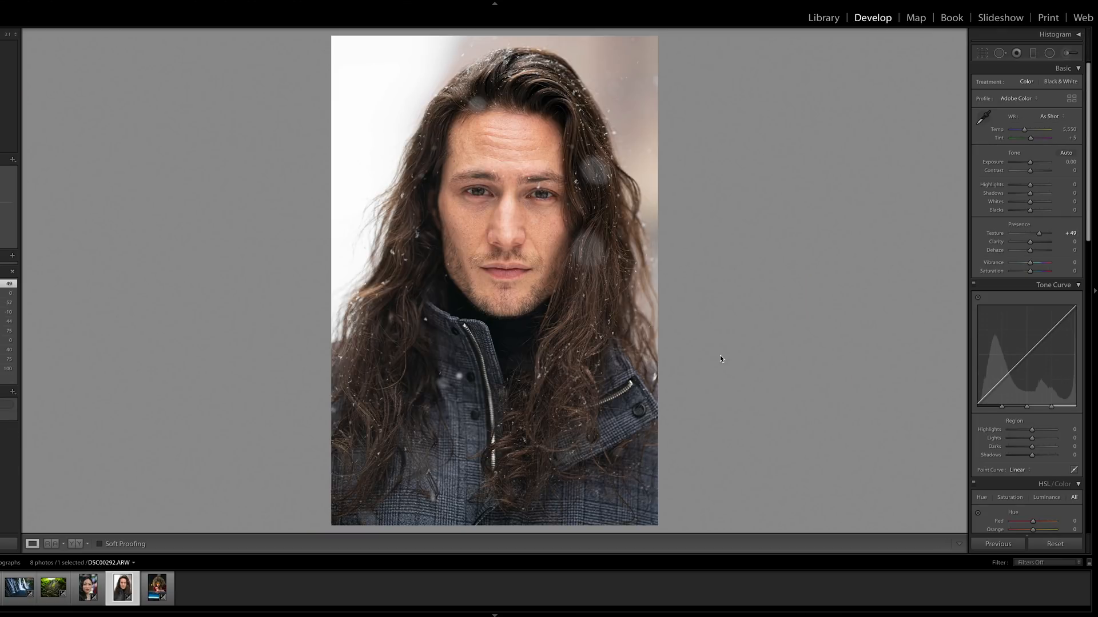